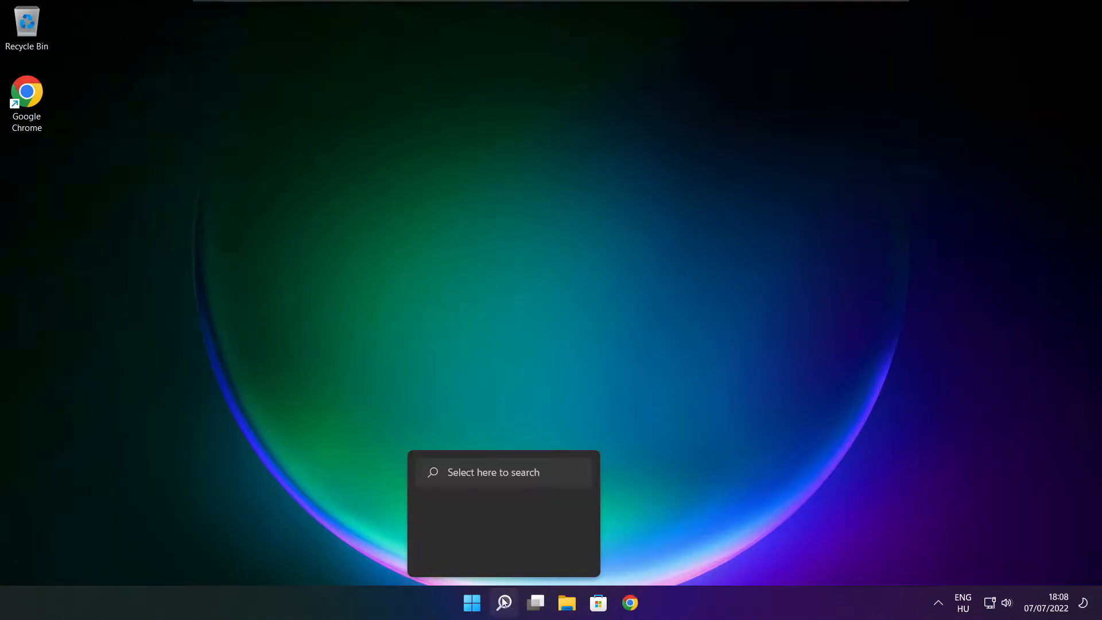
Search Windows for 'device Manager' and open Device Manager
{"action": "left_click", "coordinate": [502, 602]}
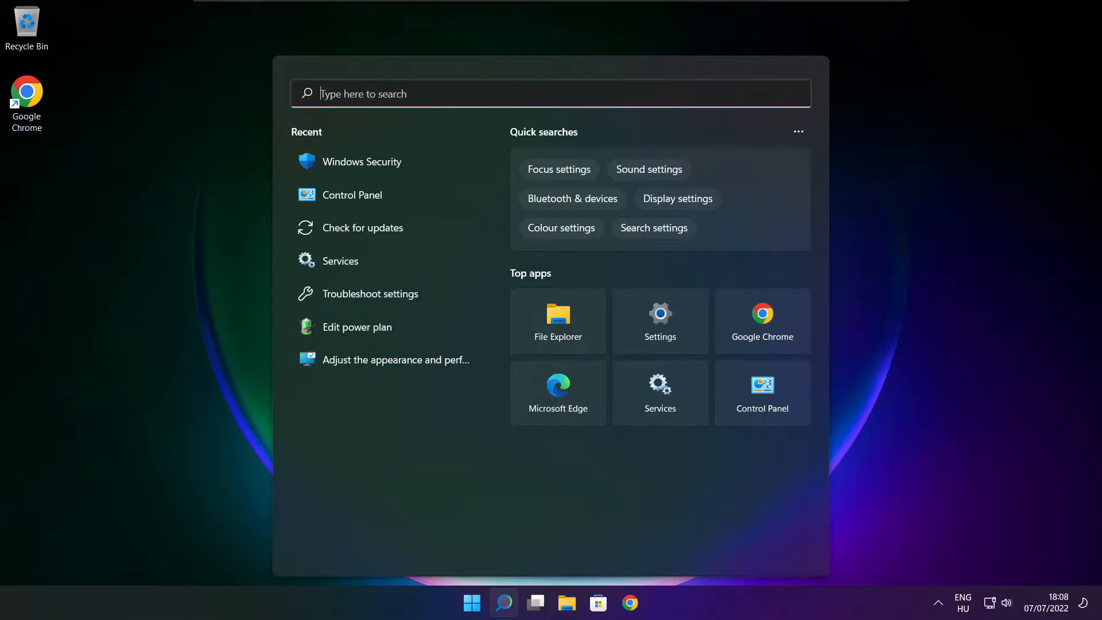
{"action": "type", "text": "device Manager"}
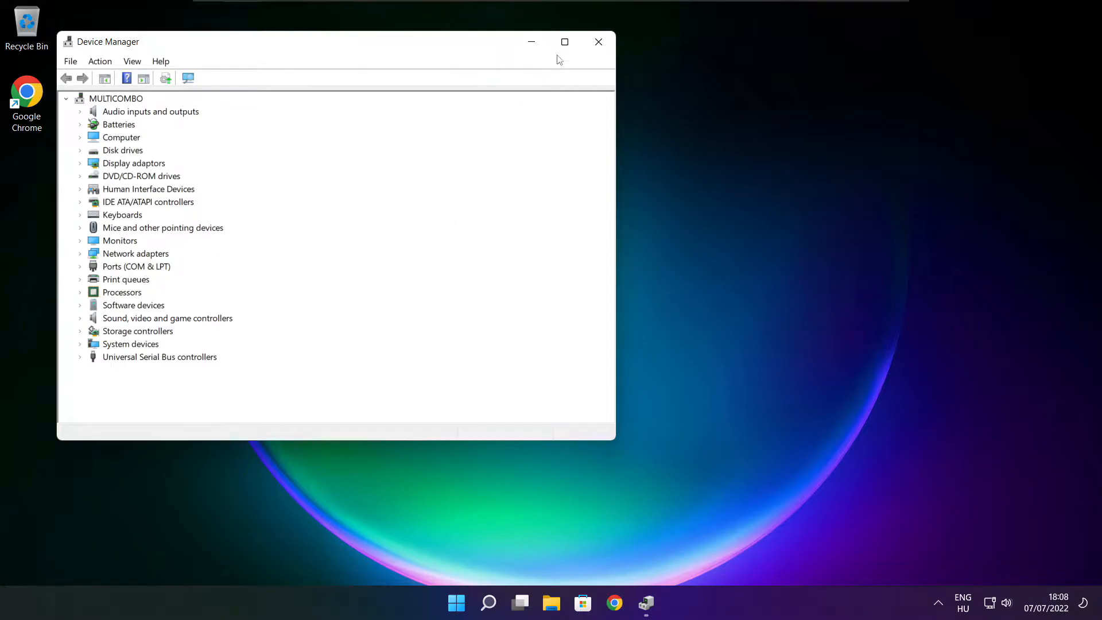
Run an automatic driver search for the VMware SVGA 3D adapter; best driver already installed
{"action": "left_click", "coordinate": [564, 42]}
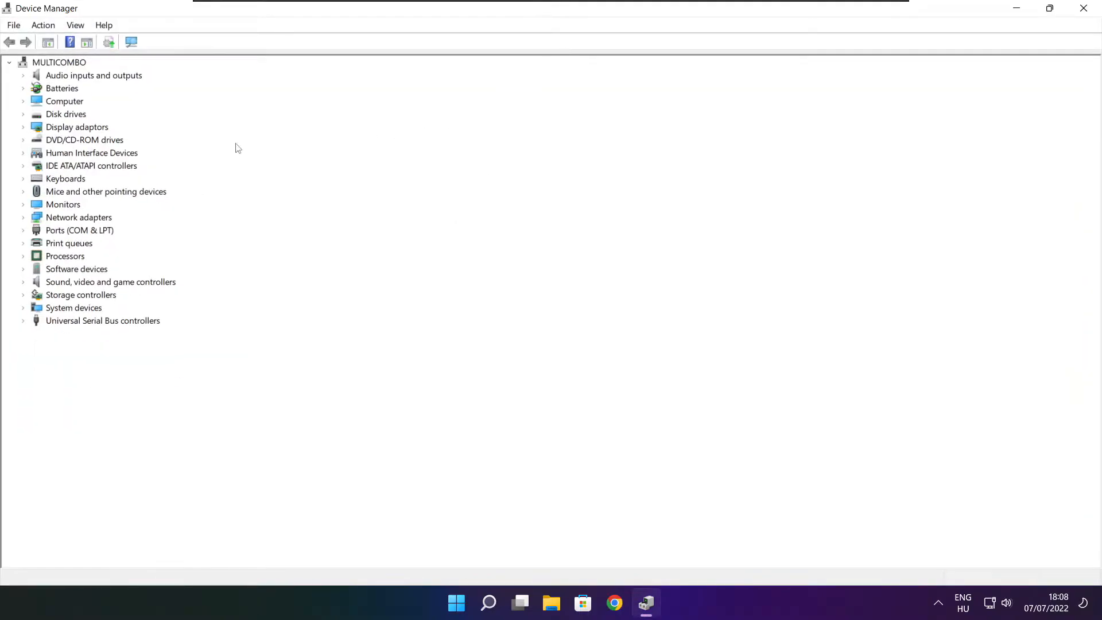
{"action": "left_click", "coordinate": [76, 126]}
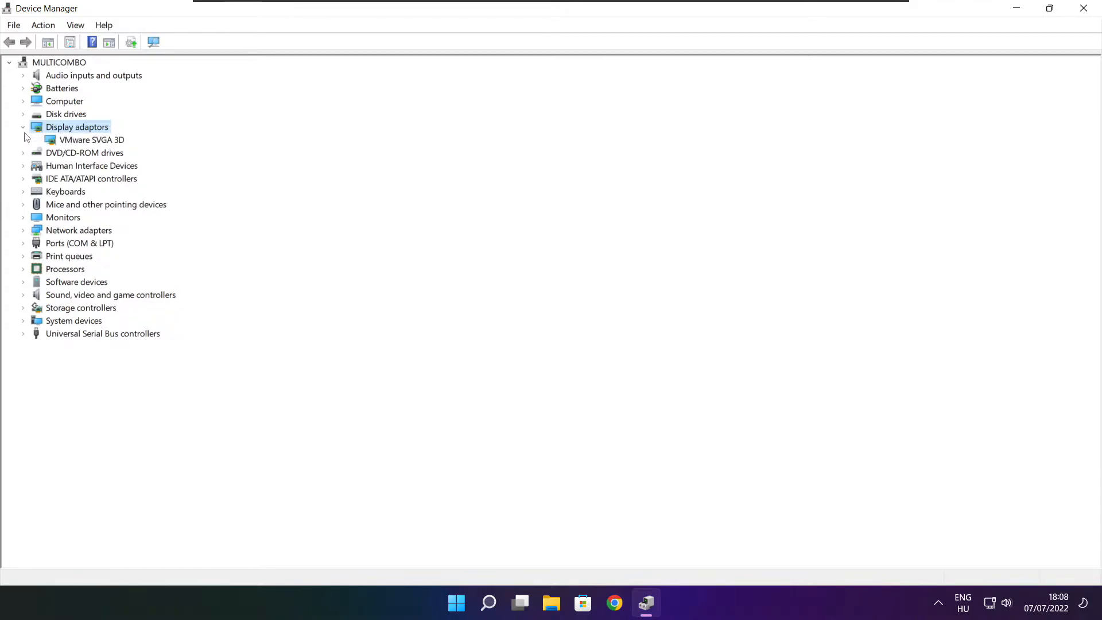
{"action": "left_click", "coordinate": [91, 139]}
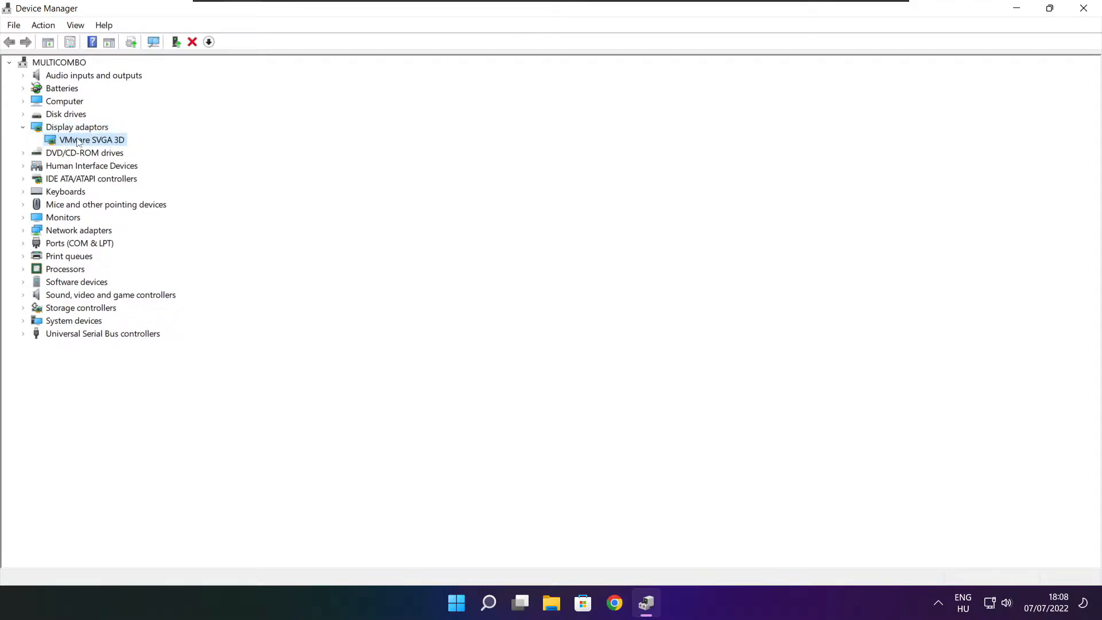
{"action": "right_click", "coordinate": [92, 139]}
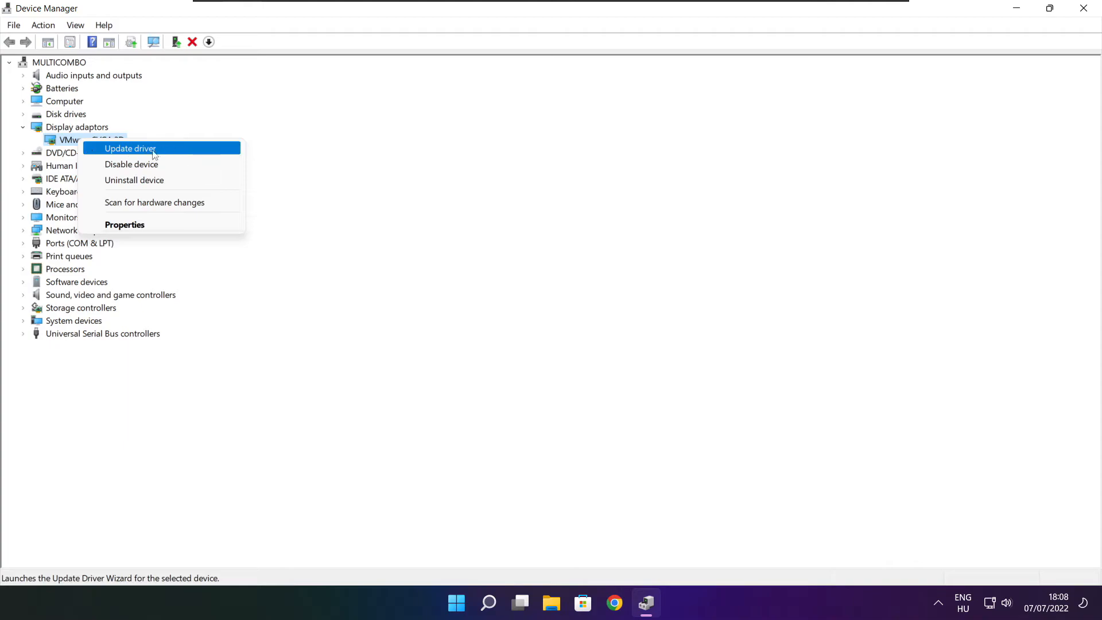
{"action": "left_click", "coordinate": [129, 148]}
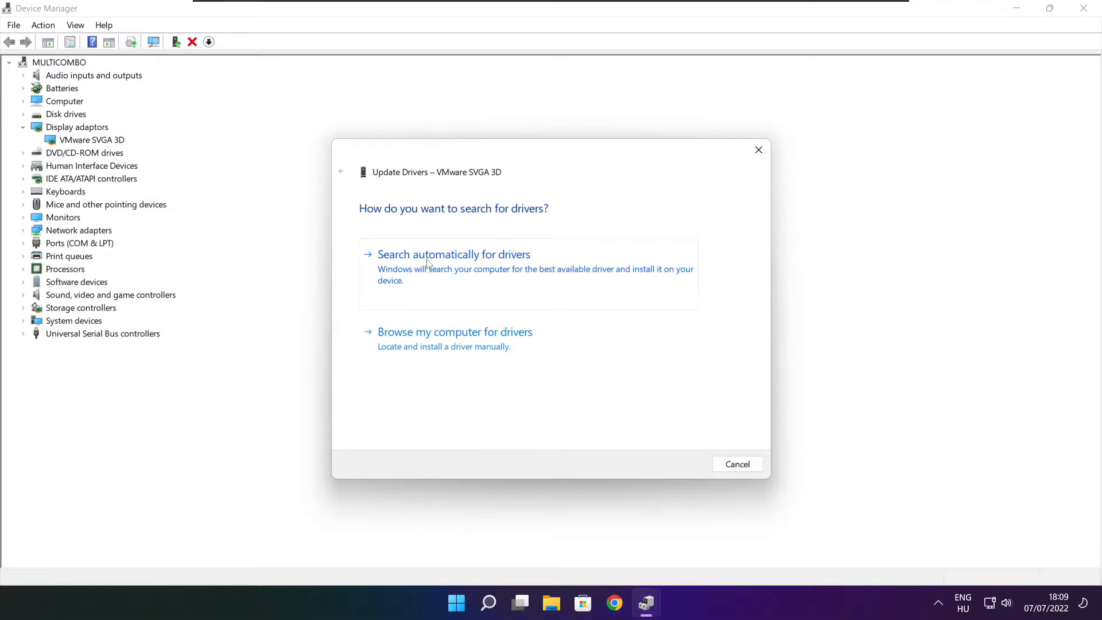
{"action": "left_click", "coordinate": [454, 254]}
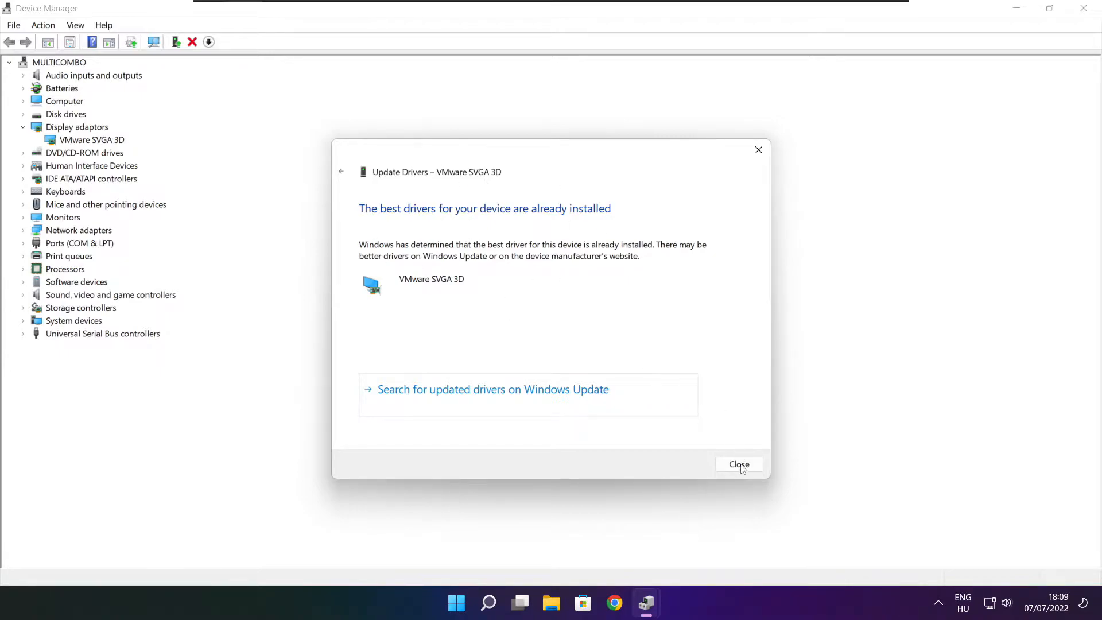
{"action": "left_click", "coordinate": [739, 465]}
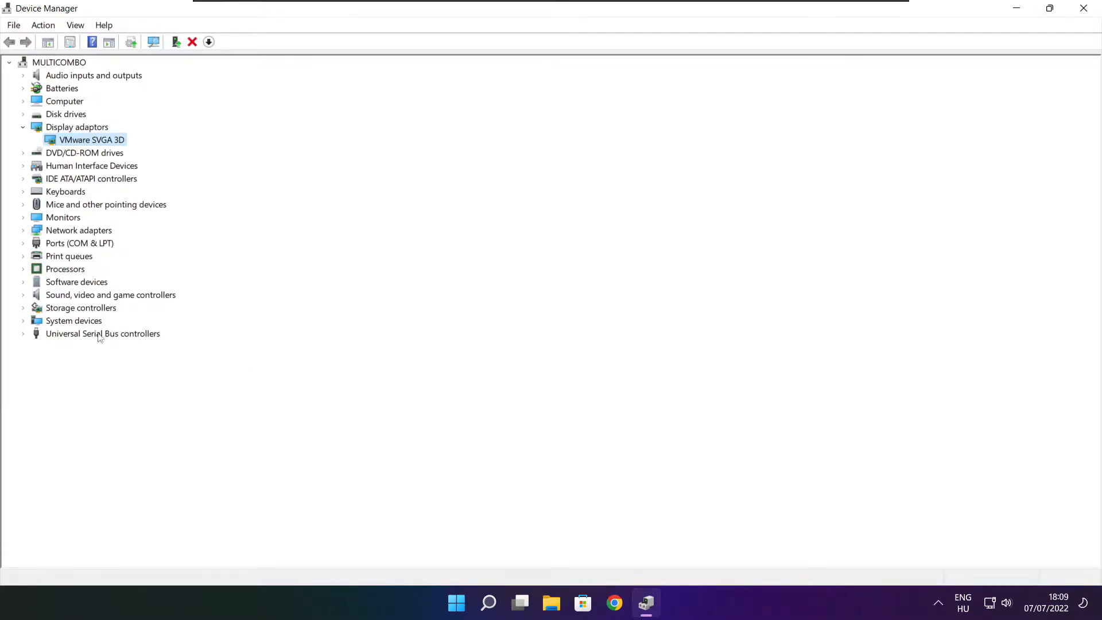
Run an automatic driver search for the High Definition Audio Device; best driver already installed
{"action": "left_click", "coordinate": [110, 294]}
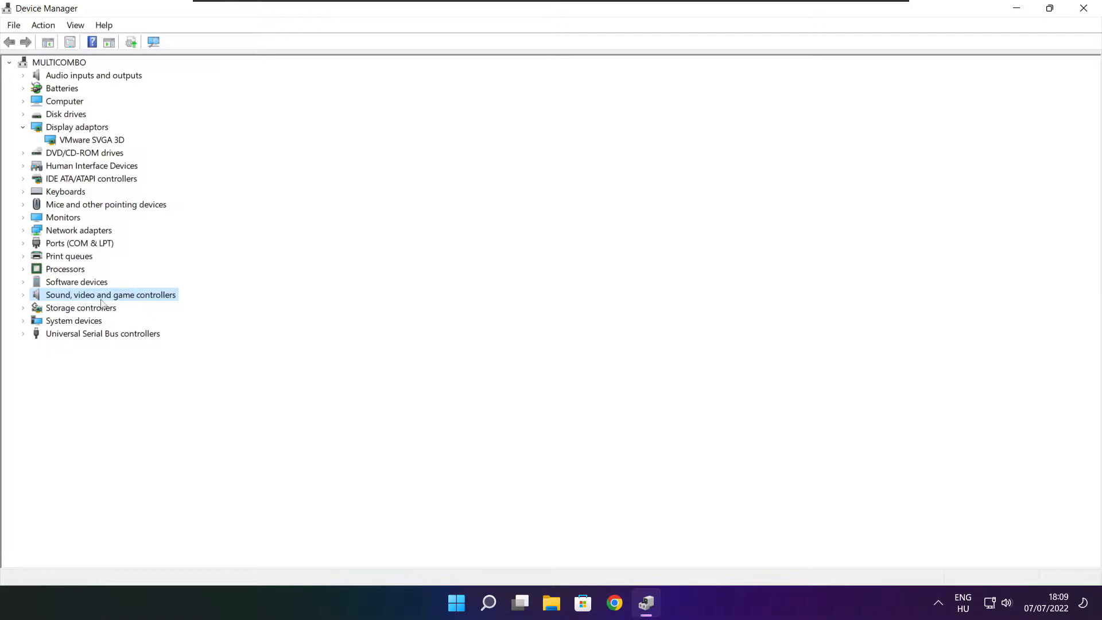
{"action": "left_click", "coordinate": [23, 294]}
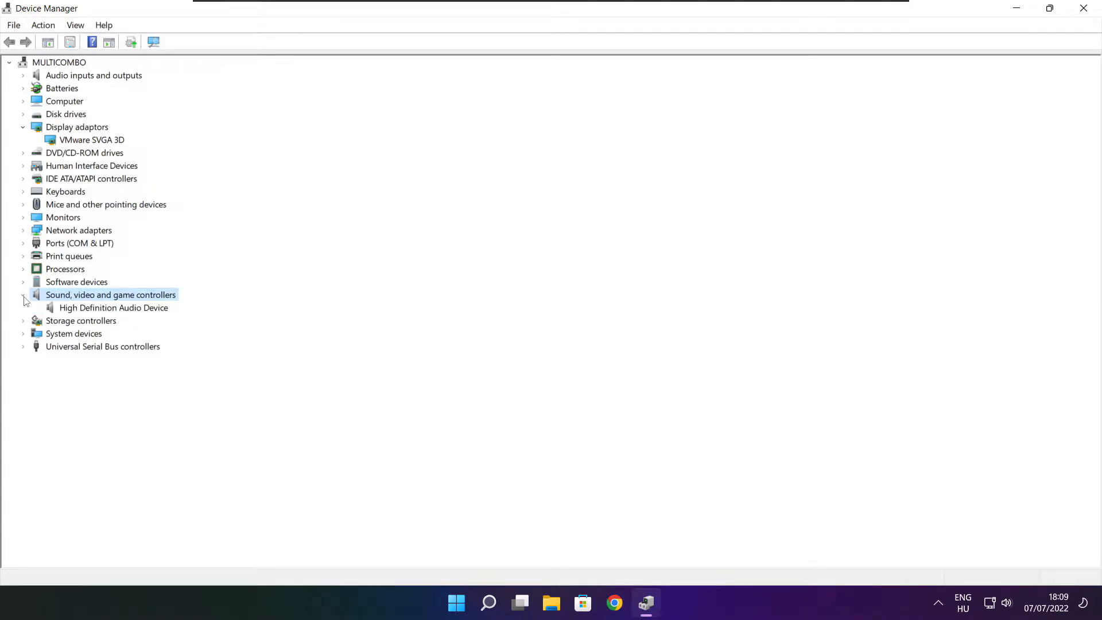
{"action": "left_click", "coordinate": [113, 307]}
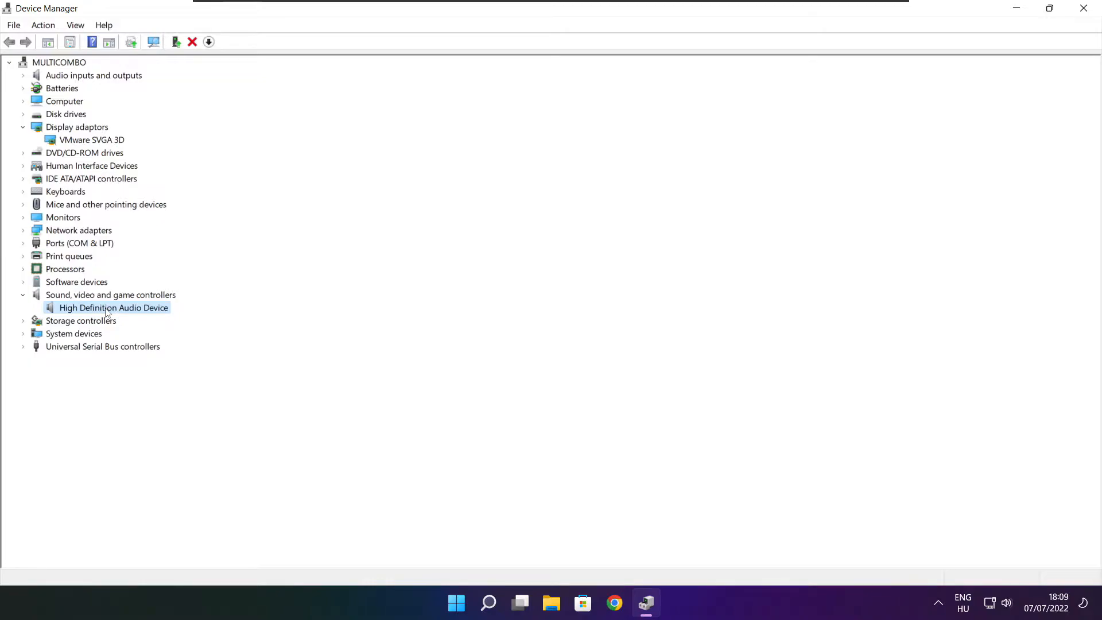
{"action": "right_click", "coordinate": [113, 308]}
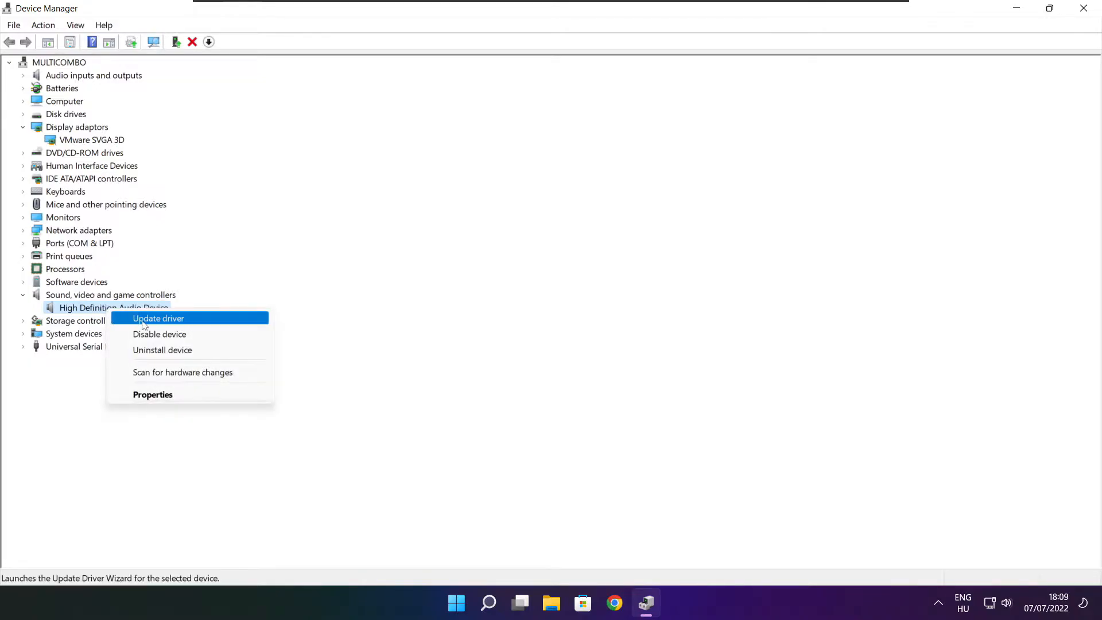
{"action": "mouse_move", "coordinate": [214, 322]}
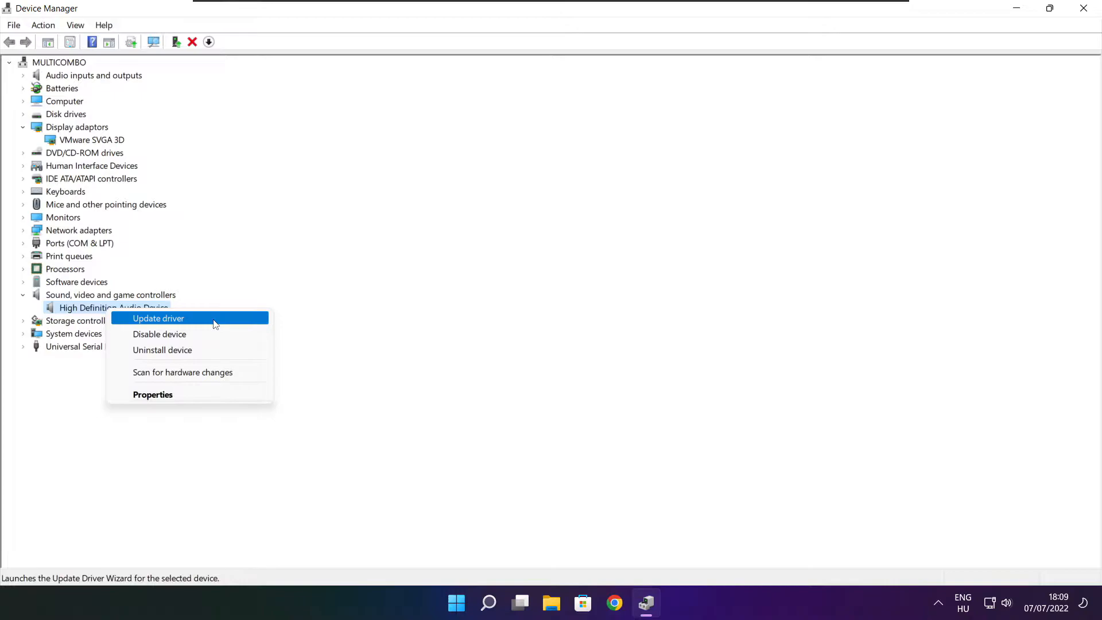
{"action": "left_click", "coordinate": [158, 318]}
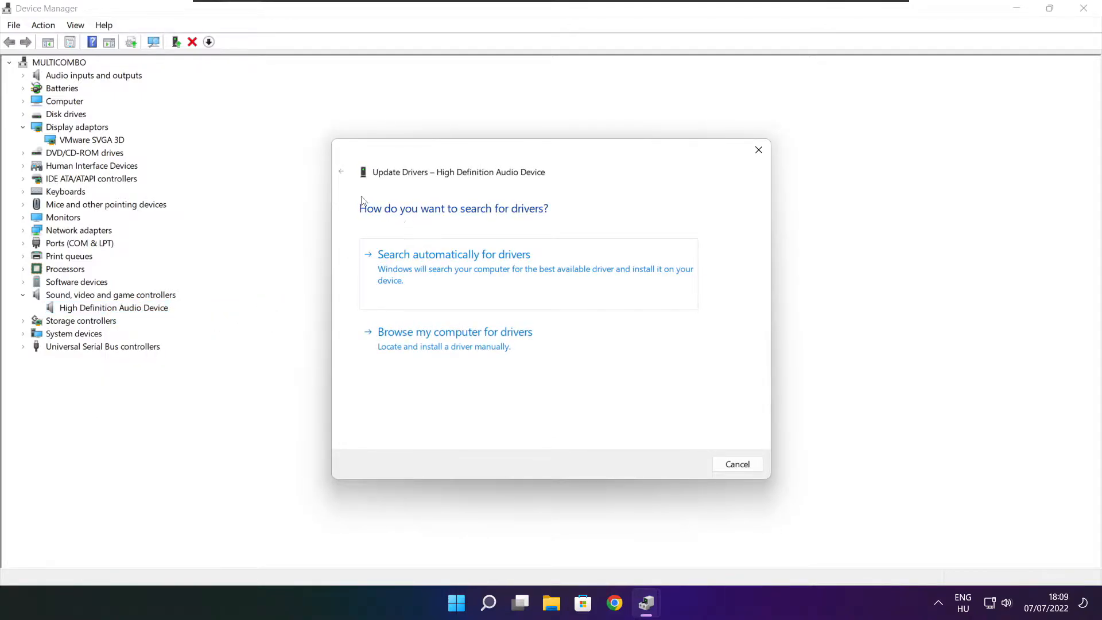
{"action": "mouse_move", "coordinate": [450, 279]}
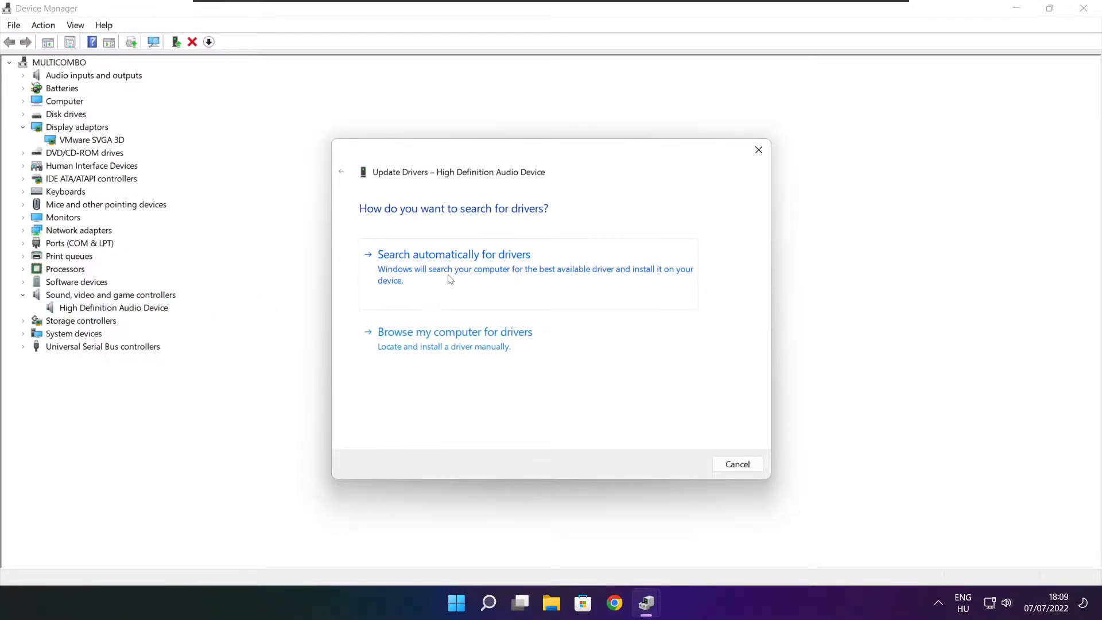
{"action": "left_click", "coordinate": [453, 254]}
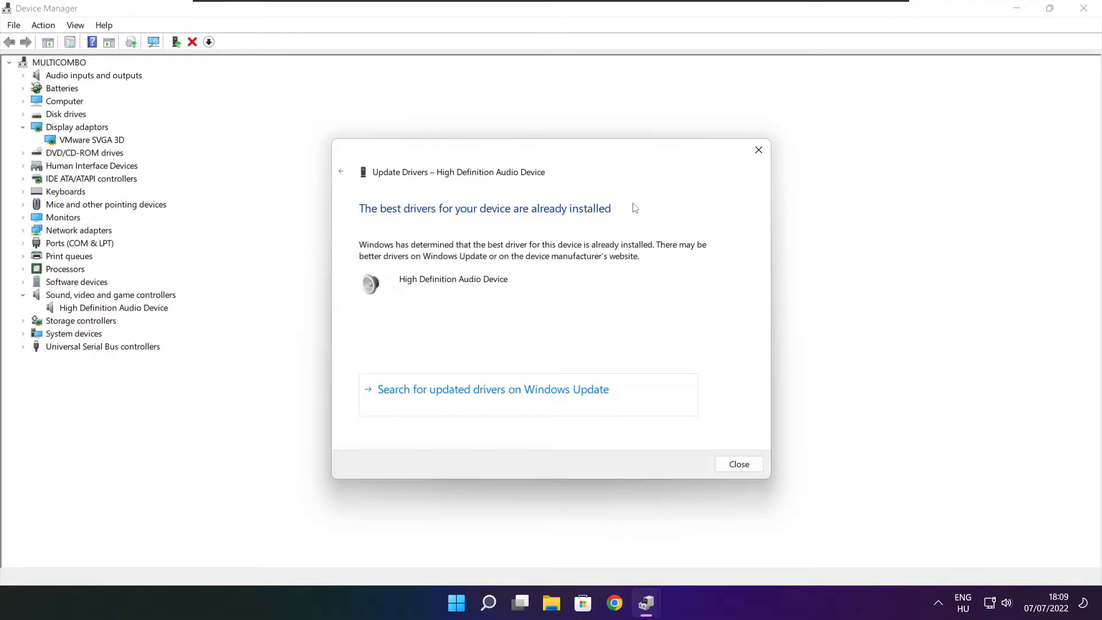
{"action": "mouse_move", "coordinate": [727, 448]}
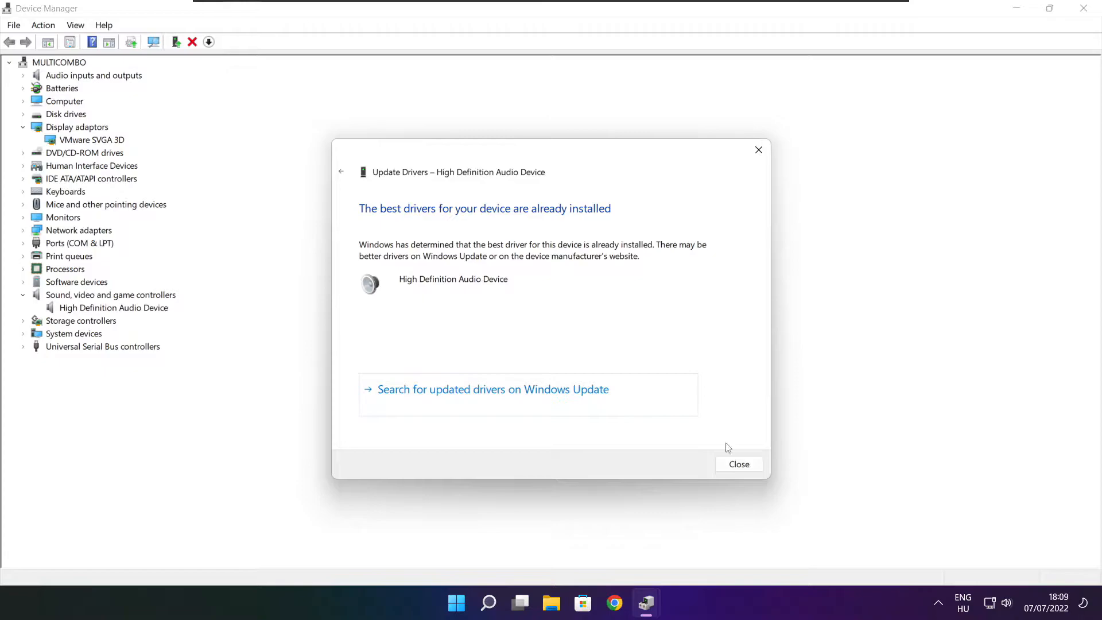
{"action": "left_click", "coordinate": [739, 464]}
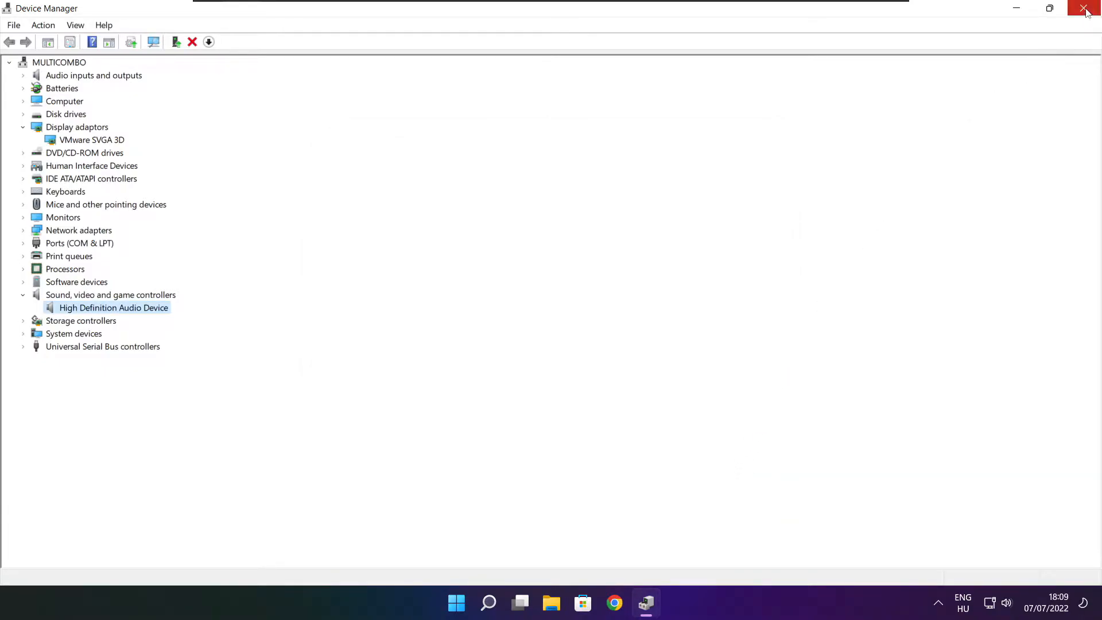
Close Device Manager and search Windows for 'edit power plan'
{"action": "left_click", "coordinate": [1086, 8]}
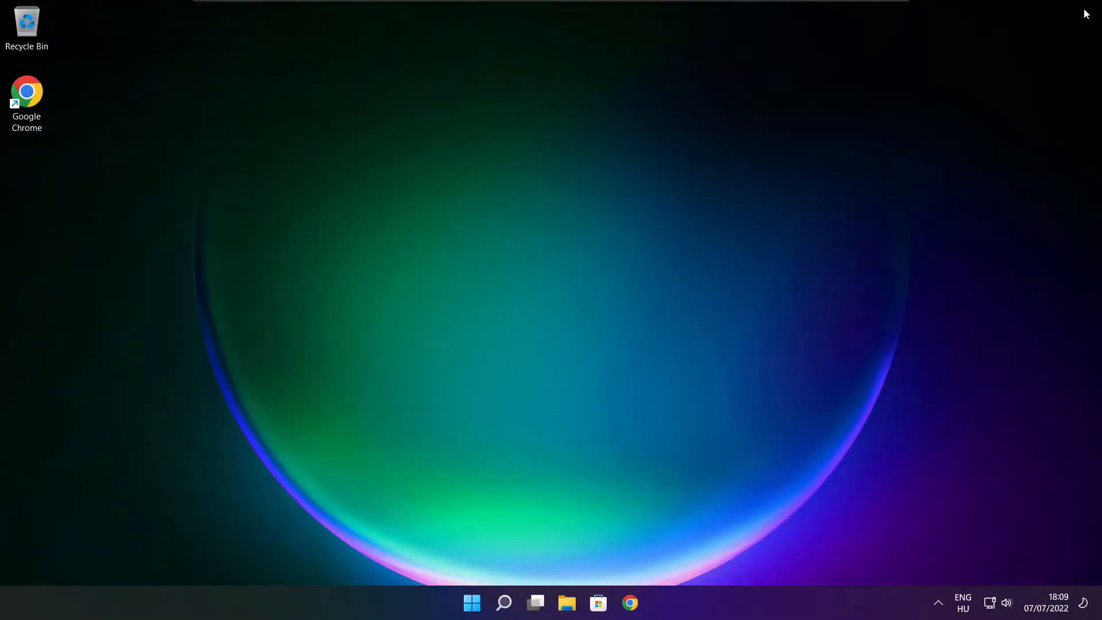
{"action": "mouse_move", "coordinate": [692, 281]}
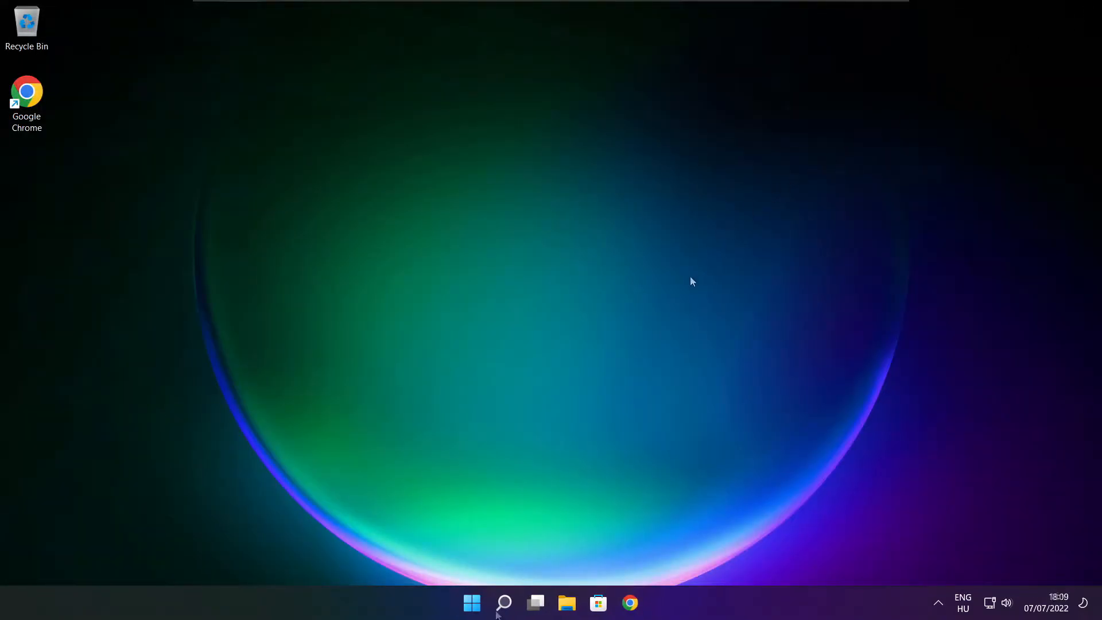
{"action": "left_click", "coordinate": [503, 603]}
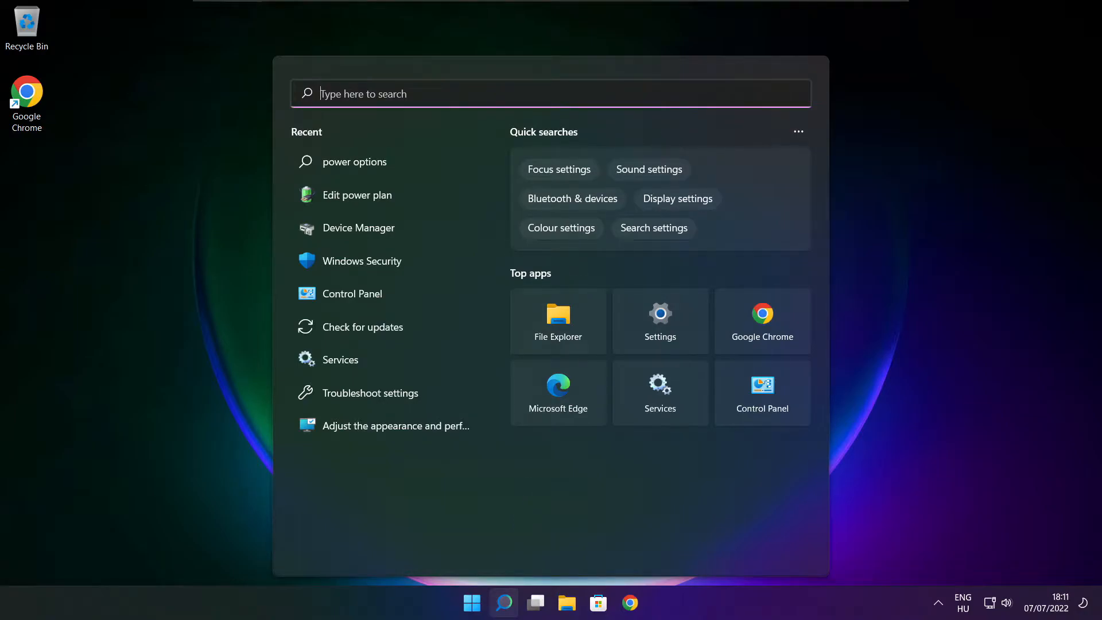
{"action": "type", "text": "edit power plan"}
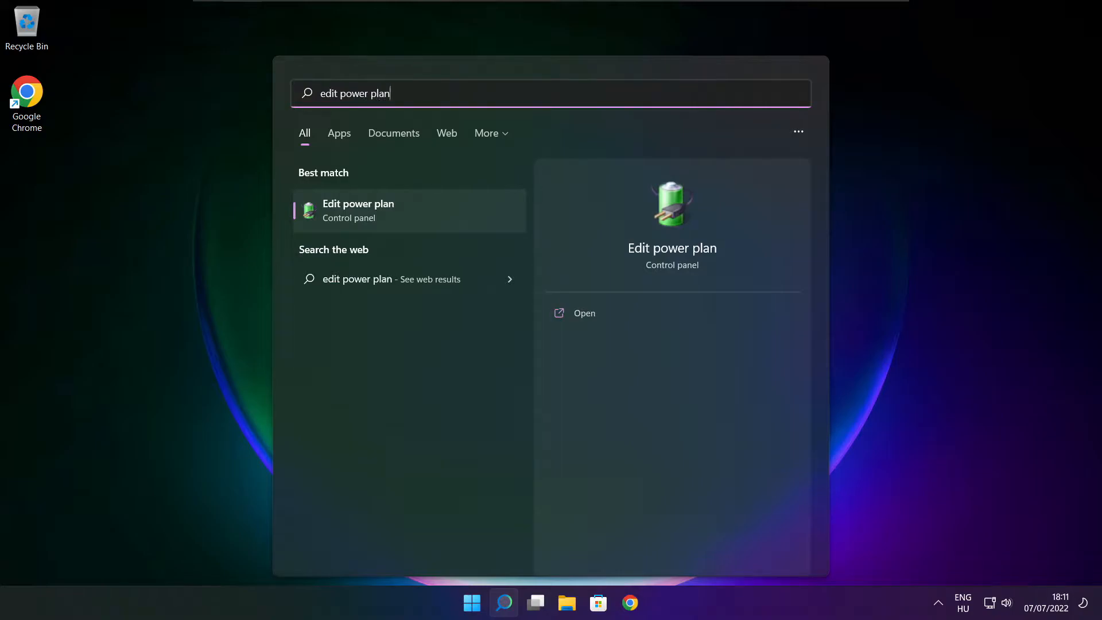
{"action": "mouse_move", "coordinate": [433, 218]}
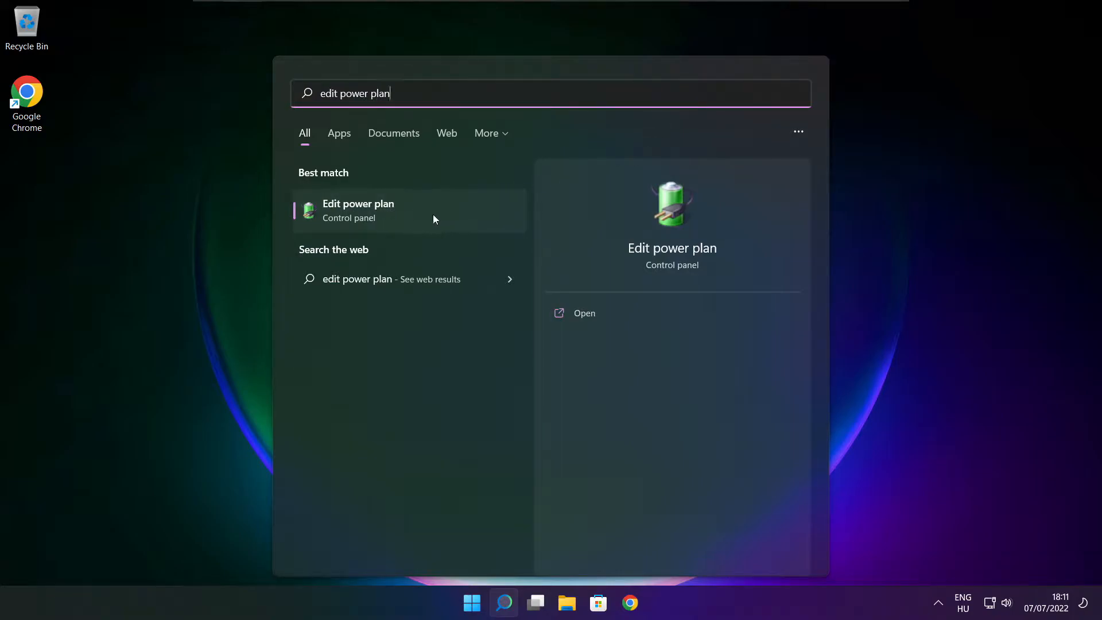
Make High performance the active power plan in Power Options, then close the window
{"action": "left_click", "coordinate": [358, 210]}
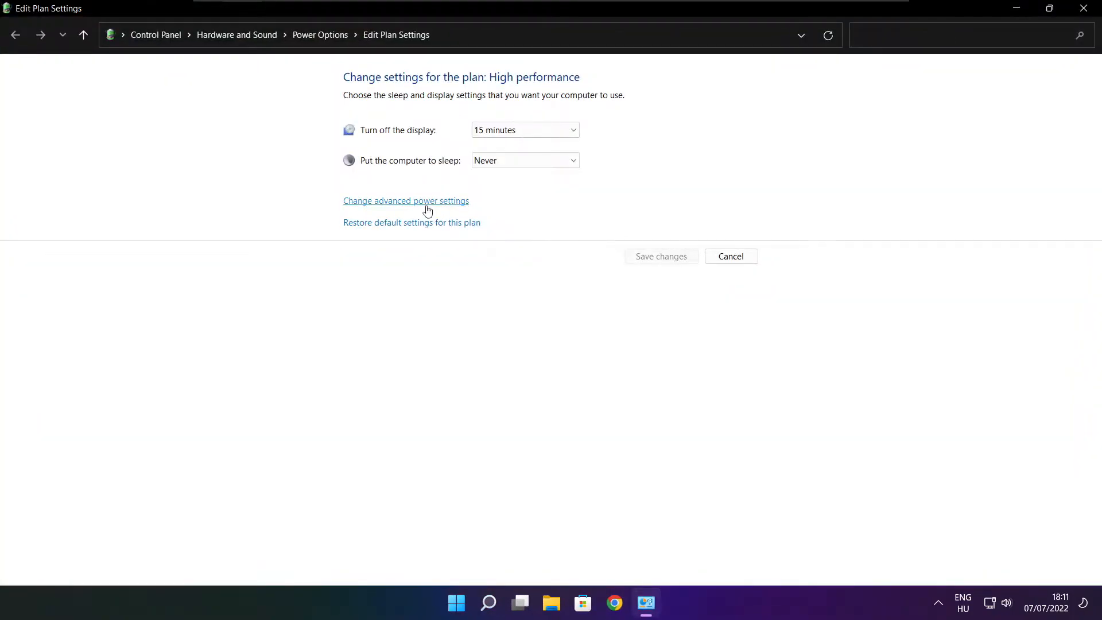
{"action": "mouse_move", "coordinate": [320, 34]}
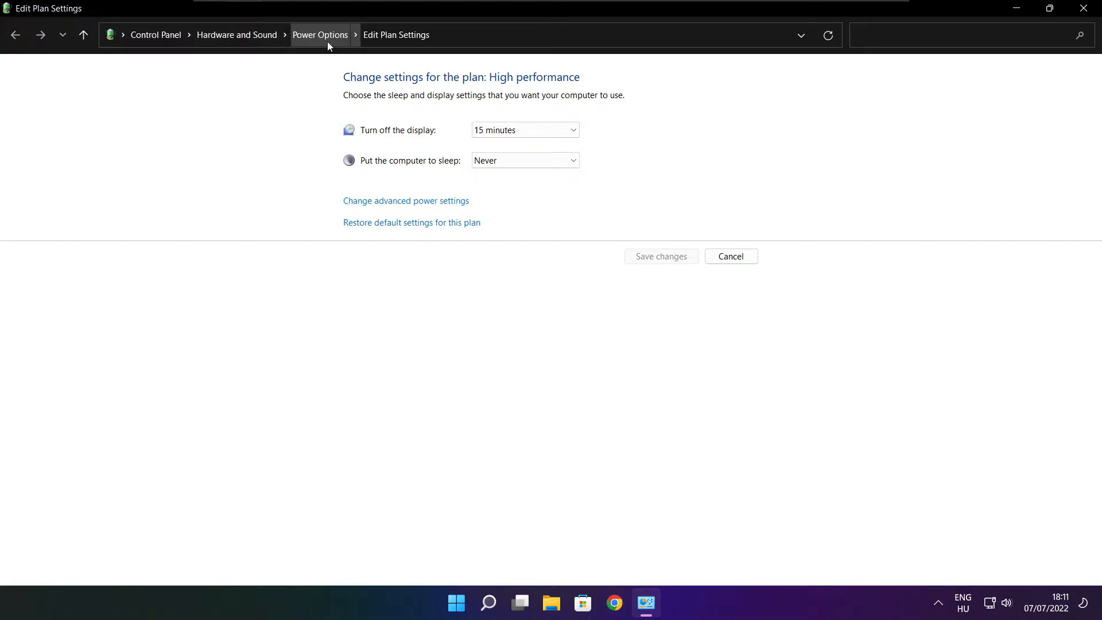
{"action": "left_click", "coordinate": [320, 34]}
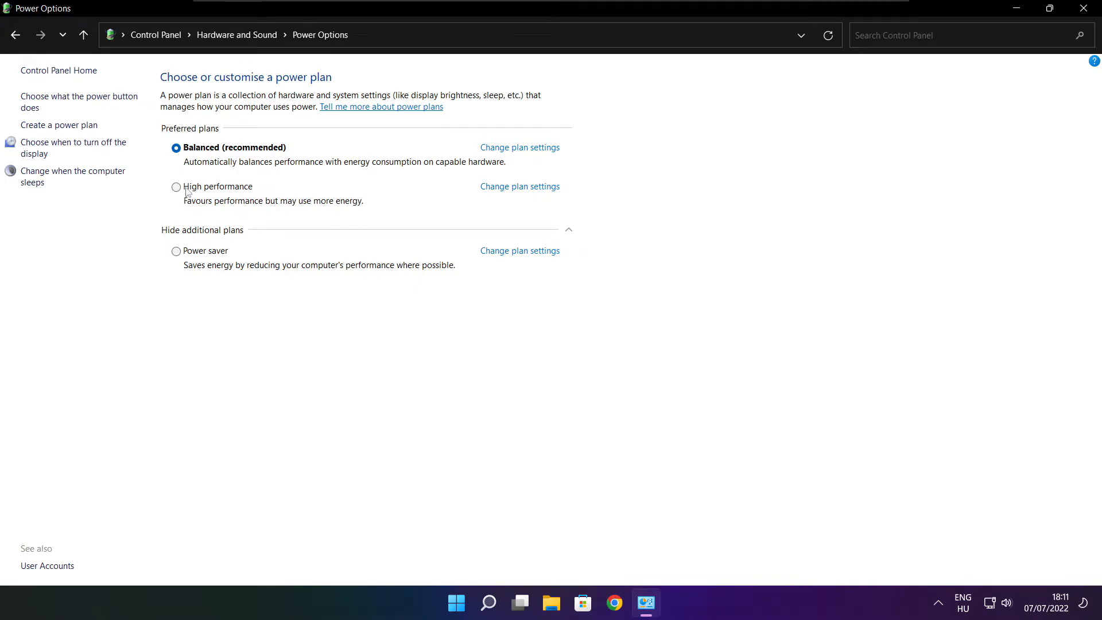
{"action": "mouse_move", "coordinate": [229, 194]}
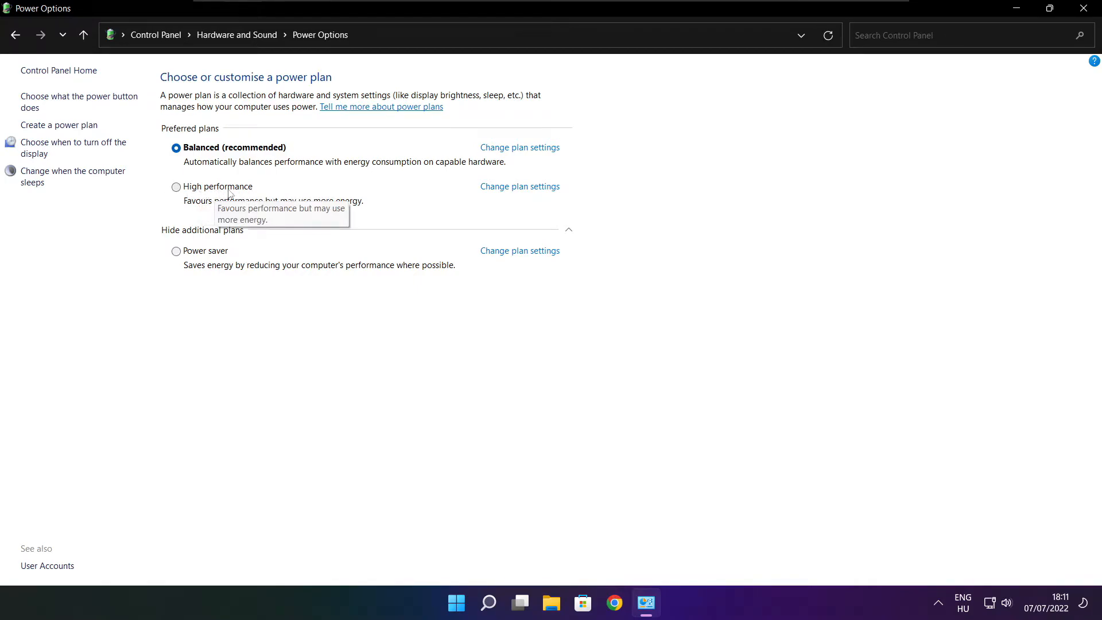
{"action": "left_click", "coordinate": [176, 186]}
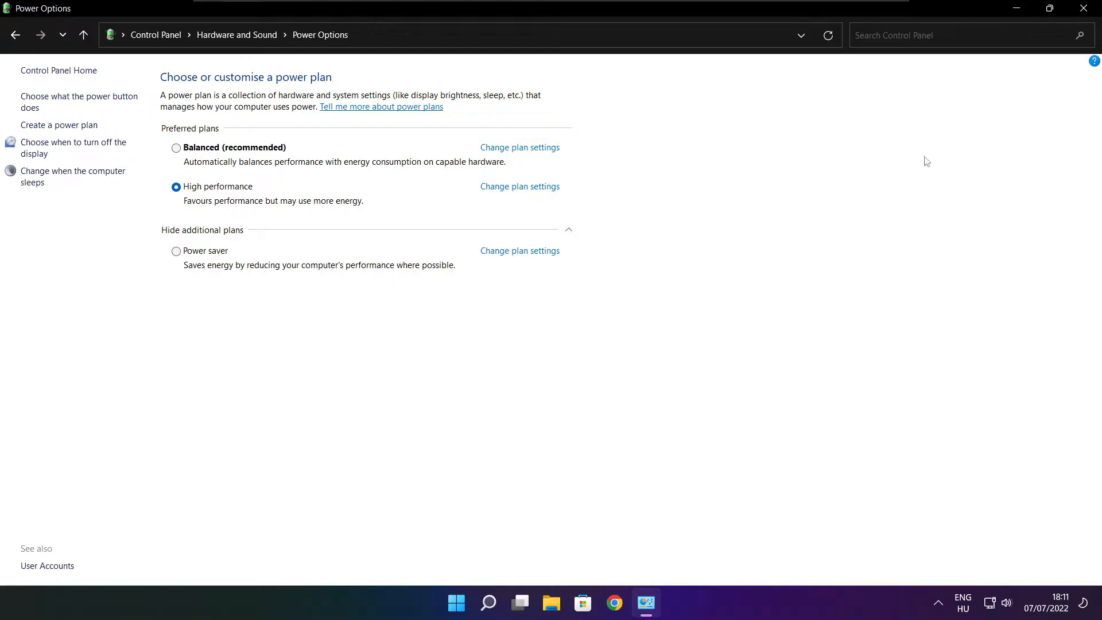
{"action": "mouse_move", "coordinate": [1088, 8]}
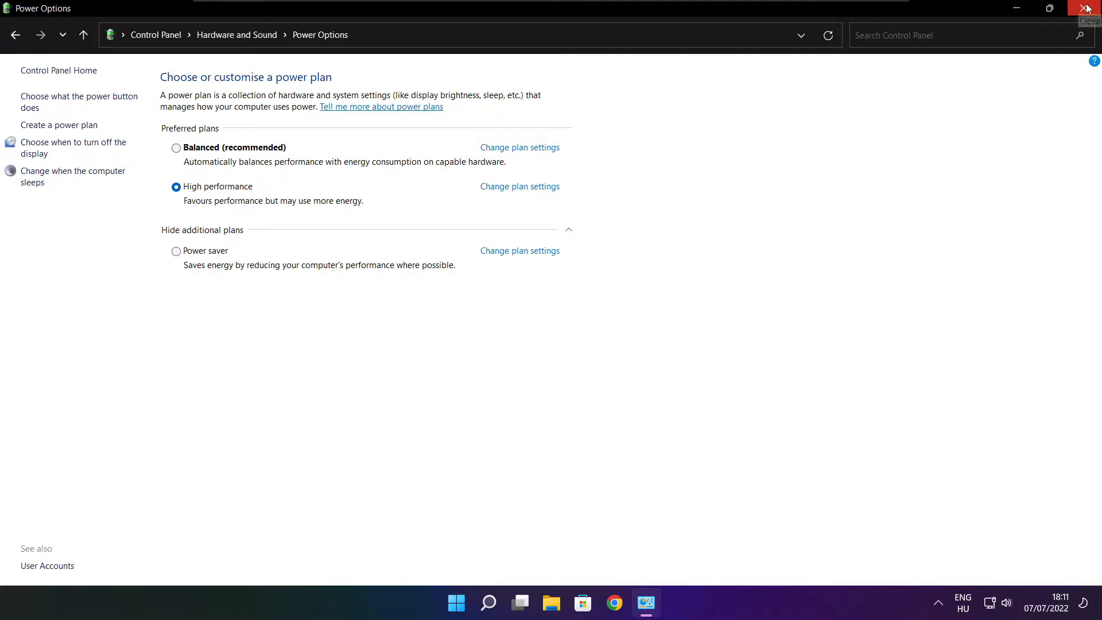
{"action": "left_click", "coordinate": [1087, 8]}
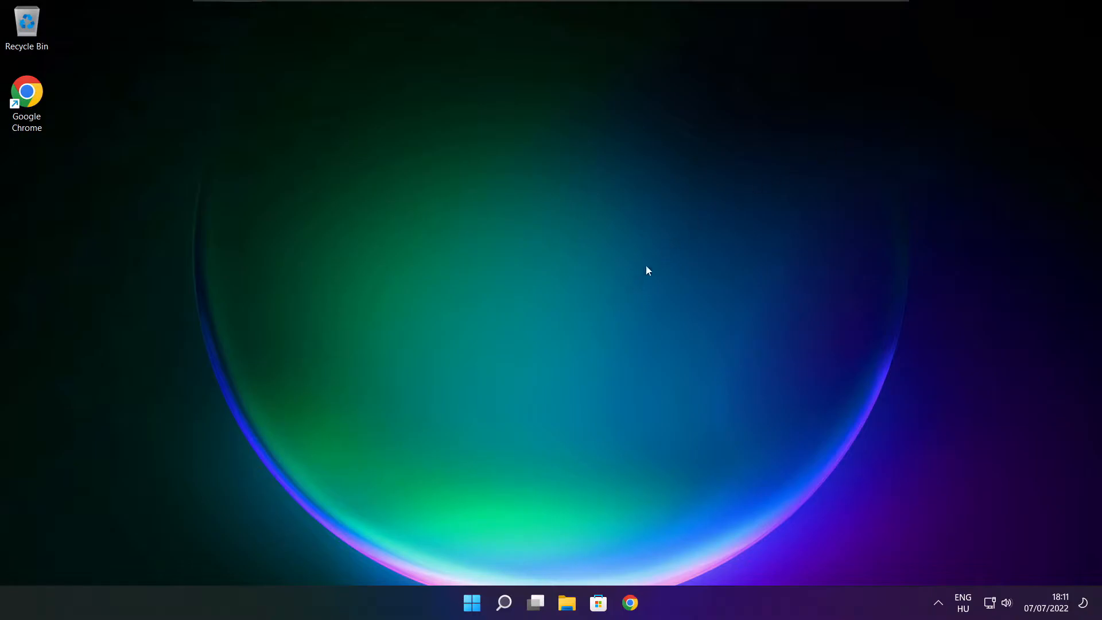
Search for 'game bar controller settings' and open the Game Mode settings page
{"action": "left_click", "coordinate": [503, 602]}
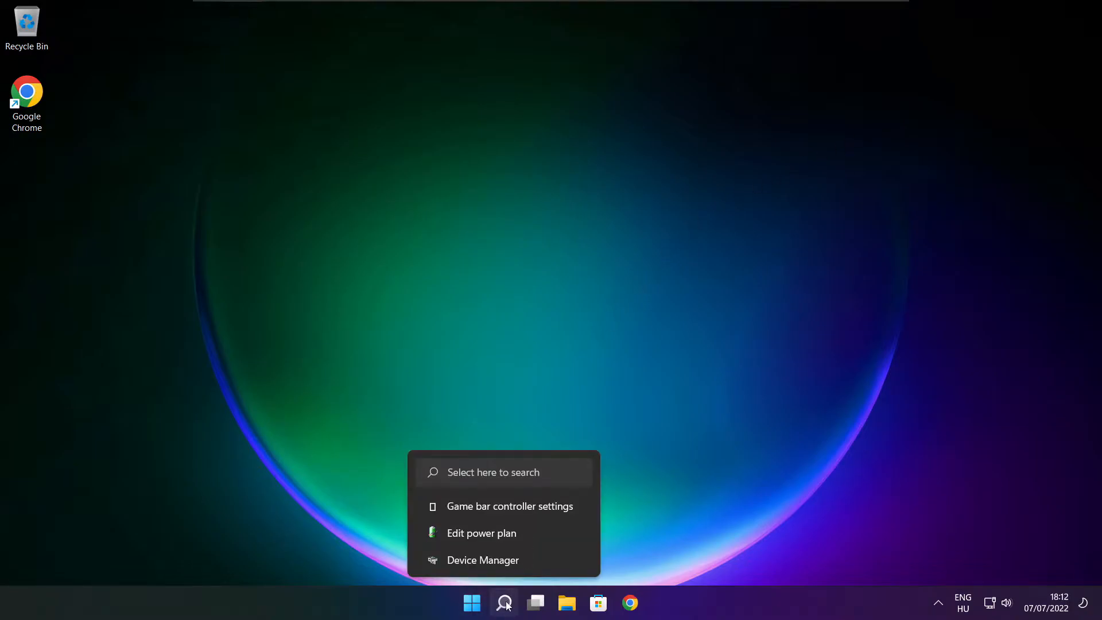
{"action": "left_click", "coordinate": [503, 603]}
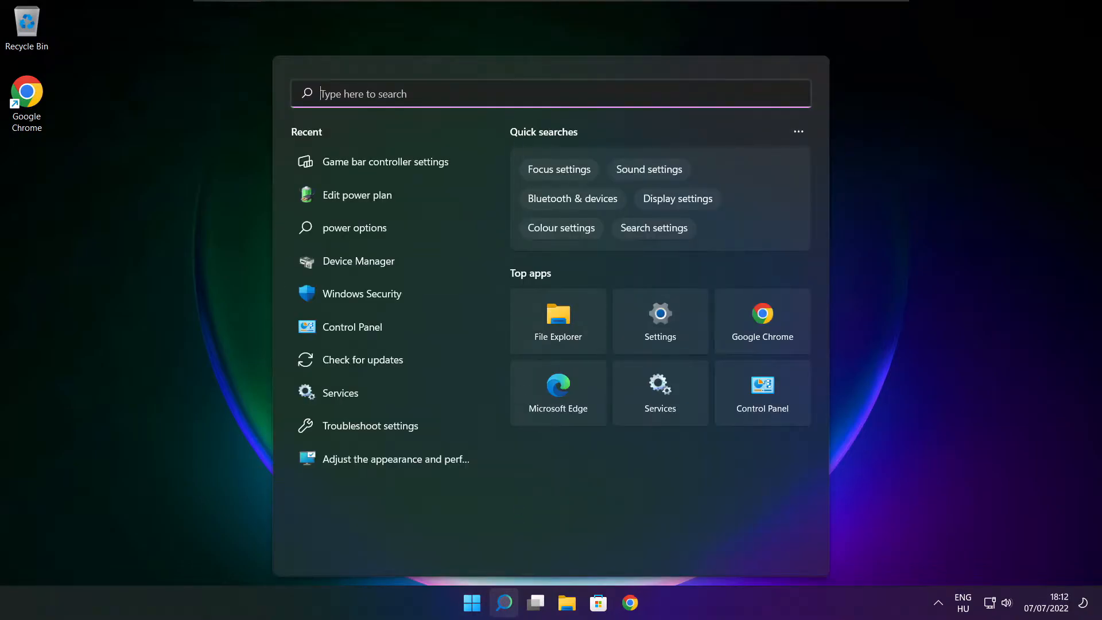
{"action": "type", "text": "game bar controller settings"}
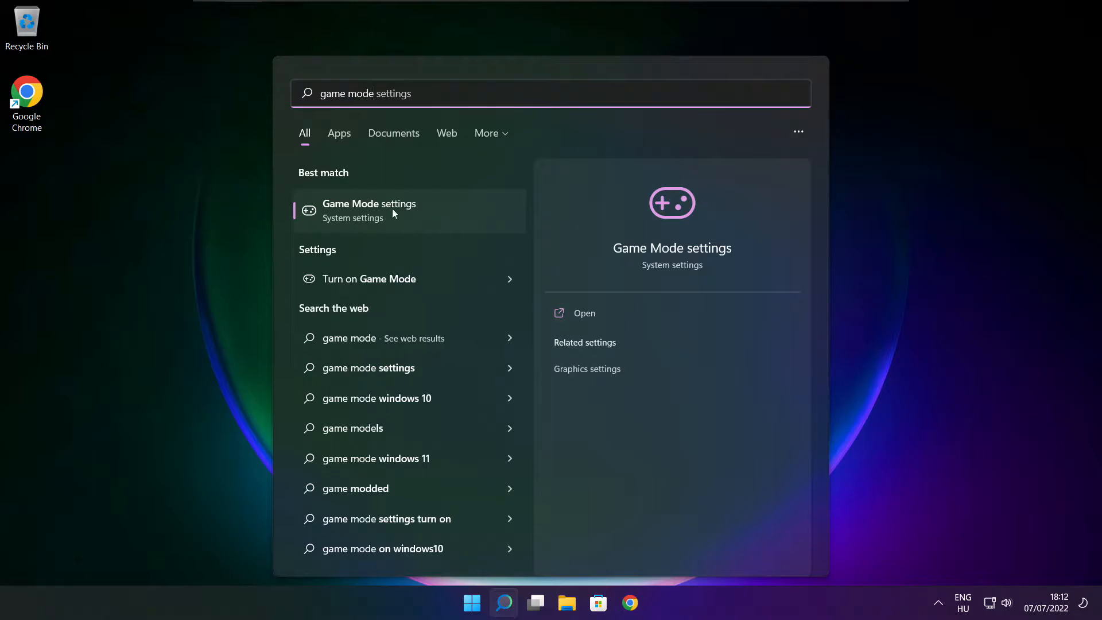
{"action": "mouse_move", "coordinate": [422, 218]}
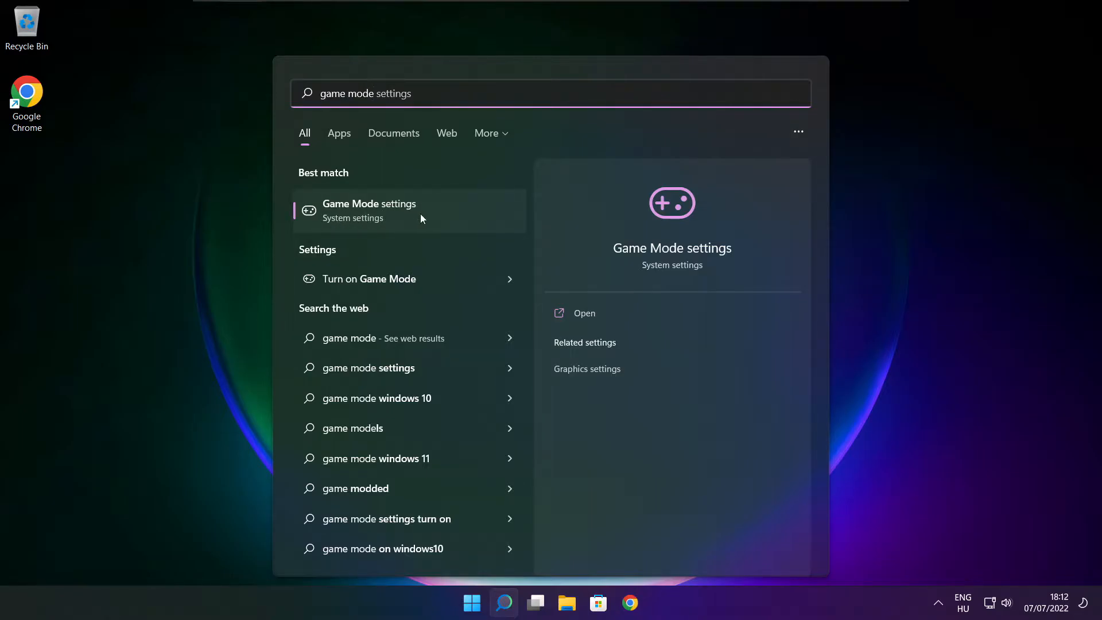
{"action": "left_click", "coordinate": [368, 204]}
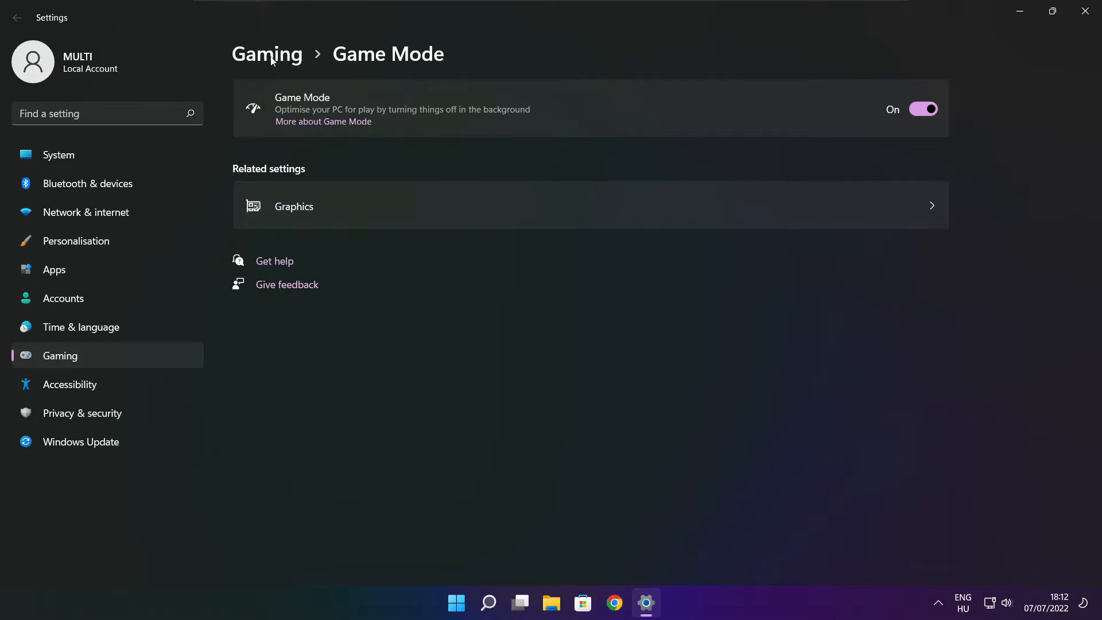
Turn off the Xbox Game Bar controller-button option under Gaming, then close Settings
{"action": "left_click", "coordinate": [266, 54]}
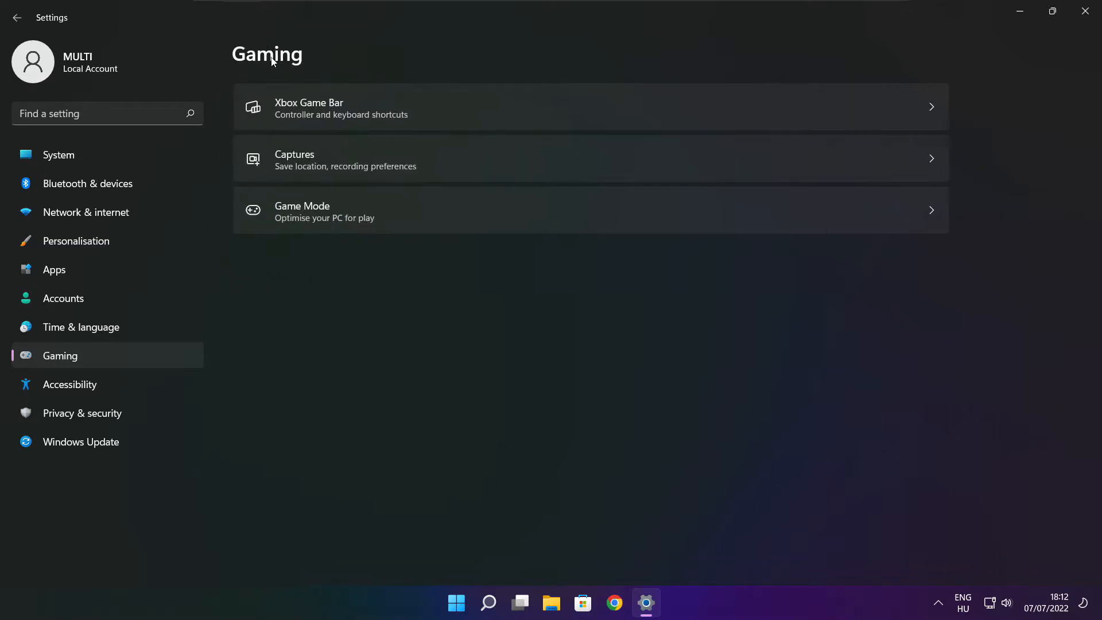
{"action": "mouse_move", "coordinate": [470, 117]}
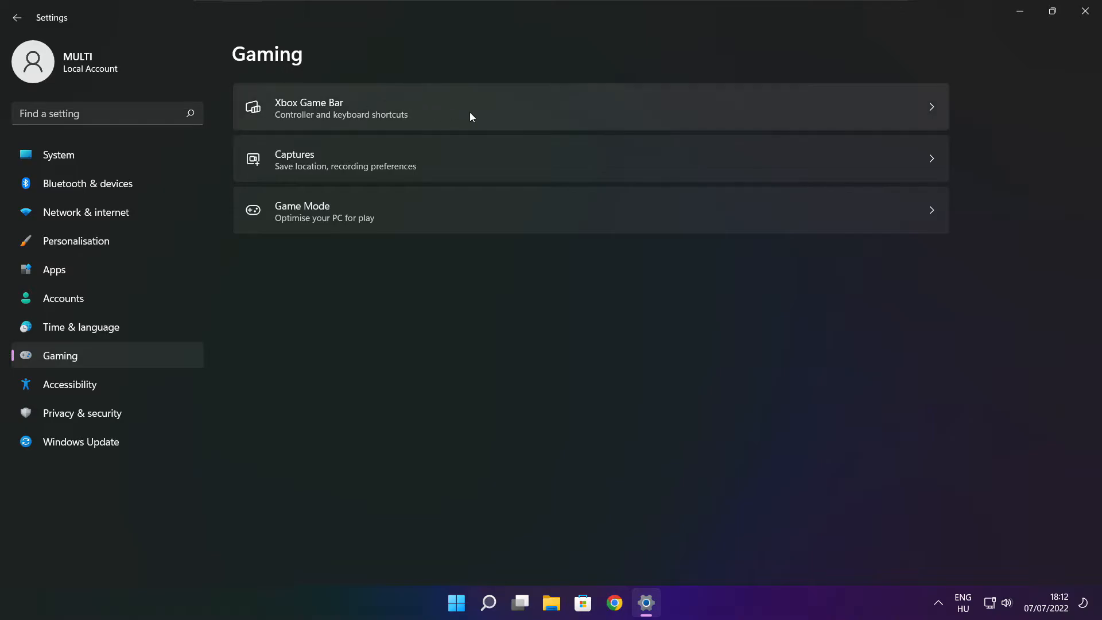
{"action": "left_click", "coordinate": [492, 106]}
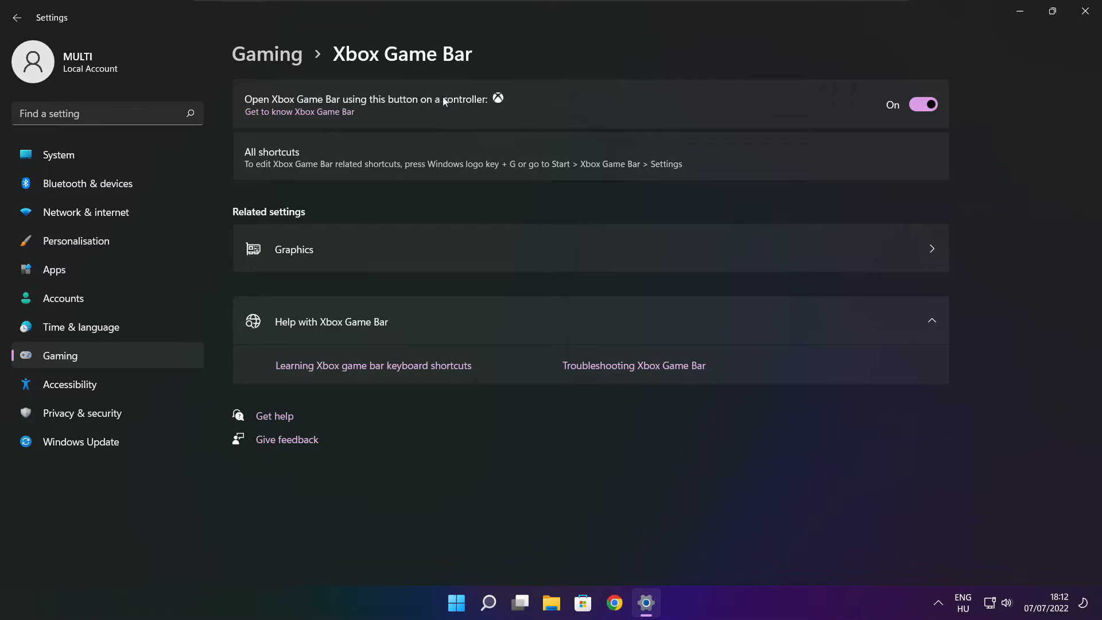
{"action": "left_click", "coordinate": [922, 104]}
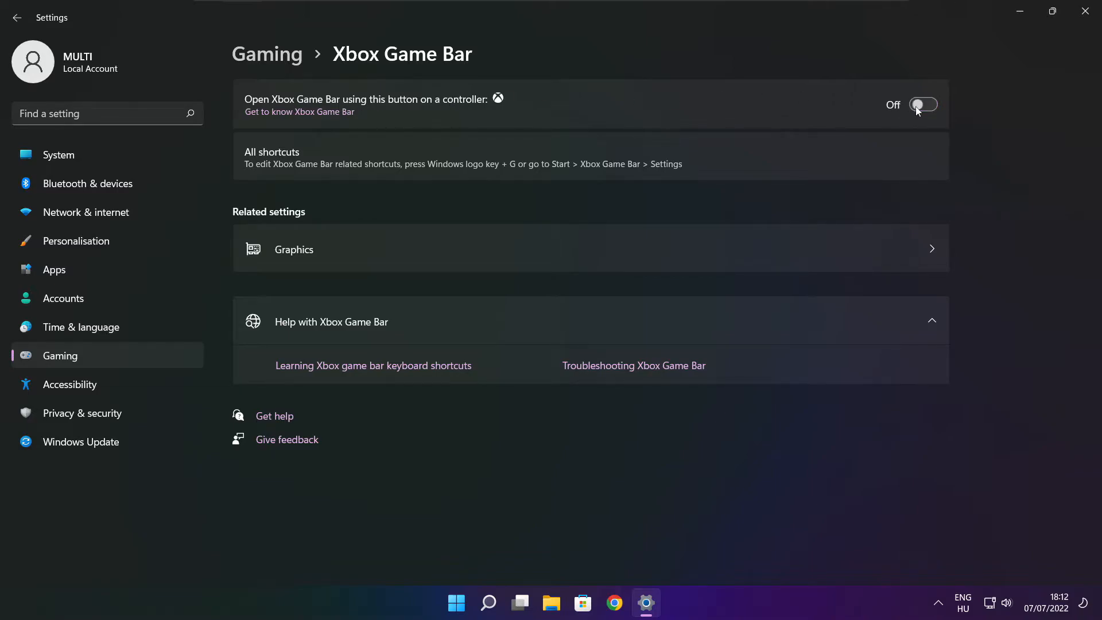
{"action": "mouse_move", "coordinate": [927, 125]}
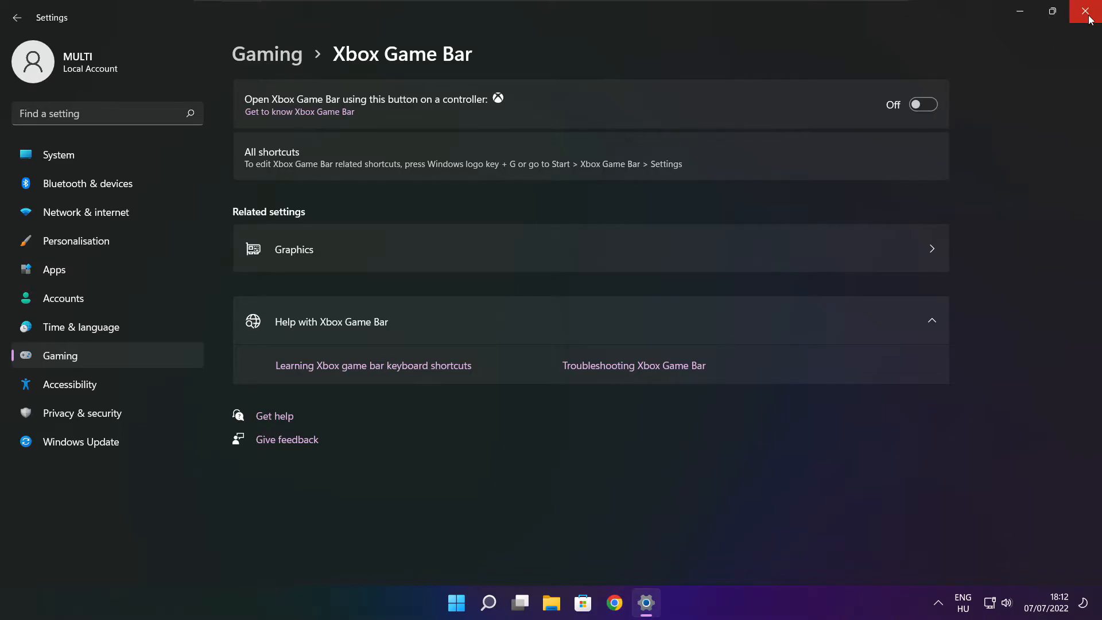
{"action": "left_click", "coordinate": [1088, 12]}
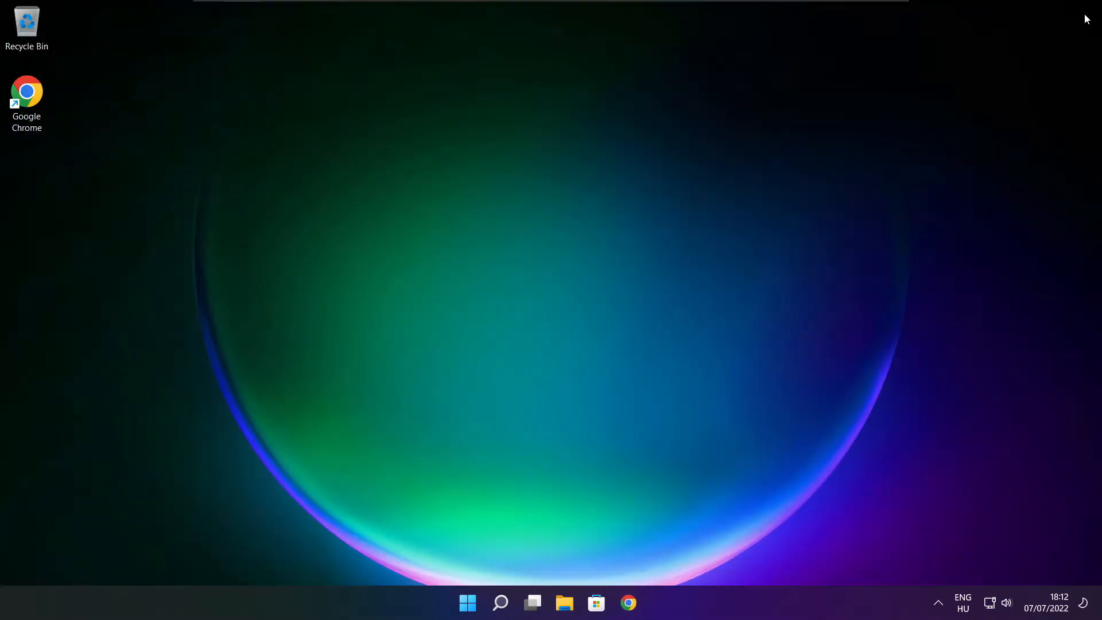
{"action": "mouse_move", "coordinate": [554, 324]}
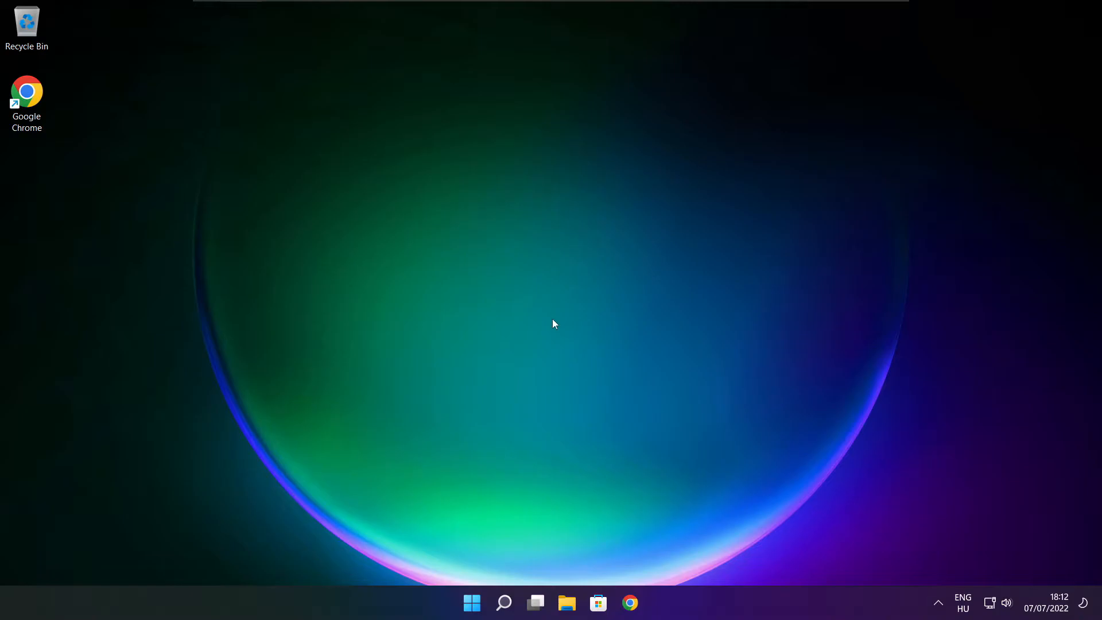
{"action": "mouse_move", "coordinate": [471, 603]}
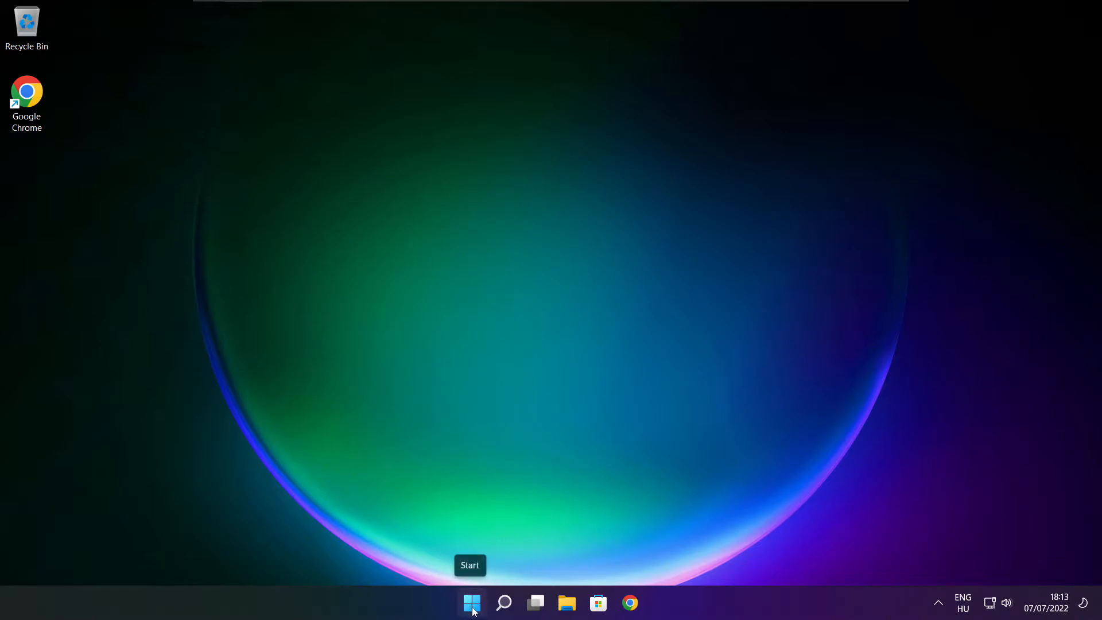
Launch Task Manager from the Start button's right-click menu
{"action": "right_click", "coordinate": [470, 603]}
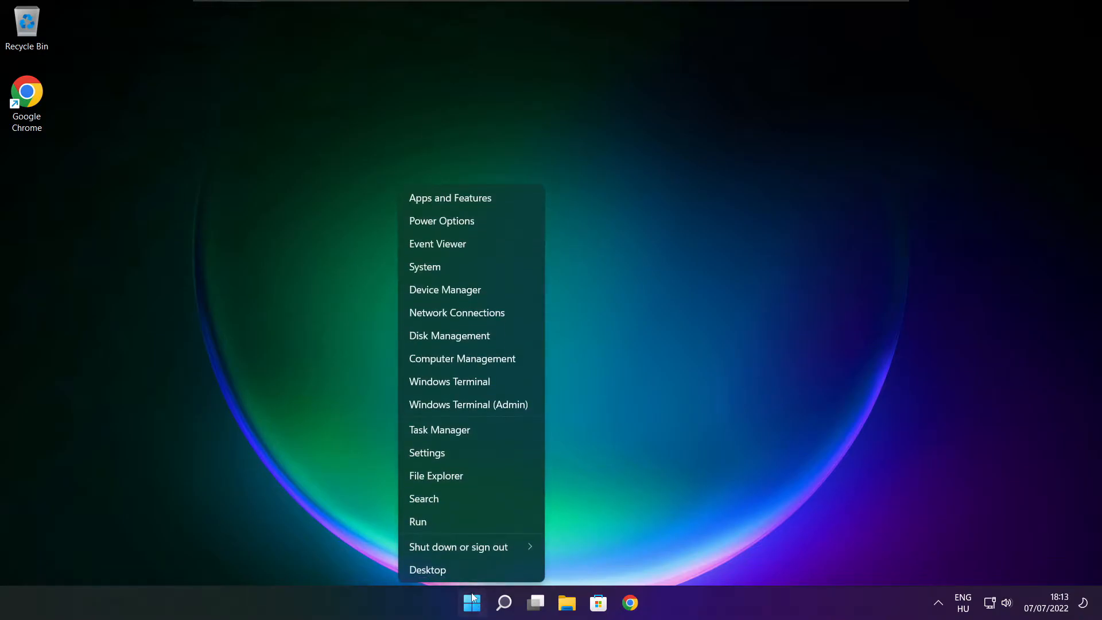
{"action": "mouse_move", "coordinate": [492, 430]}
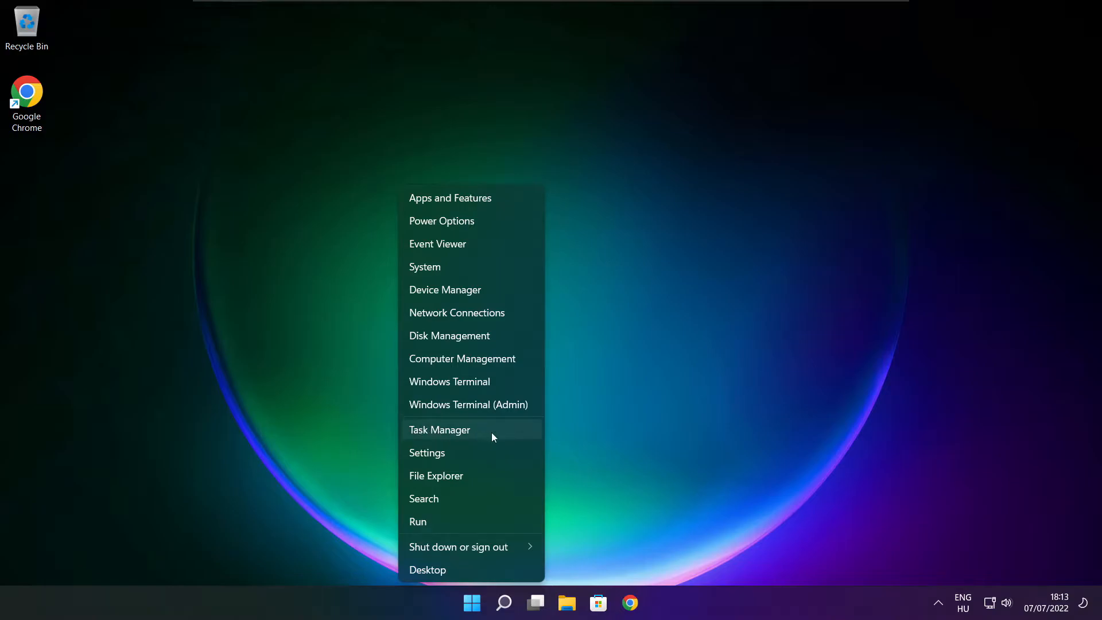
{"action": "mouse_move", "coordinate": [475, 429]}
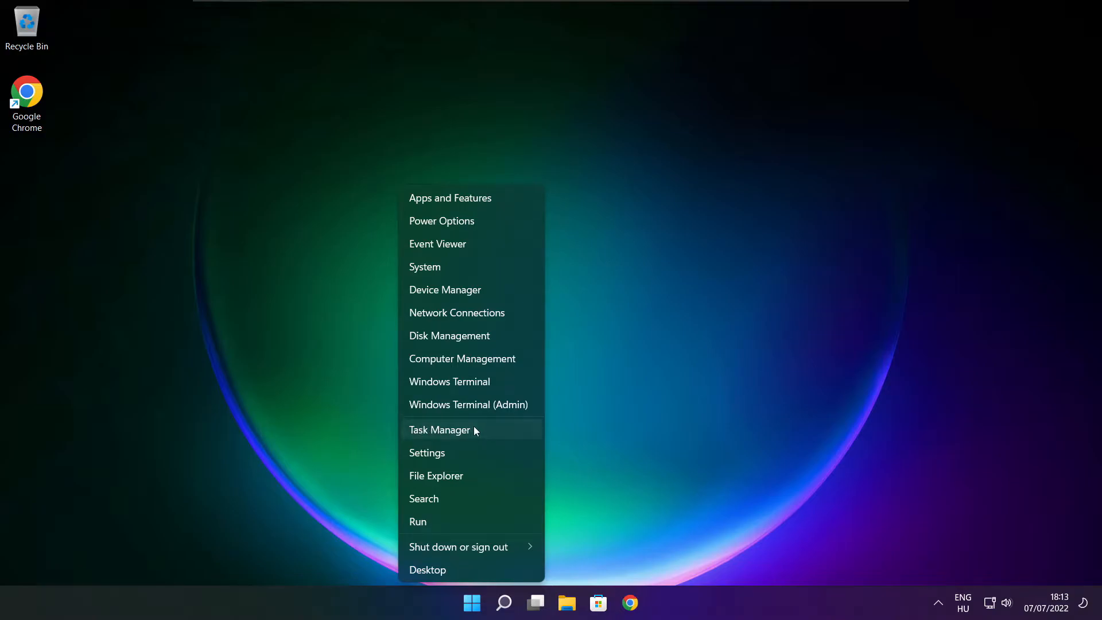
{"action": "left_click", "coordinate": [439, 430]}
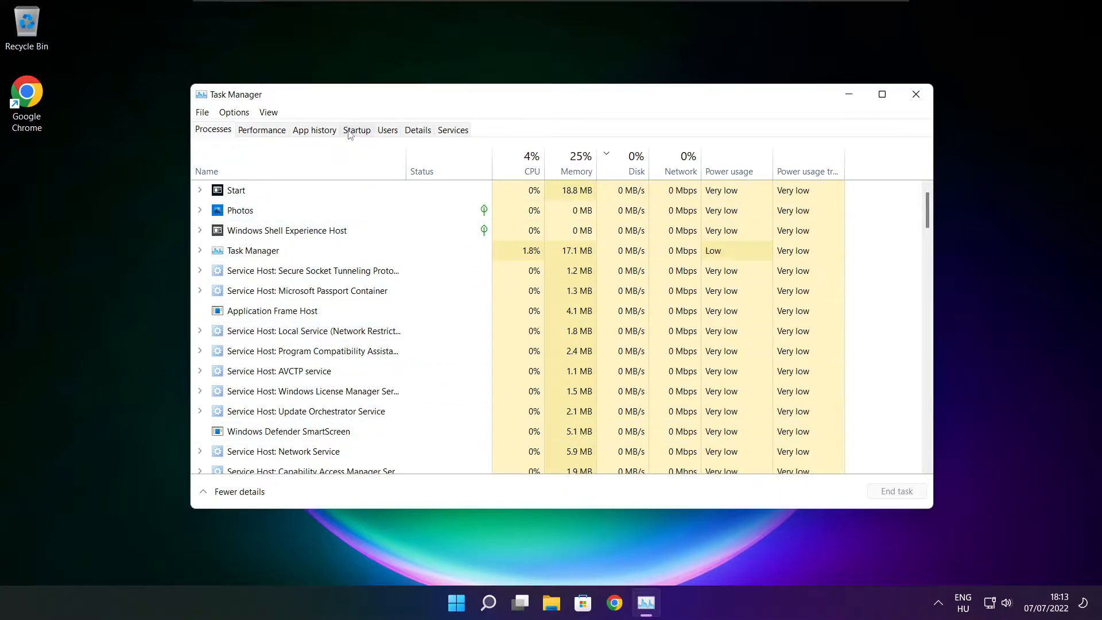
Disable Cortana, Edge, Teams and Terminal as startup apps, then close Task Manager
{"action": "left_click", "coordinate": [356, 130]}
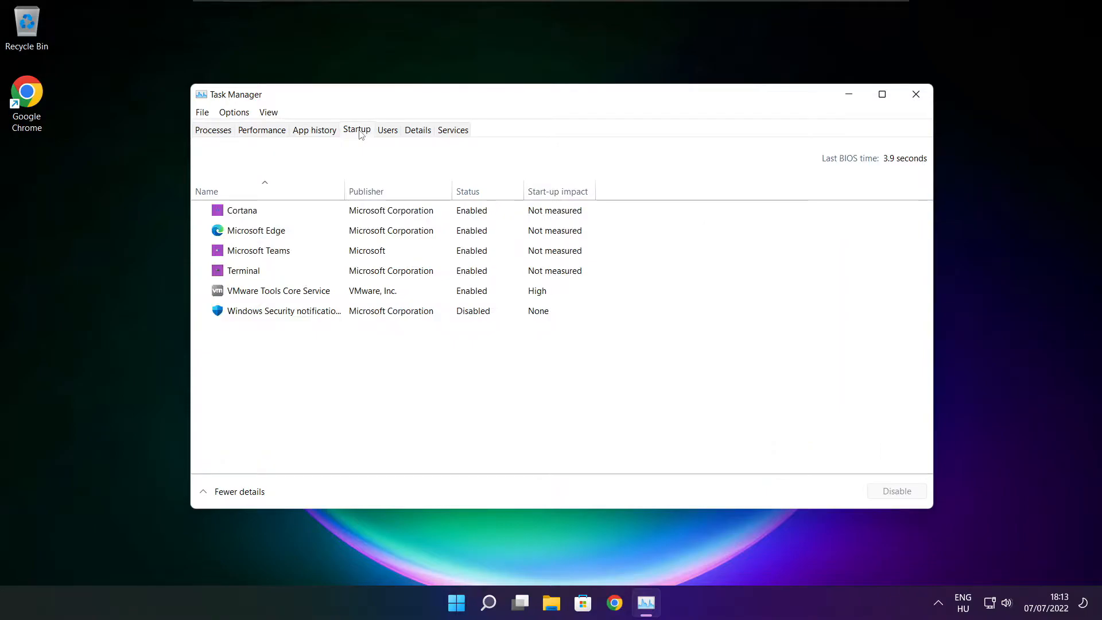
{"action": "left_click", "coordinate": [241, 210]}
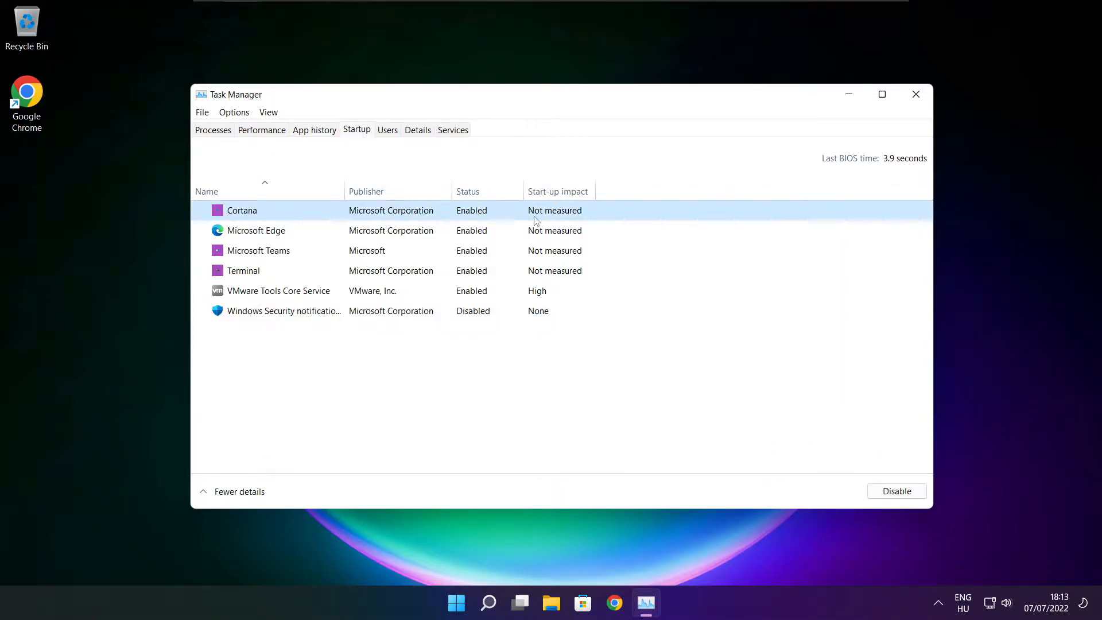
{"action": "mouse_move", "coordinate": [897, 490]}
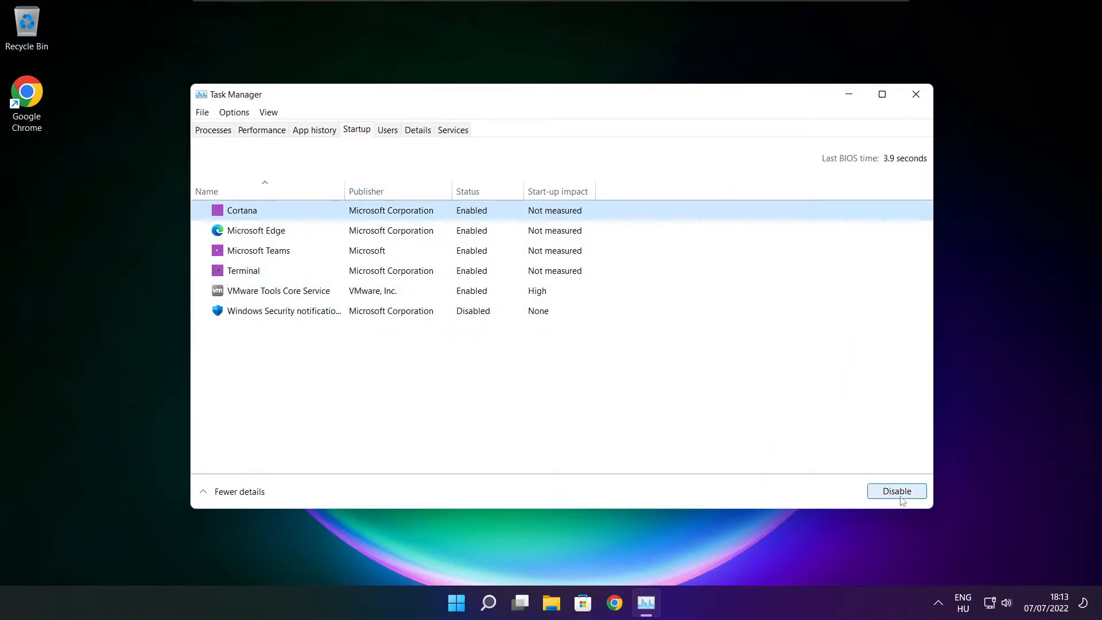
{"action": "left_click", "coordinate": [895, 490]}
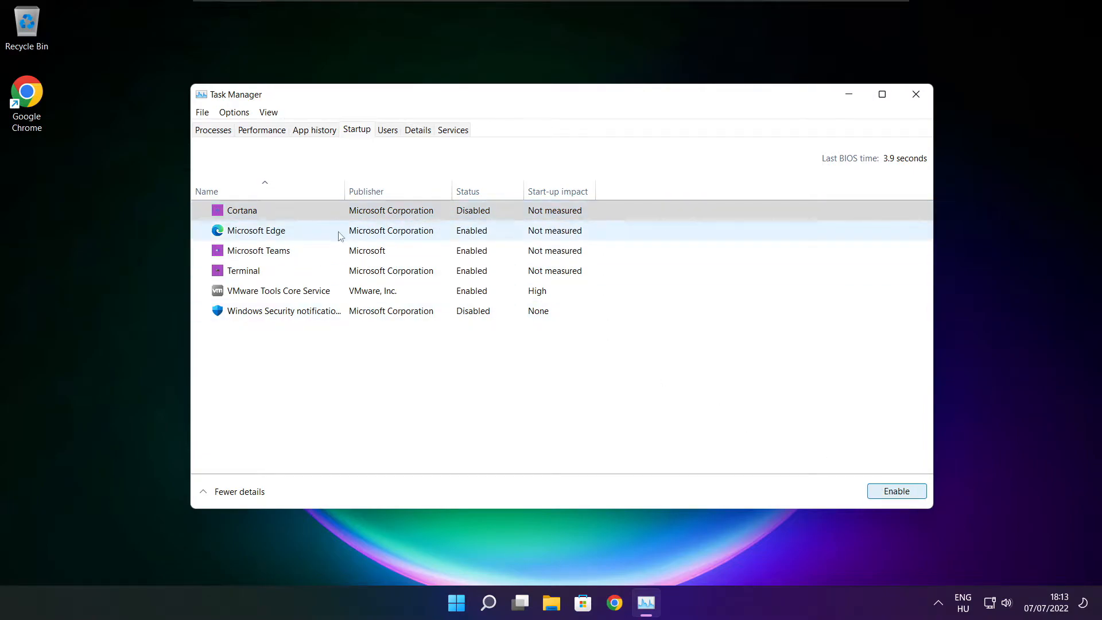
{"action": "left_click", "coordinate": [256, 230]}
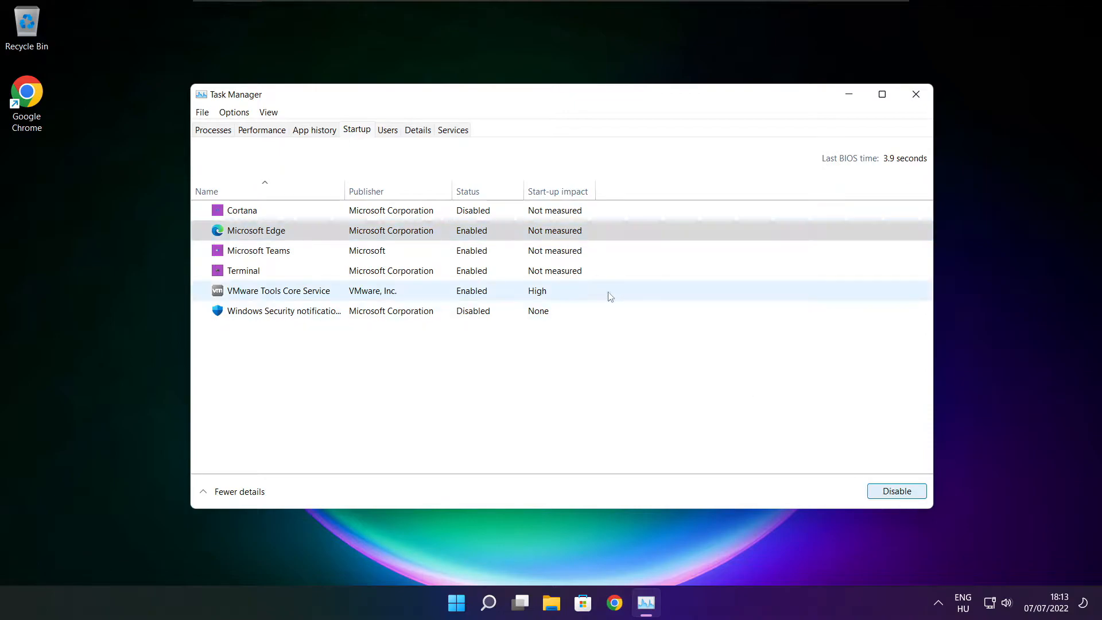
{"action": "left_click", "coordinate": [896, 491]}
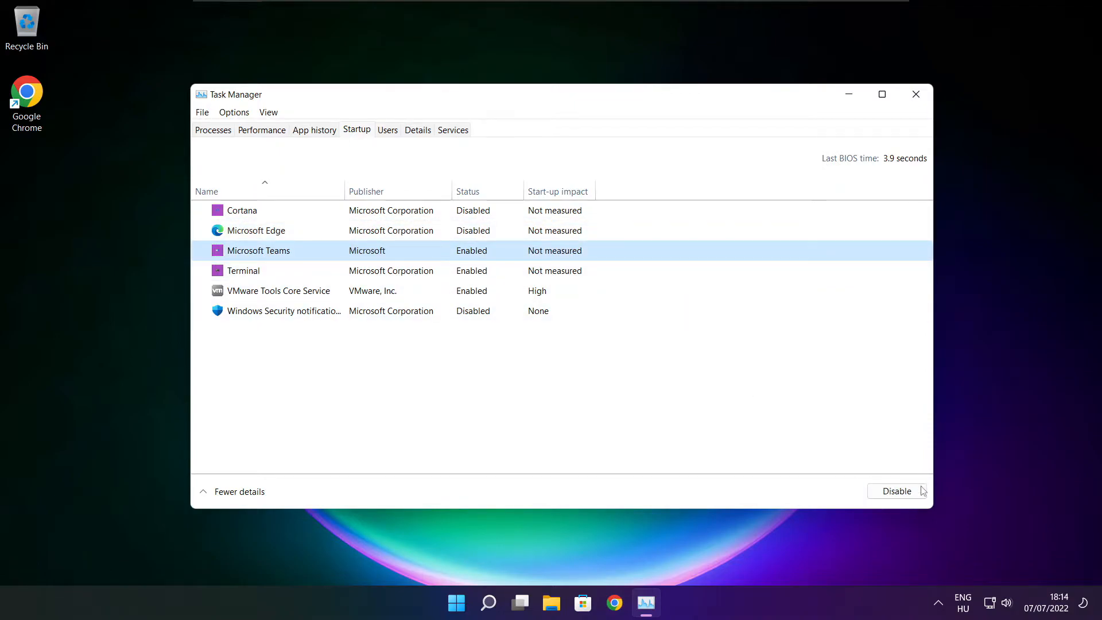
{"action": "left_click", "coordinate": [895, 491]}
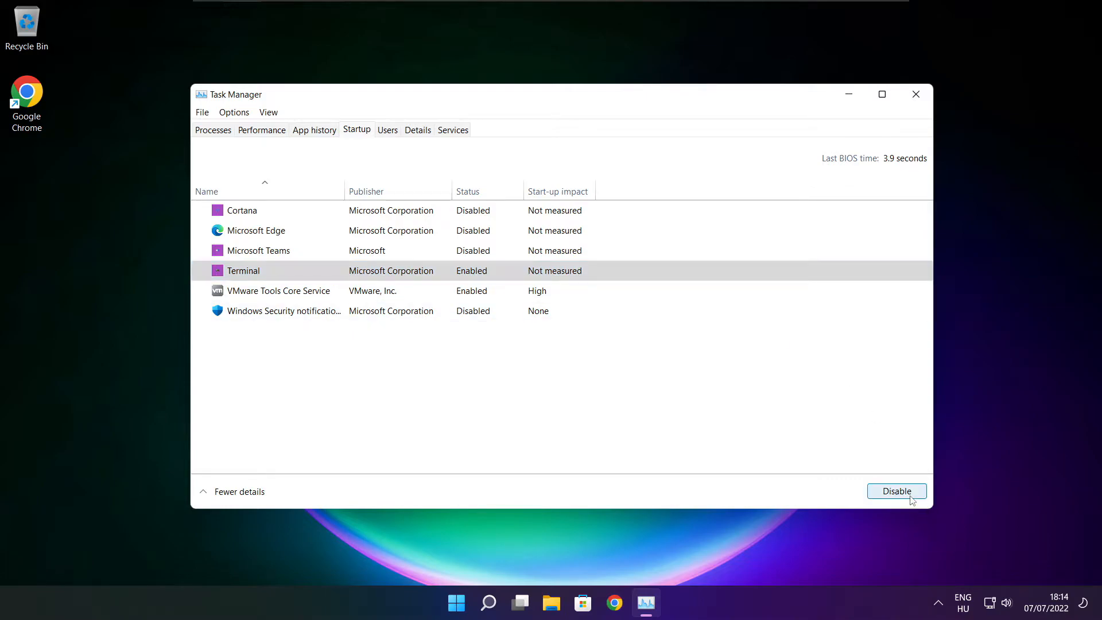
{"action": "left_click", "coordinate": [896, 490]}
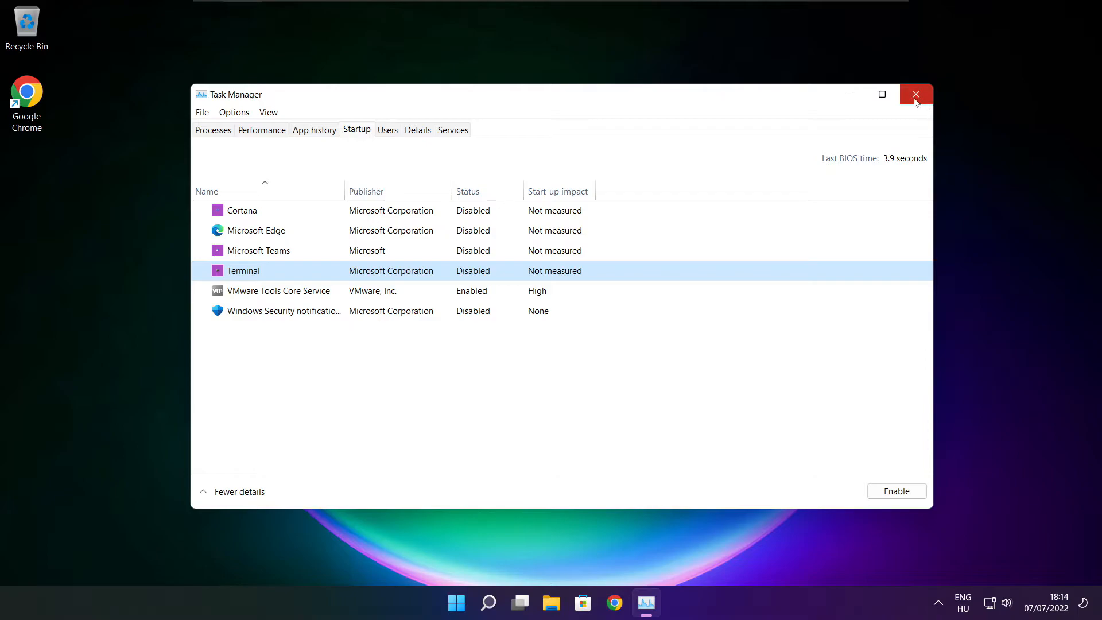
{"action": "left_click", "coordinate": [916, 94]}
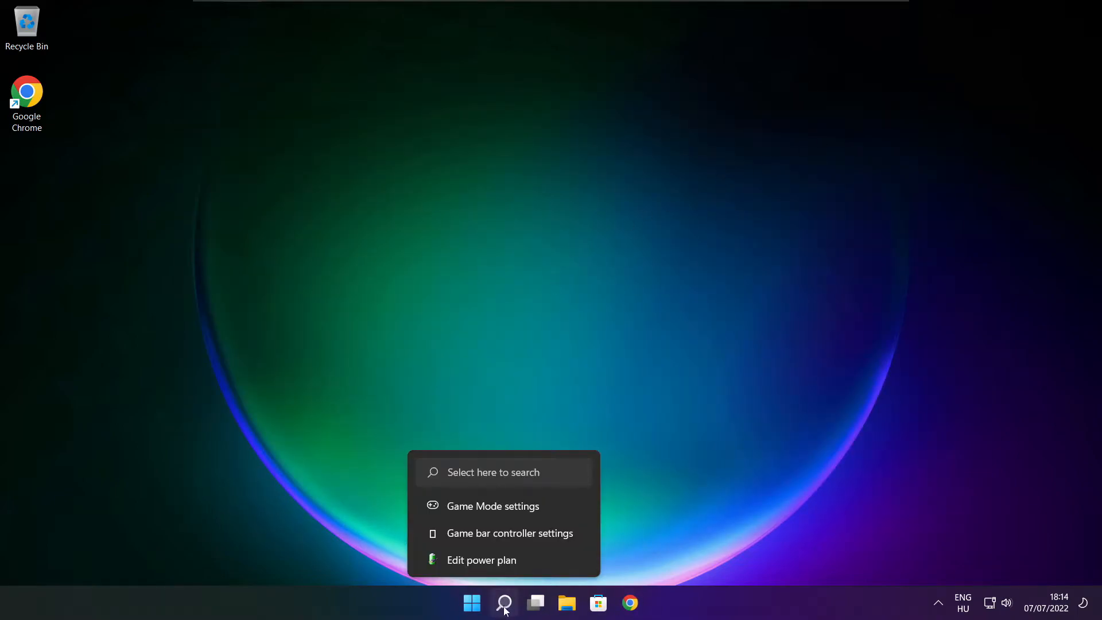
Search Windows for 'optimi' to open Defragment and Optimise Drives
{"action": "left_click", "coordinate": [503, 602]}
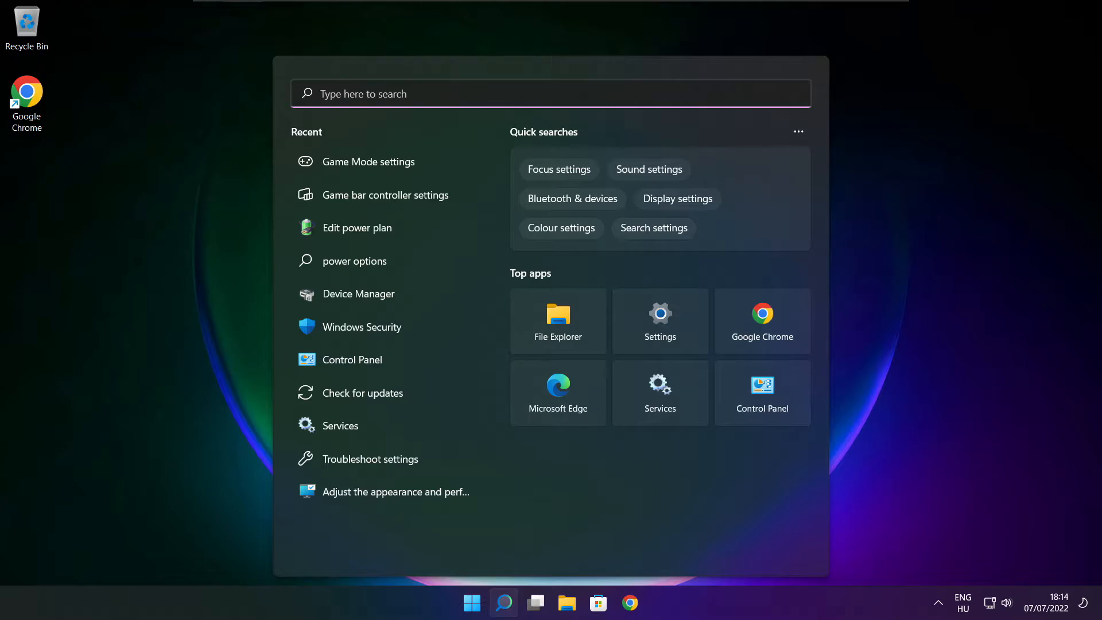
{"action": "type", "text": "optimi"}
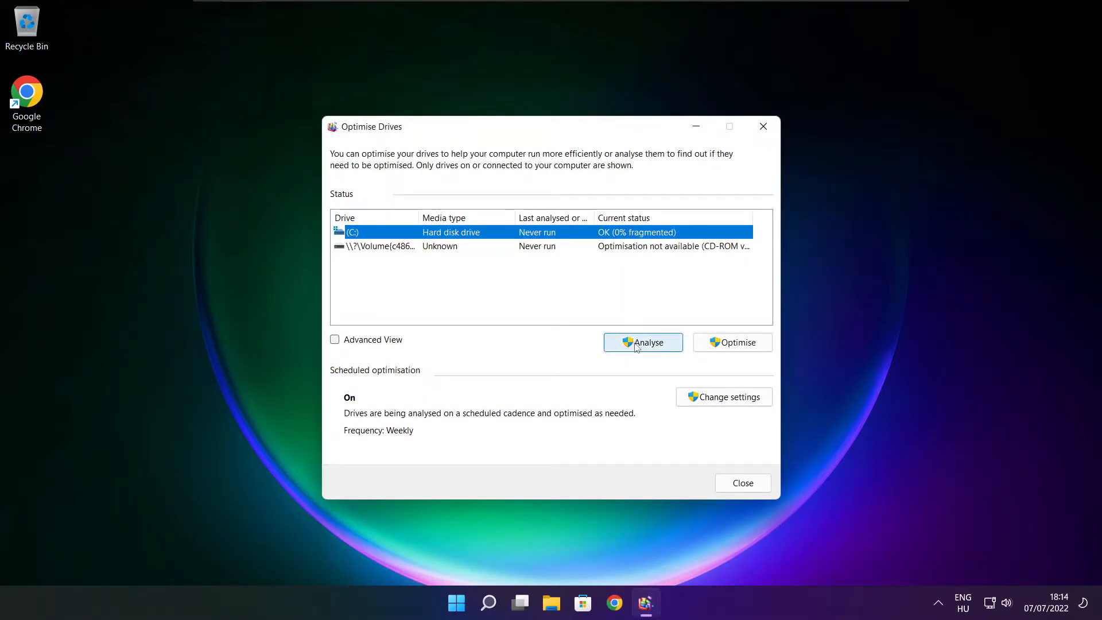
Analyse drive C: (9% fragmented), start optimising it, and close Optimise Drives
{"action": "left_click", "coordinate": [641, 342]}
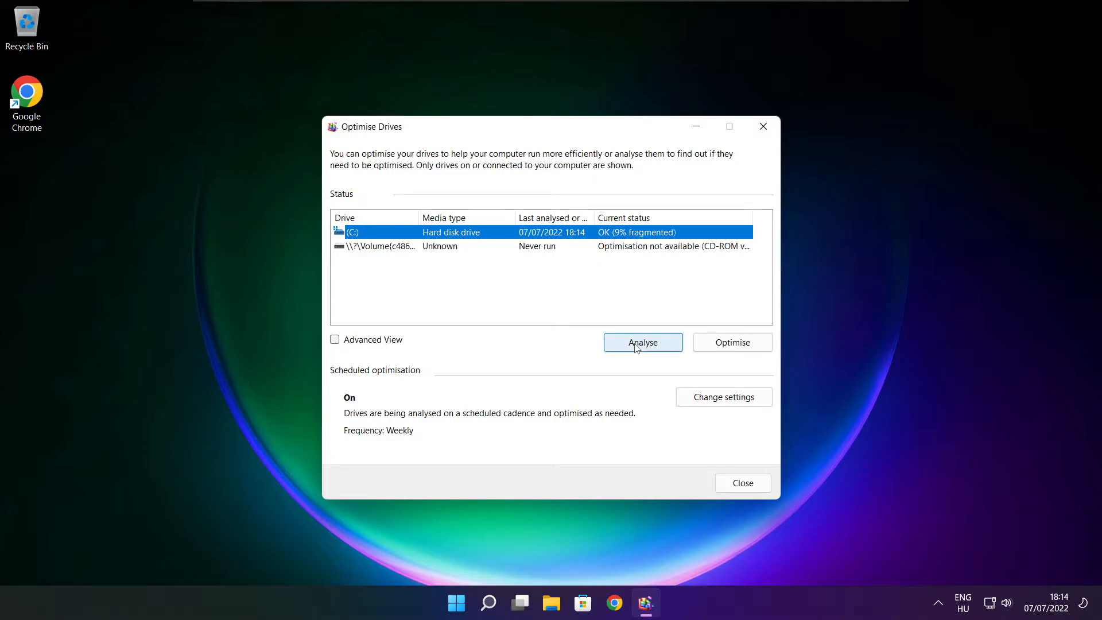
{"action": "mouse_move", "coordinate": [733, 349]}
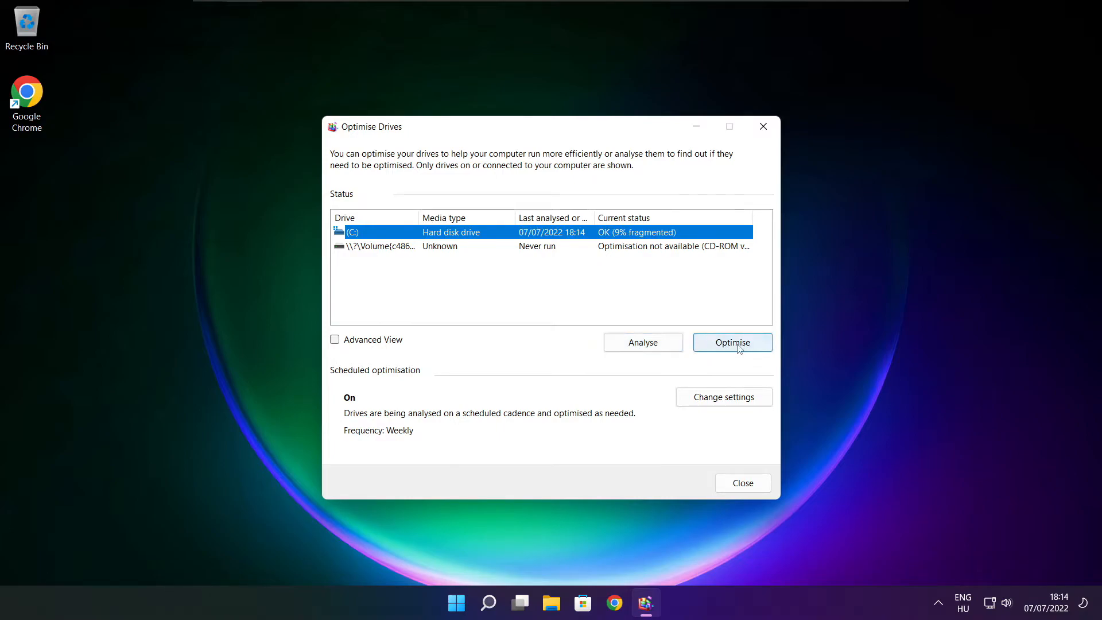
{"action": "left_click", "coordinate": [732, 342]}
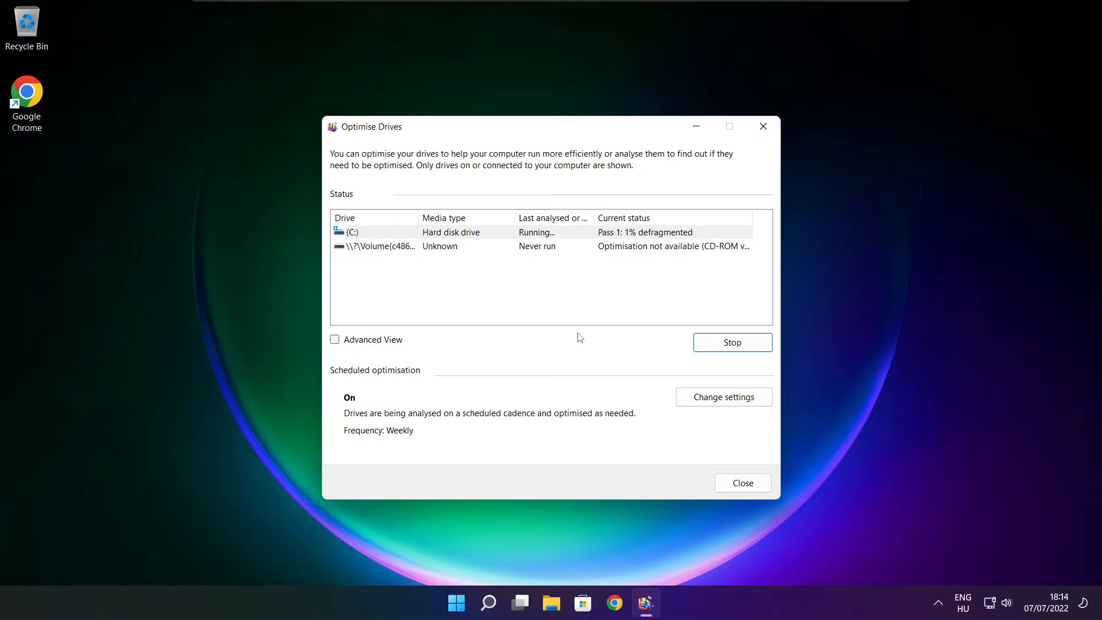
{"action": "left_click", "coordinate": [741, 483]}
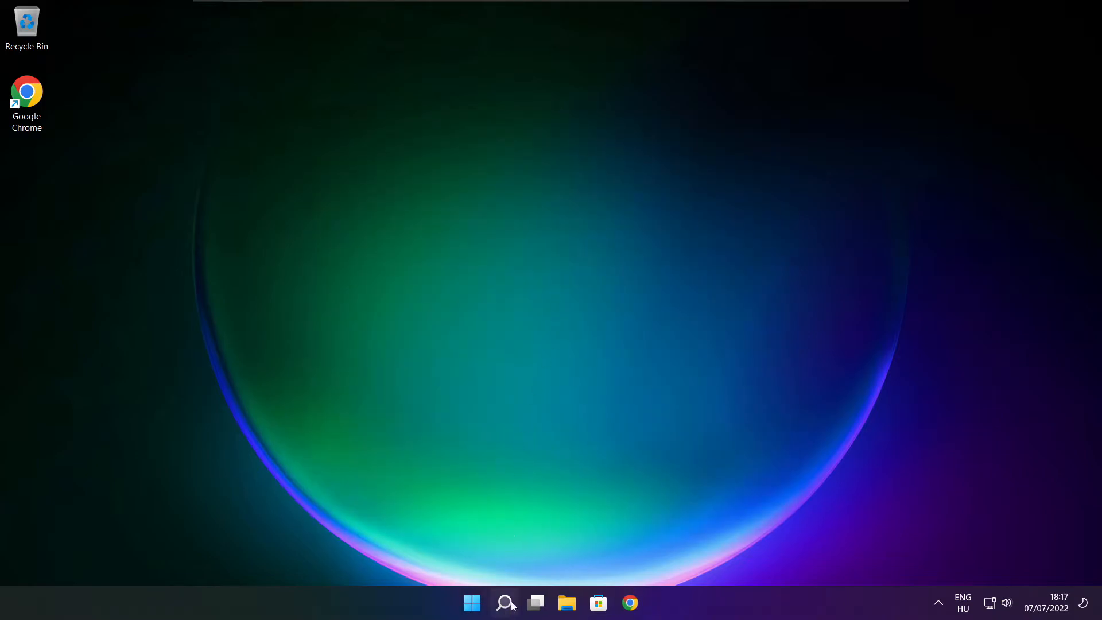
Search 'updates' and open the Check for updates page in Settings
{"action": "left_click", "coordinate": [503, 603]}
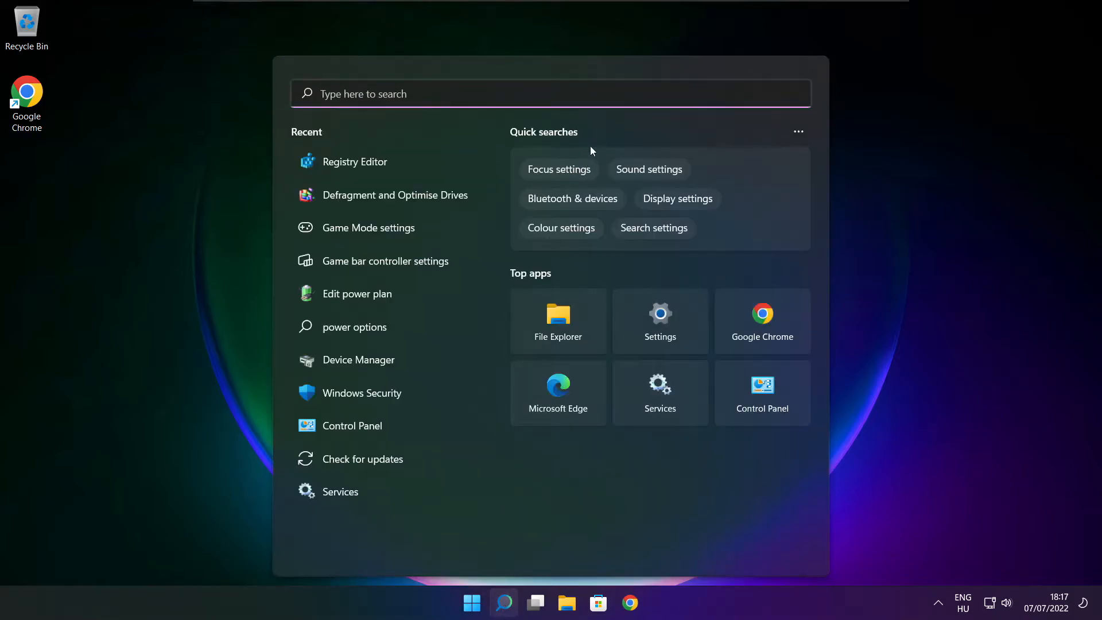
{"action": "type", "text": "updates"}
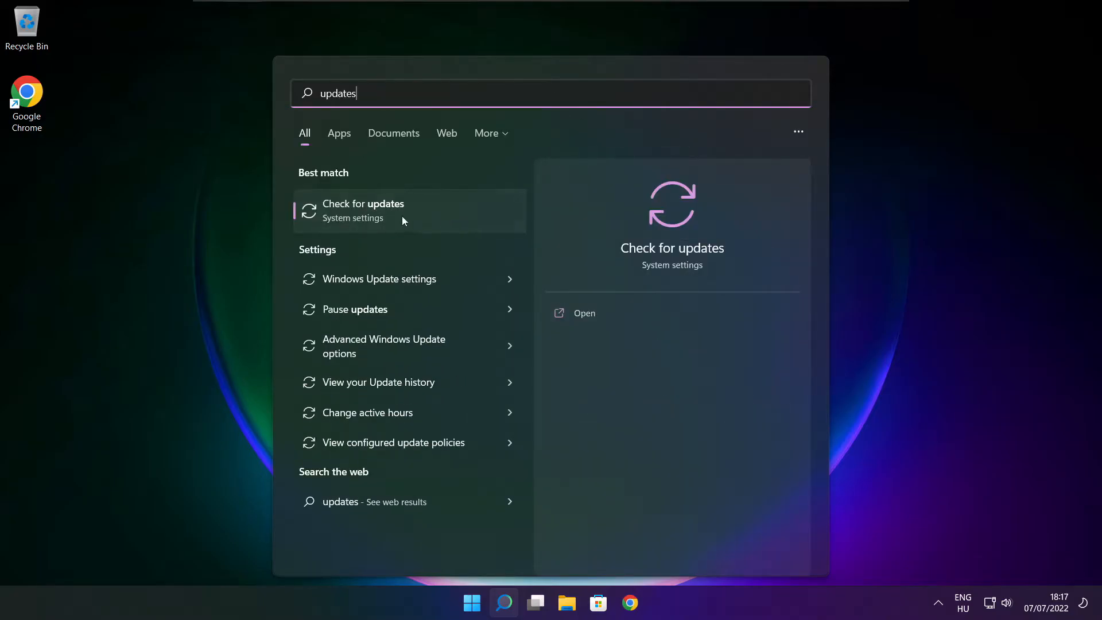
{"action": "left_click", "coordinate": [364, 210]}
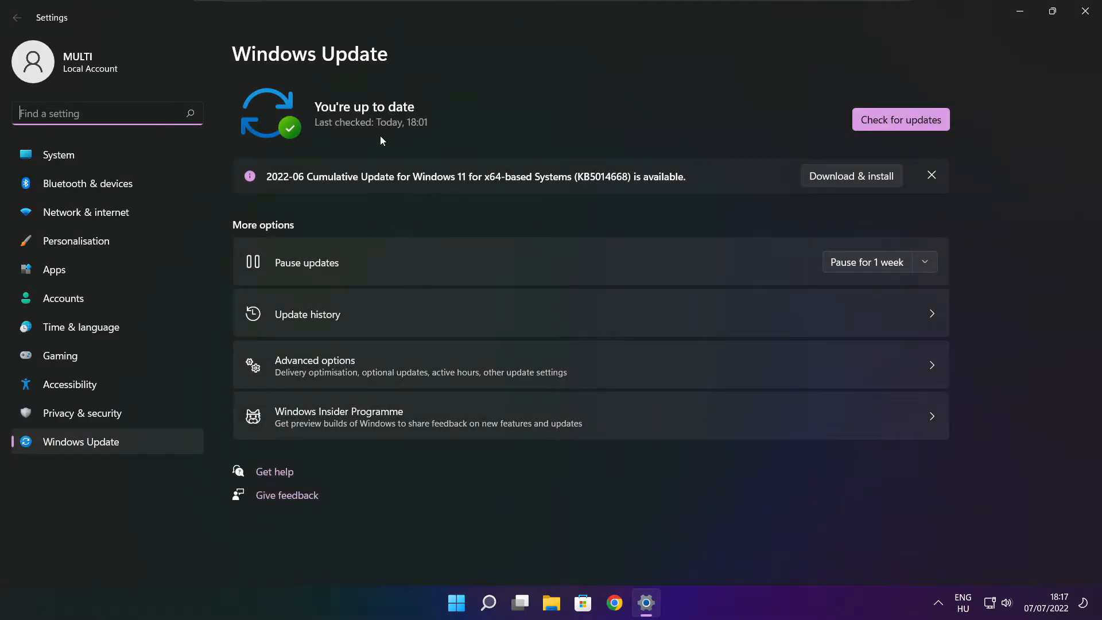
Check for updates again until Windows Update reports the PC is up to date
{"action": "left_click", "coordinate": [901, 118]}
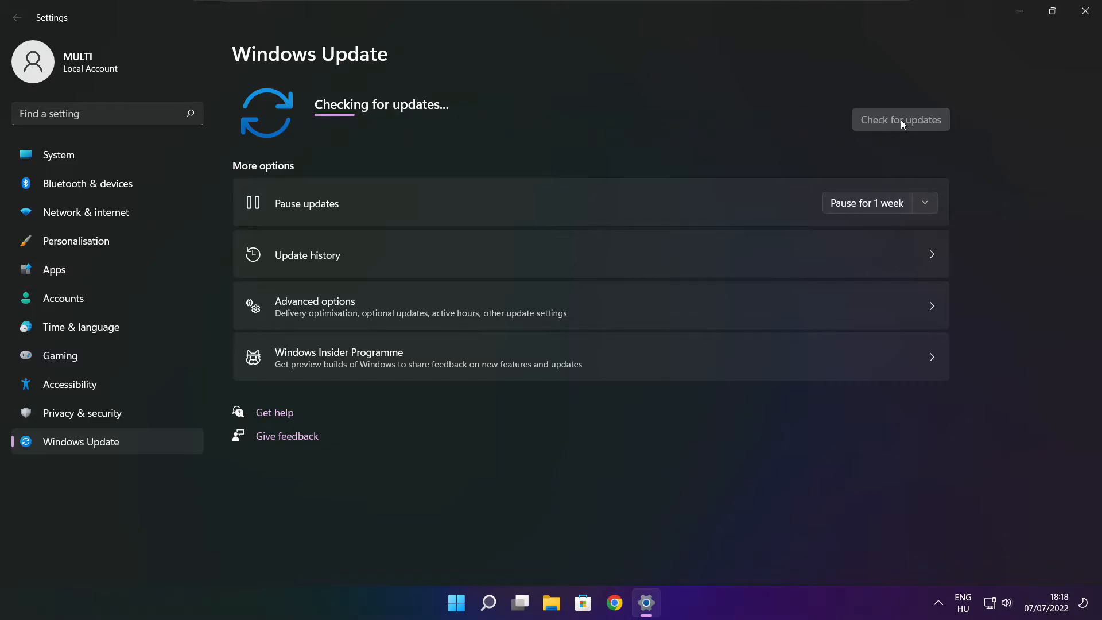
{"action": "left_click", "coordinate": [900, 119]}
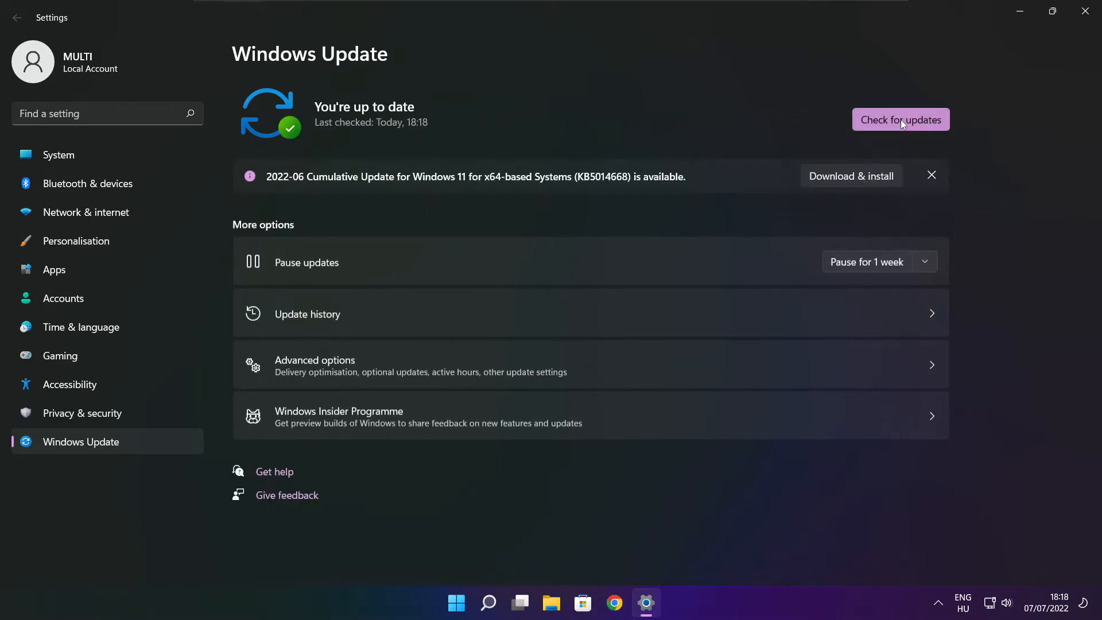
{"action": "mouse_move", "coordinate": [1068, 31]}
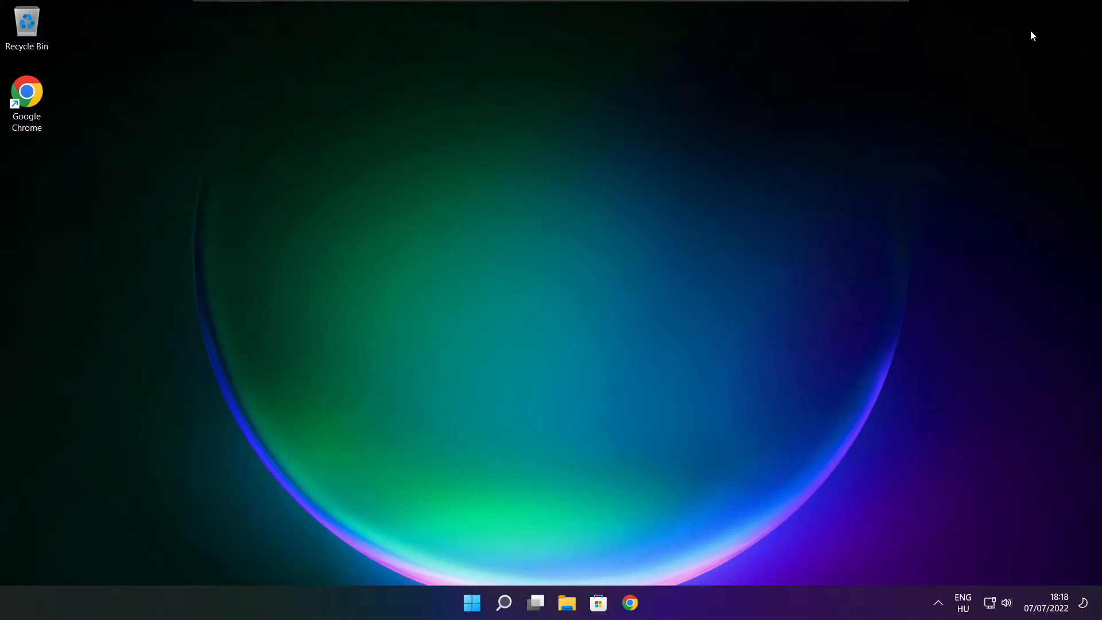
Search for 'regedit' and launch Registry Editor from the Best match result
{"action": "left_click", "coordinate": [504, 603]}
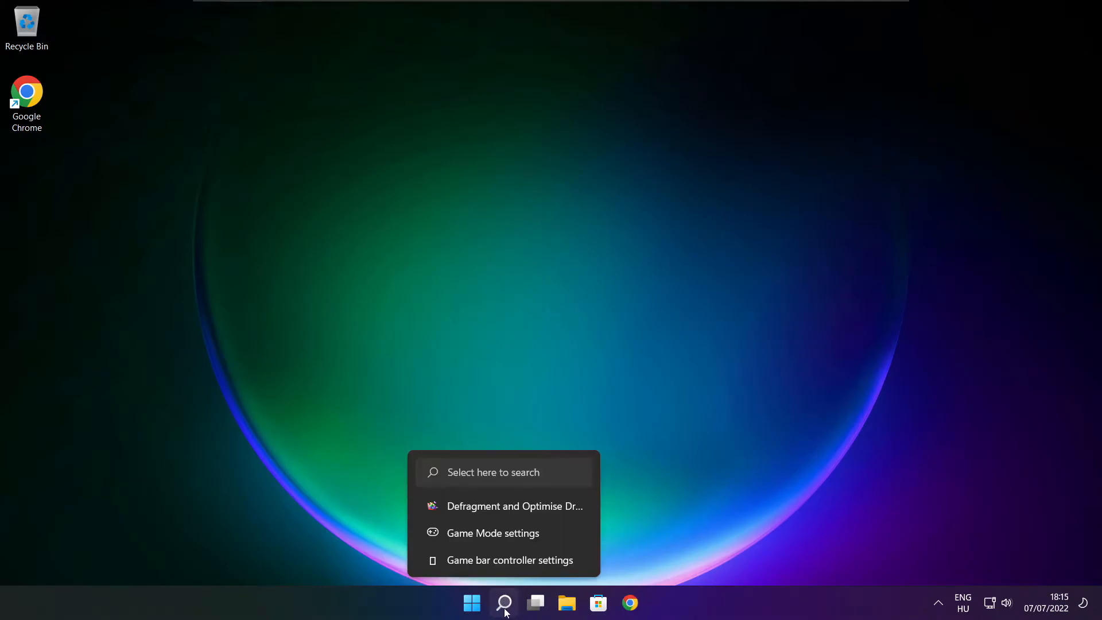
{"action": "left_click", "coordinate": [504, 603]}
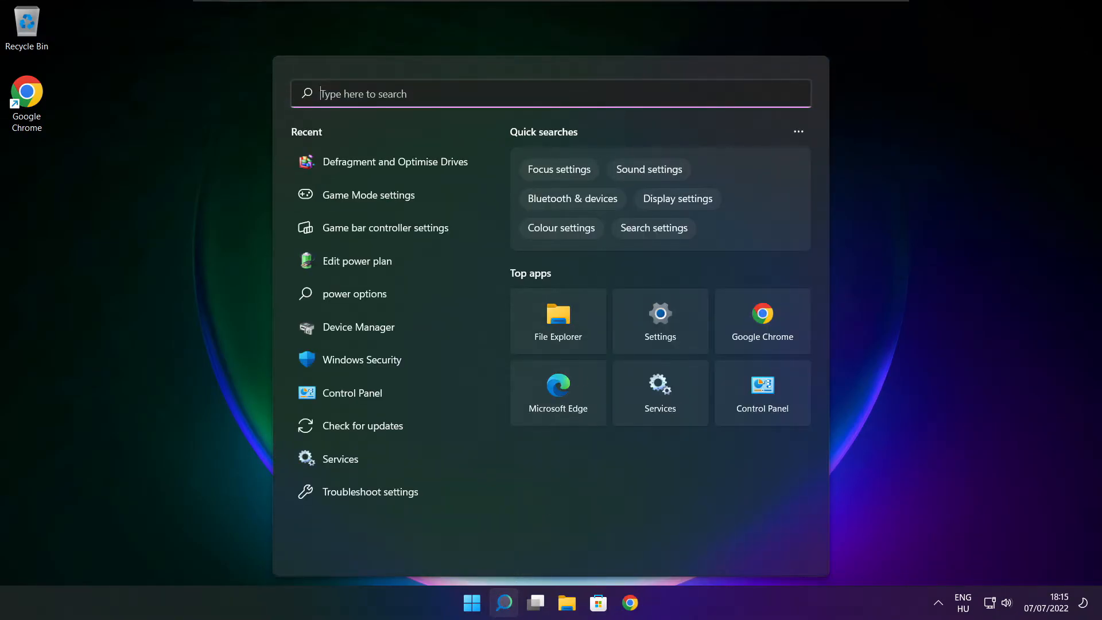
{"action": "type", "text": "regedit"}
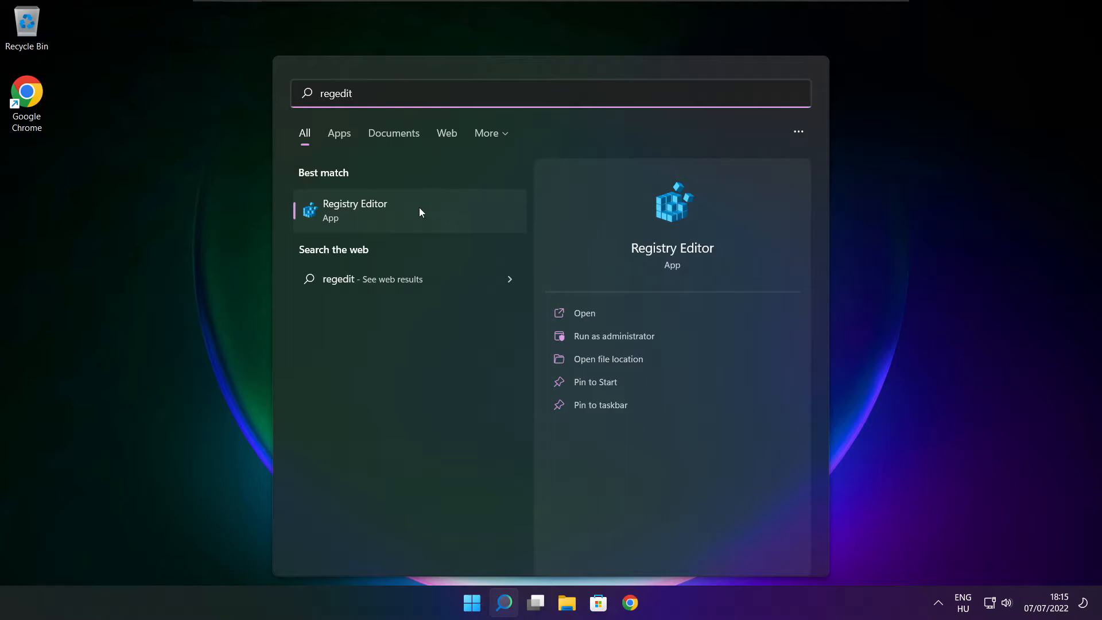
{"action": "left_click", "coordinate": [355, 210]}
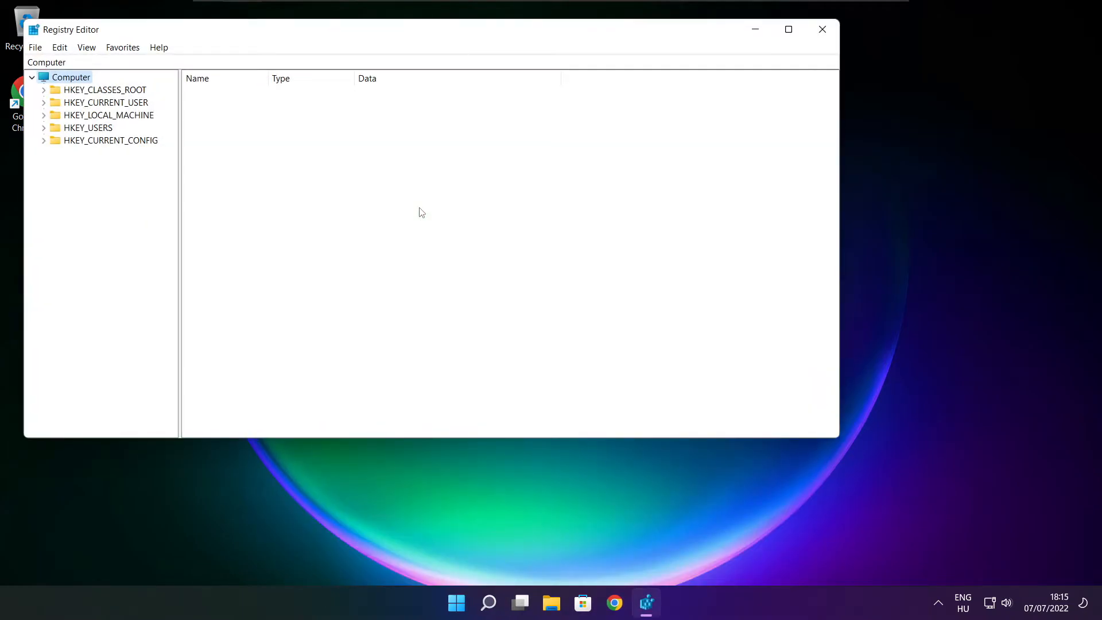
Navigate to HKEY_CURRENT_USER\System\GameConfigStore and open GameDVR_Enabled for editing
{"action": "left_click_drag", "start_coordinate": [429, 29], "coordinate": [444, 113]}
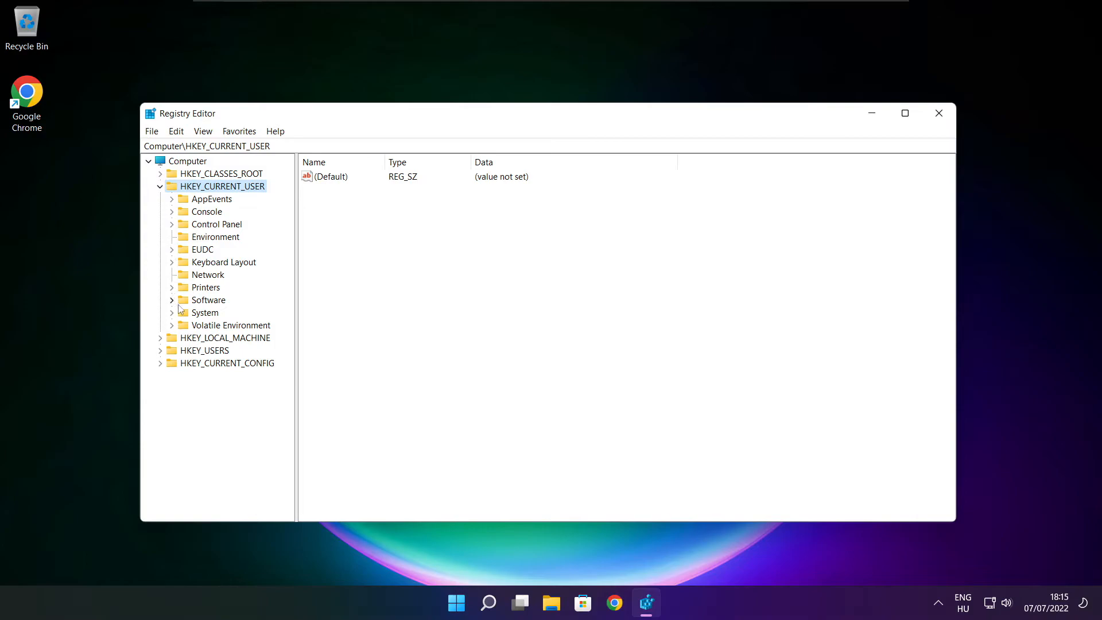
{"action": "left_click", "coordinate": [206, 312]}
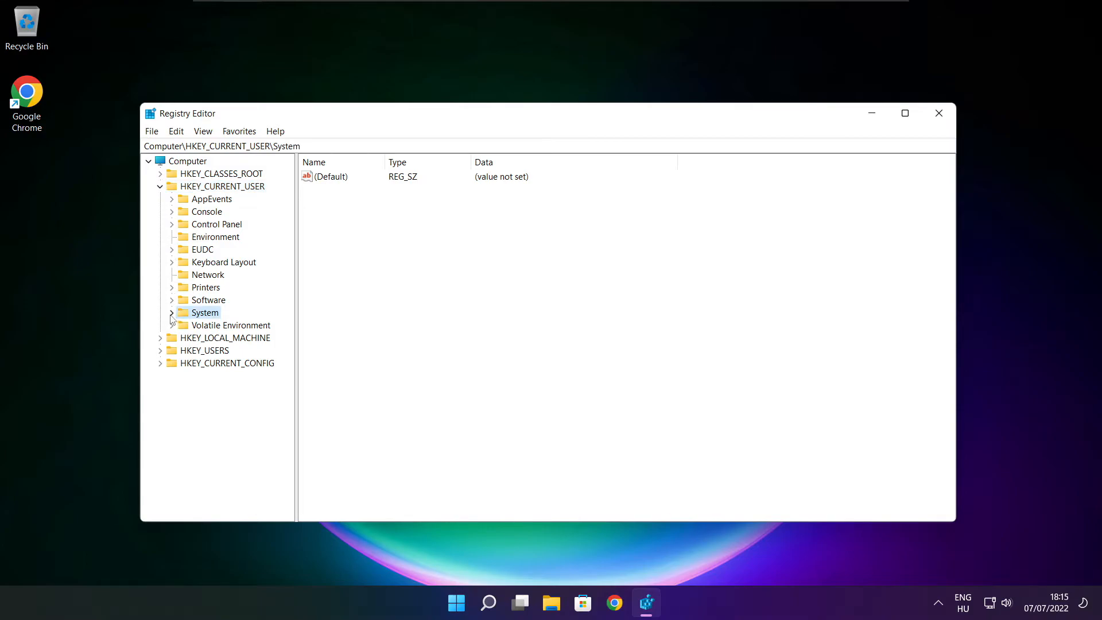
{"action": "left_click", "coordinate": [172, 312]}
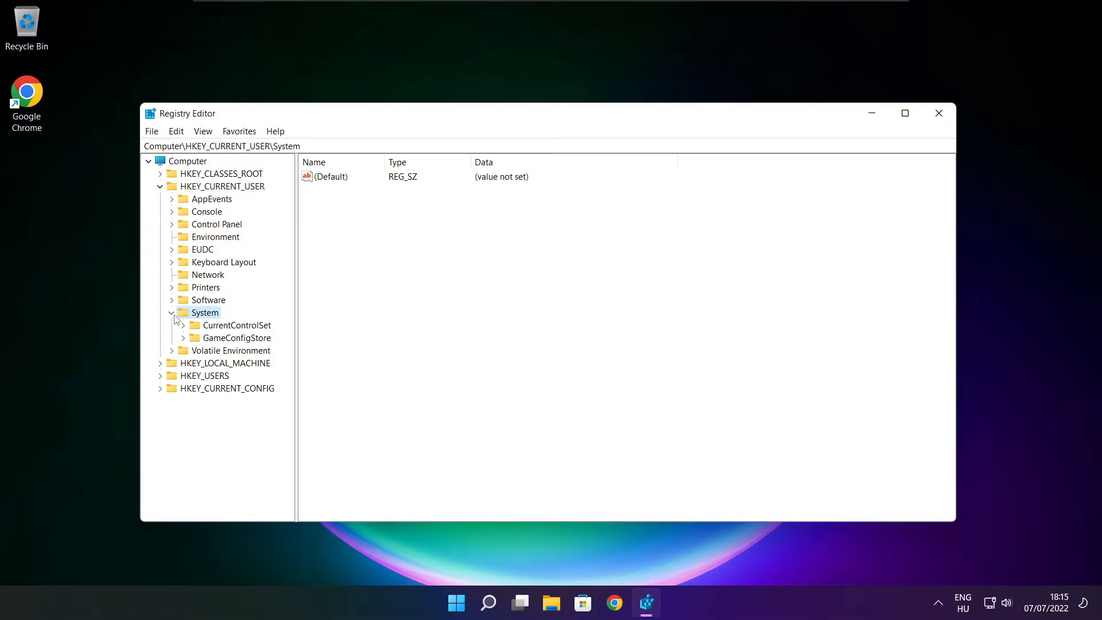
{"action": "left_click", "coordinate": [237, 338]}
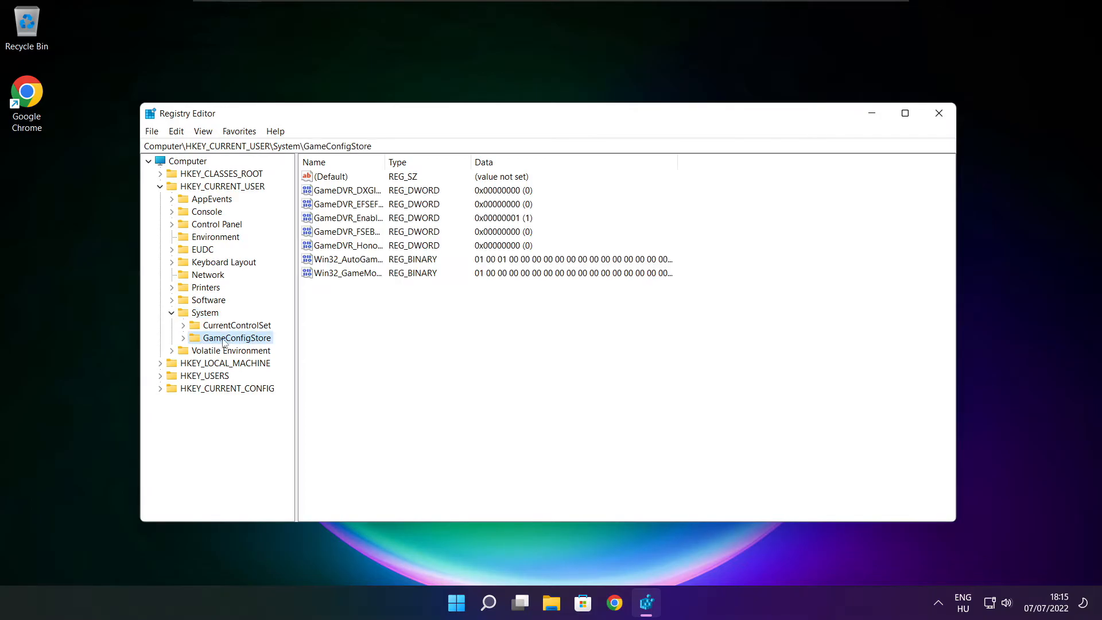
{"action": "mouse_move", "coordinate": [385, 160]}
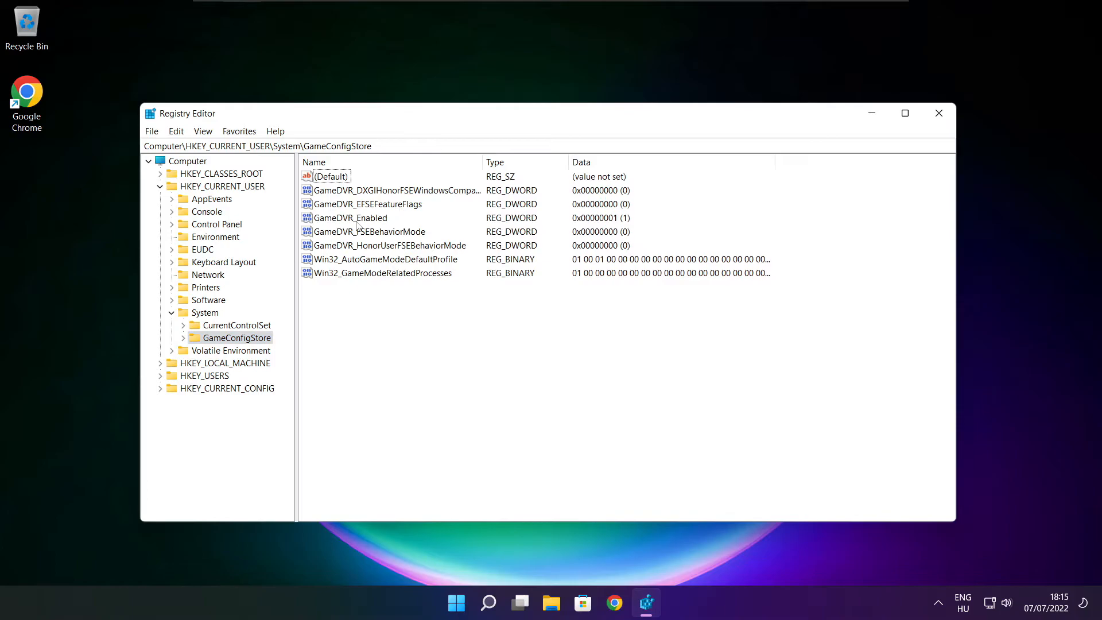
{"action": "left_click", "coordinate": [349, 217]}
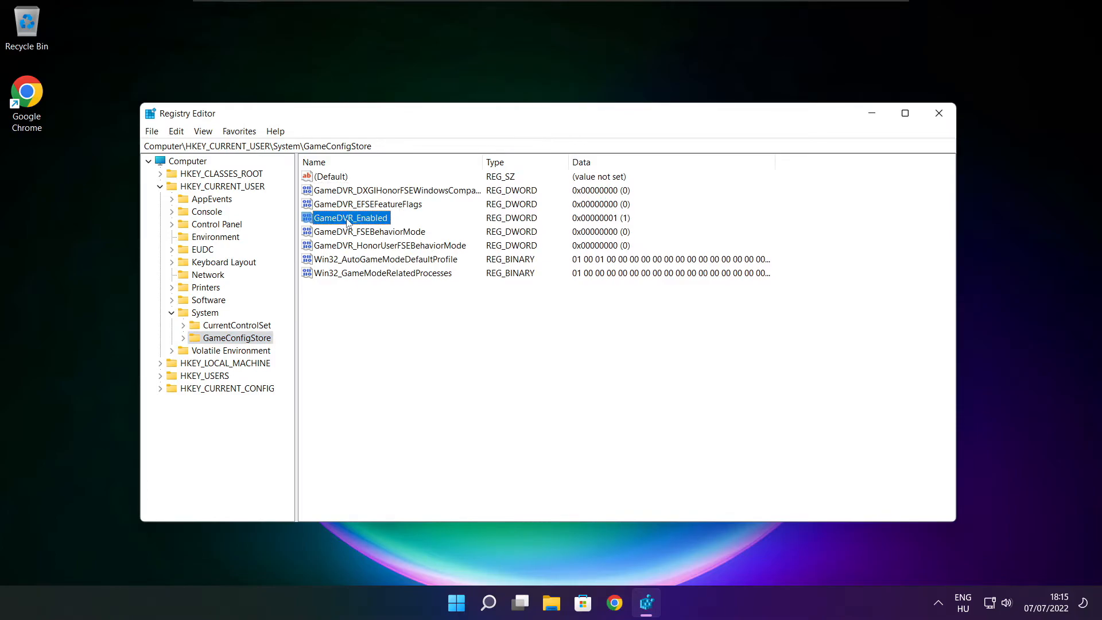
{"action": "double_click", "coordinate": [350, 217]}
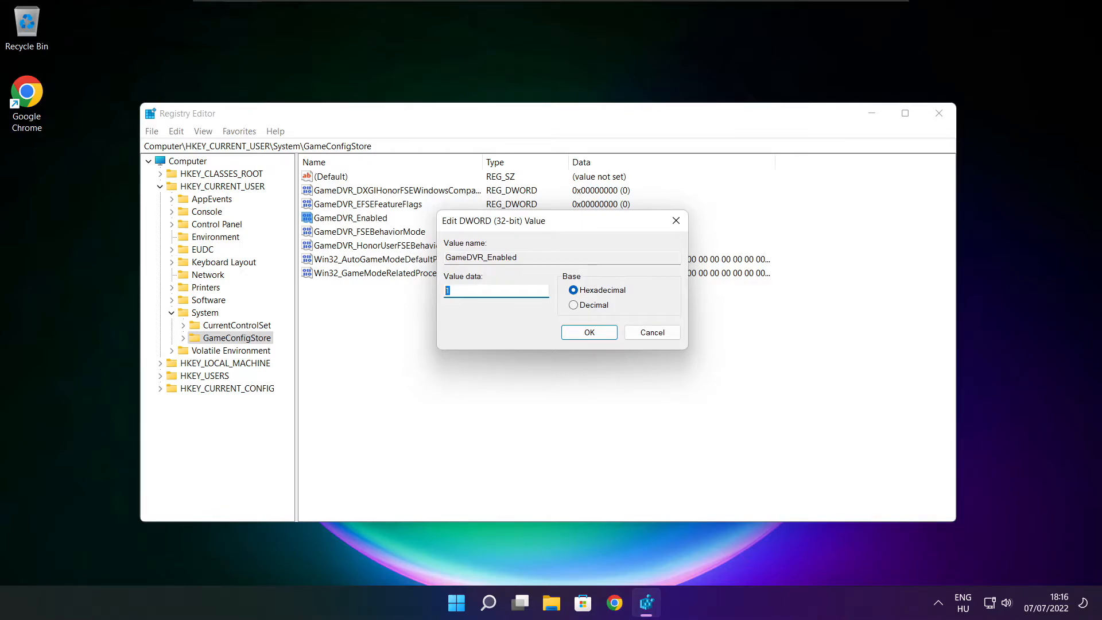
Enter 0 as GameDVR_Enabled's value and confirm with OK
{"action": "type", "text": "0"}
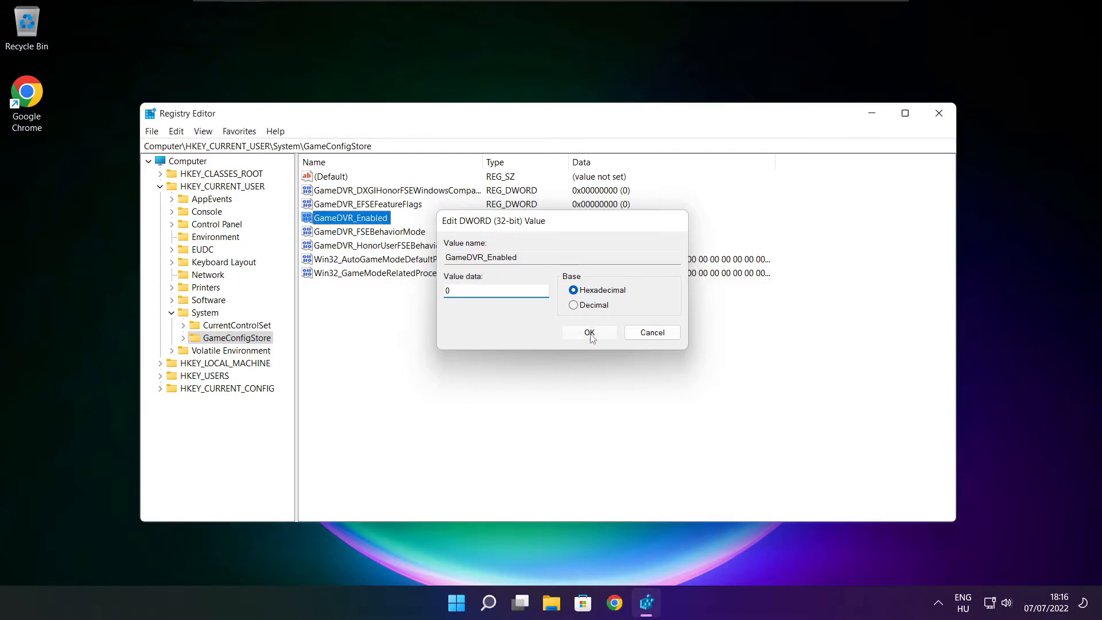
{"action": "left_click", "coordinate": [589, 332]}
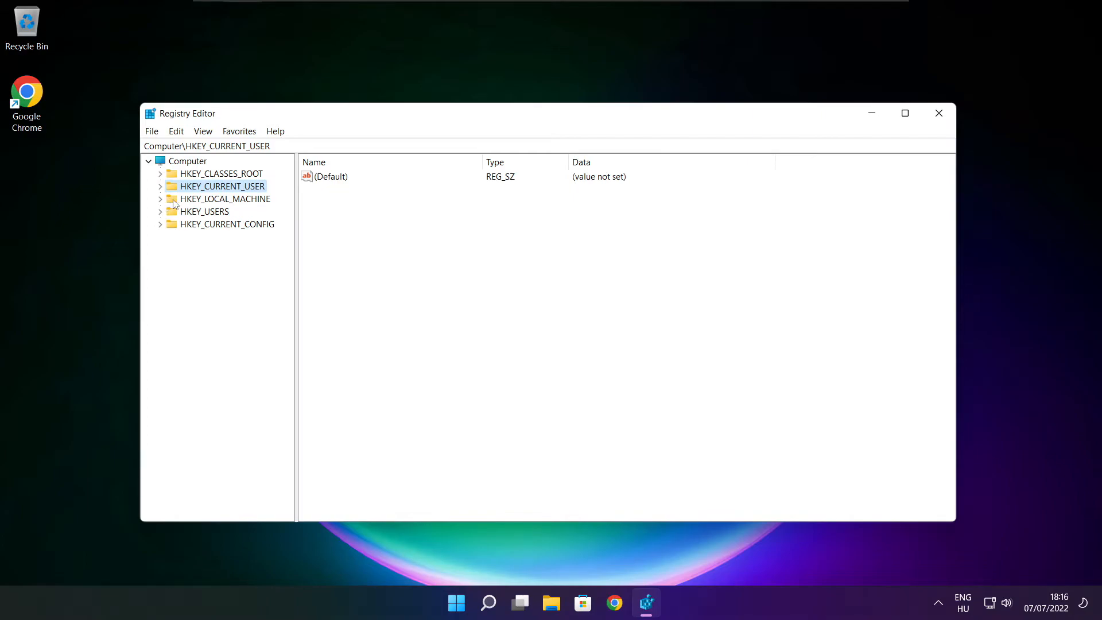
Expand HKEY_LOCAL_MACHINE > SOFTWARE > Microsoft in the key tree
{"action": "left_click", "coordinate": [226, 199]}
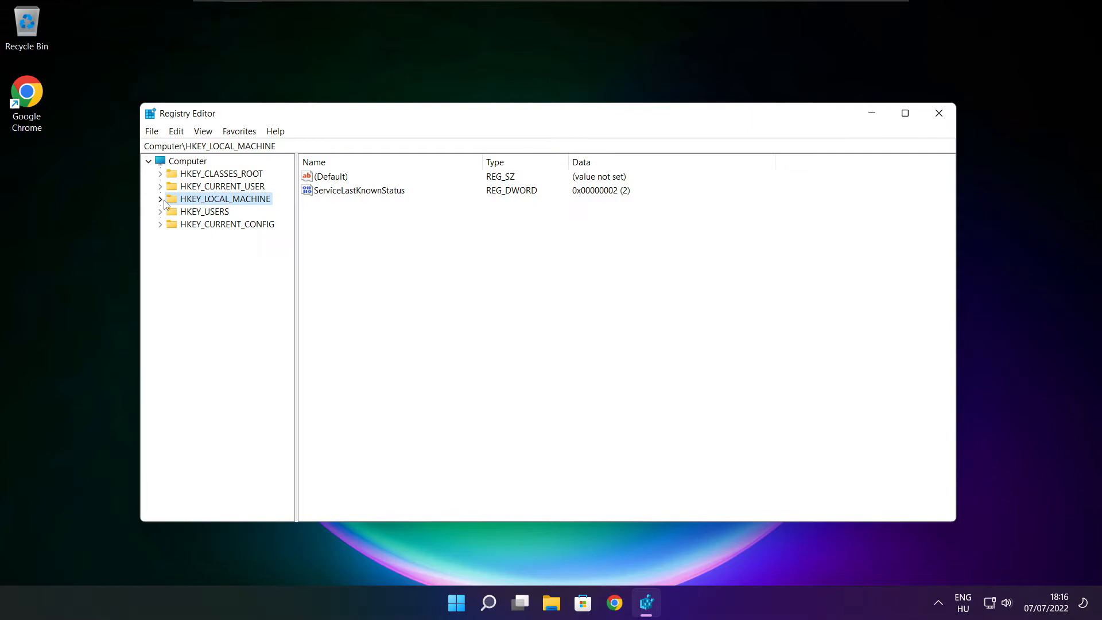
{"action": "left_click", "coordinate": [160, 199]}
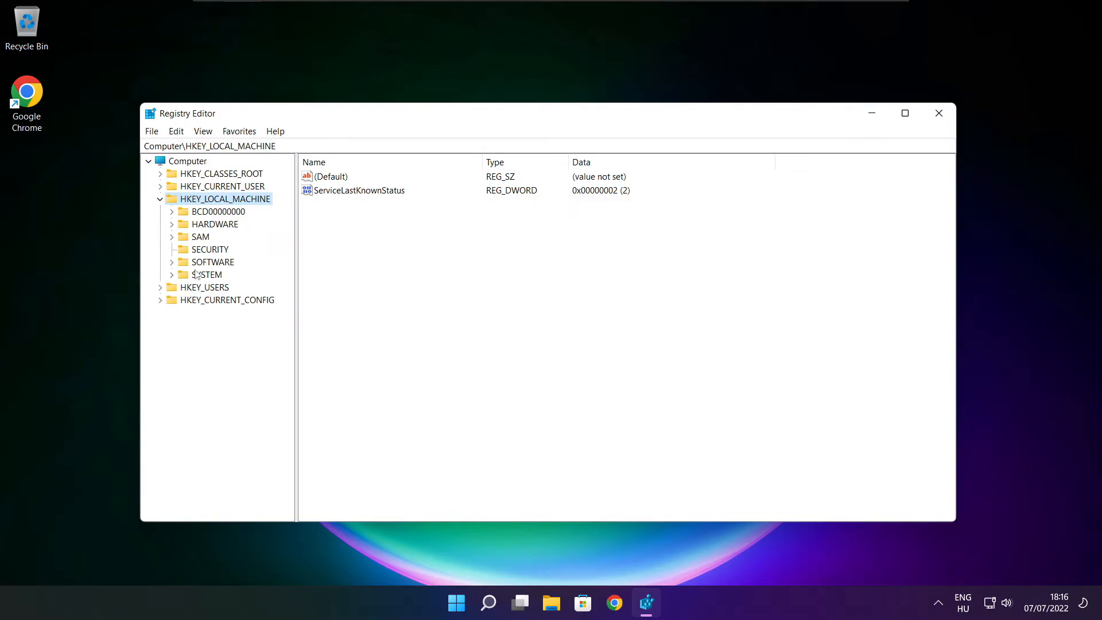
{"action": "left_click", "coordinate": [213, 262]}
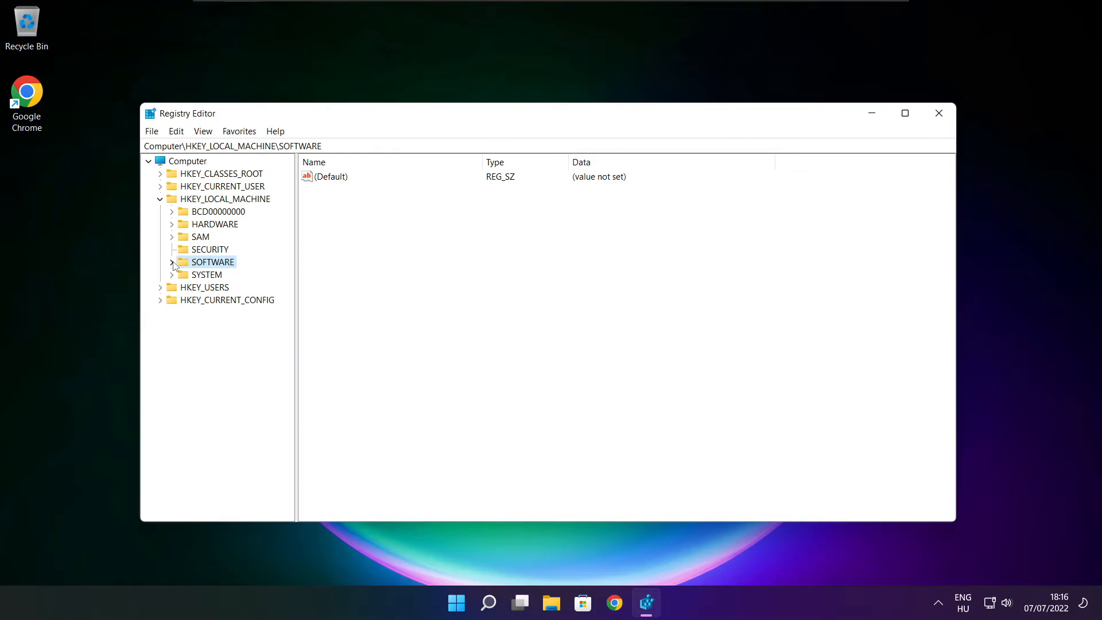
{"action": "left_click", "coordinate": [172, 262]}
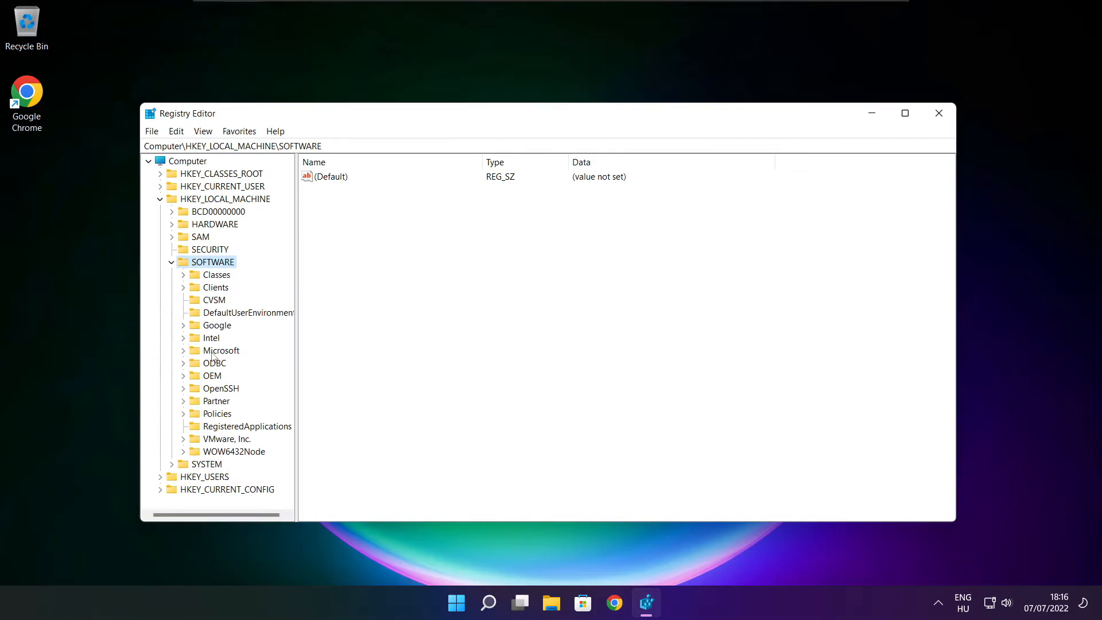
{"action": "left_click", "coordinate": [221, 350]}
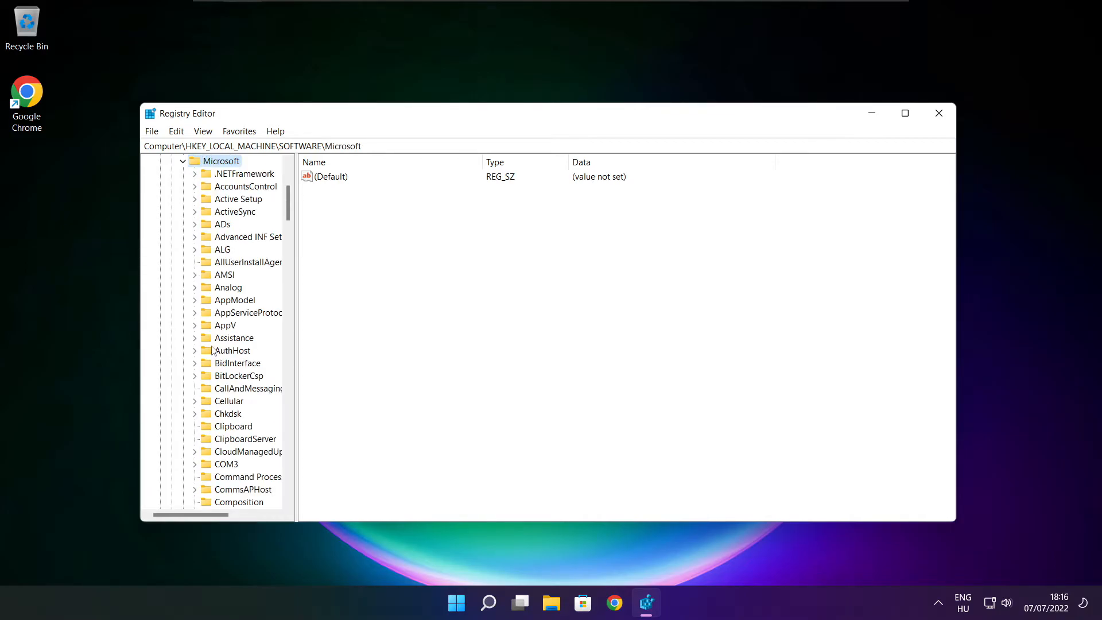
{"action": "scroll", "scroll_direction": "down", "scroll_amount": 3}
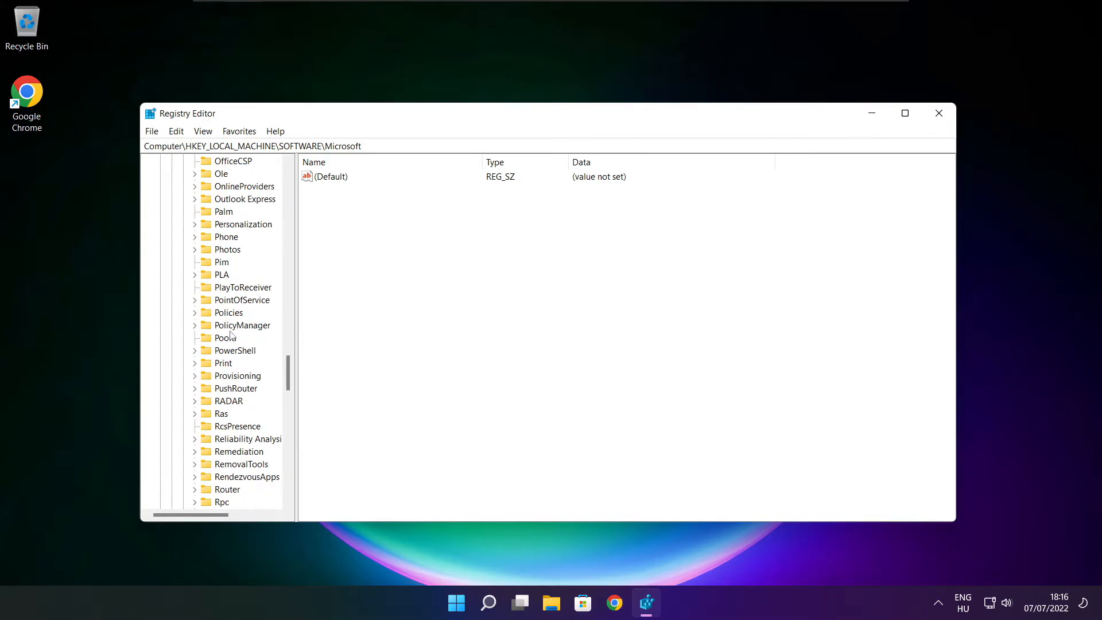
Expand PolicyManager > default > ApplicationManagement and open the AllowGameDVR key
{"action": "left_click", "coordinate": [243, 325]}
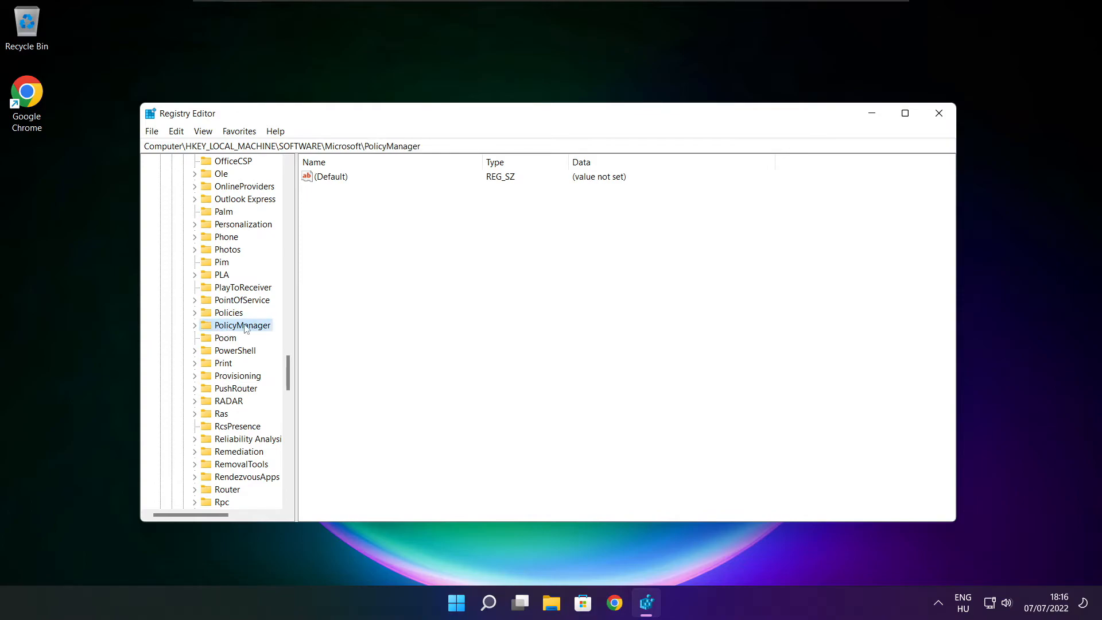
{"action": "left_click", "coordinate": [195, 325]}
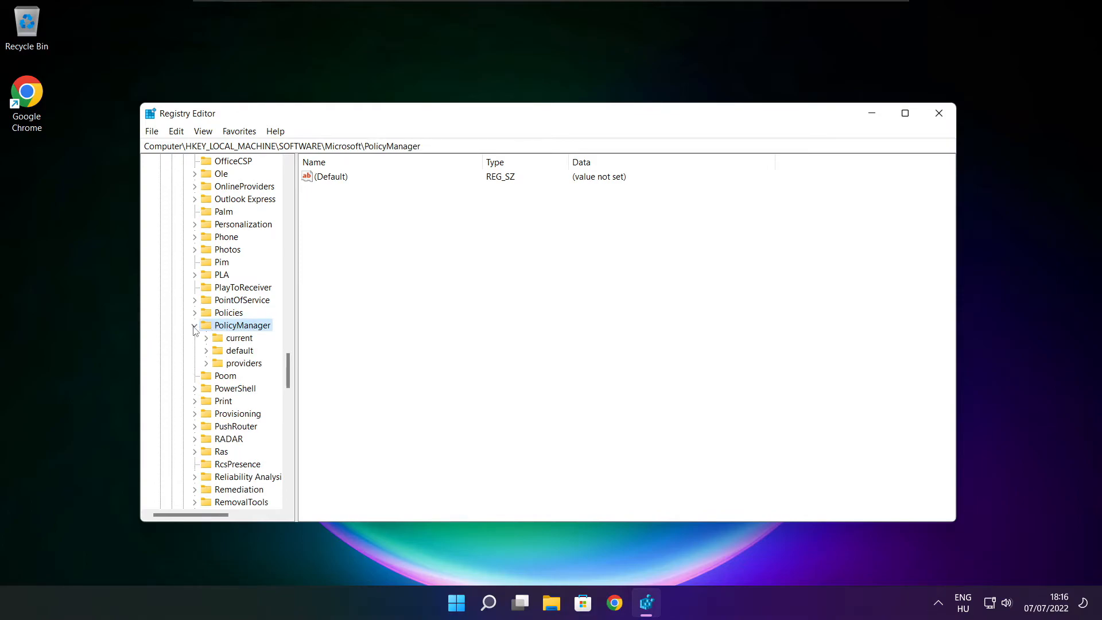
{"action": "left_click", "coordinate": [240, 350]}
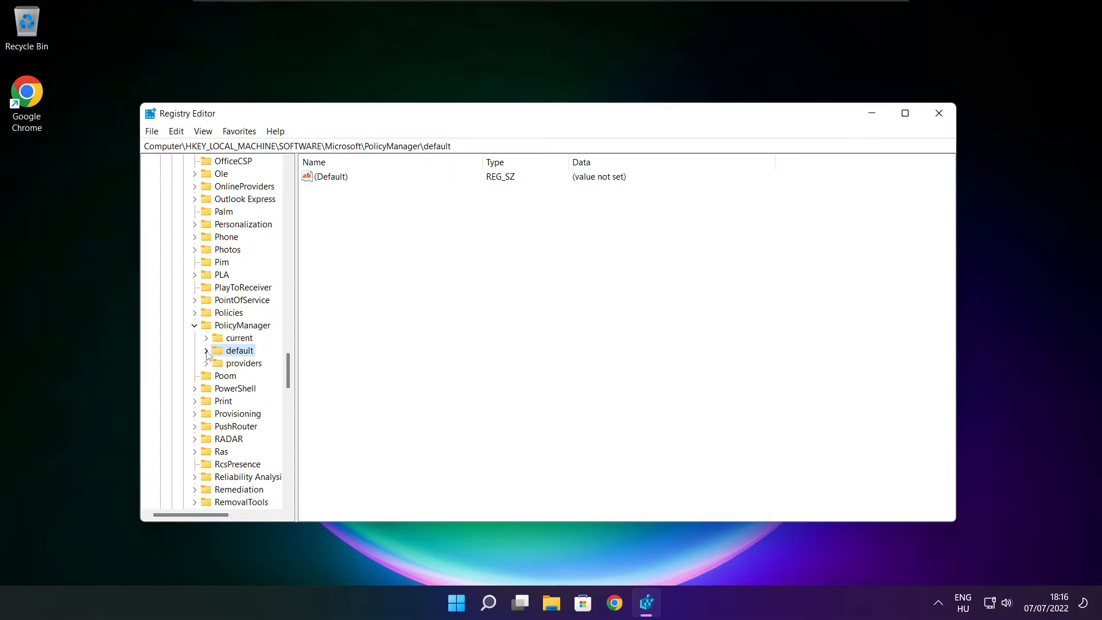
{"action": "left_click", "coordinate": [206, 350]}
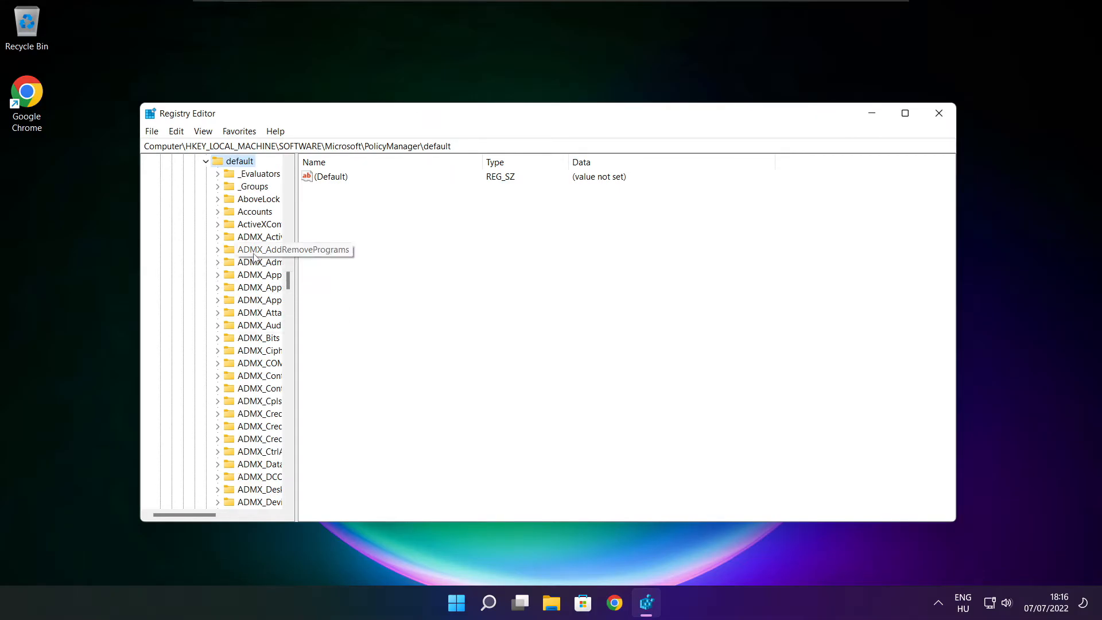
{"action": "scroll", "scroll_direction": "down", "scroll_amount": 3}
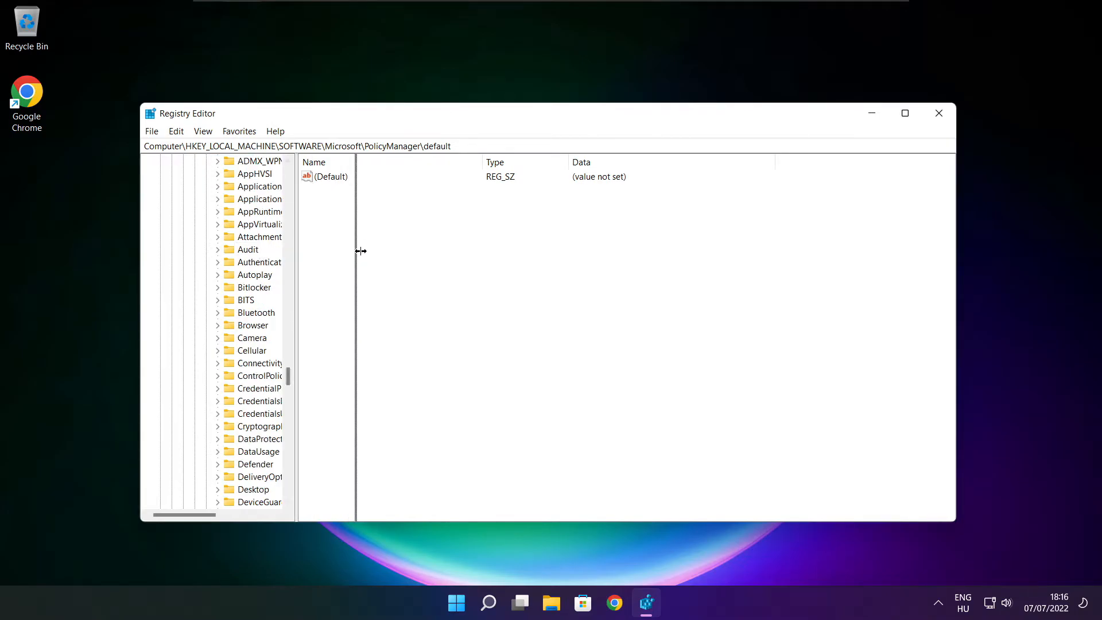
{"action": "left_click", "coordinate": [284, 237]}
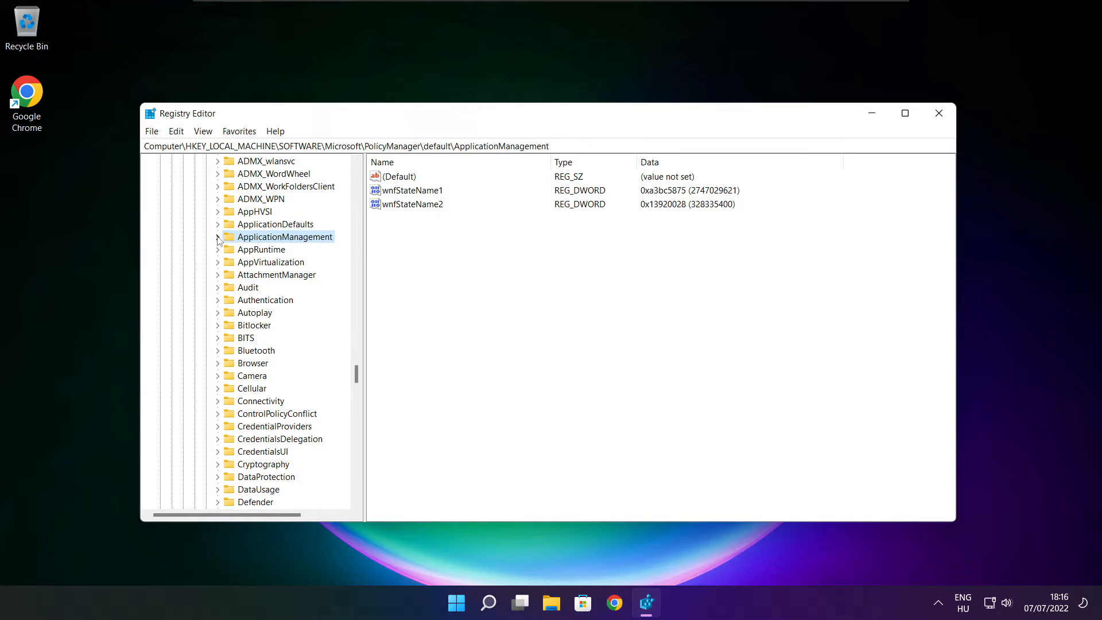
{"action": "left_click", "coordinate": [217, 236]}
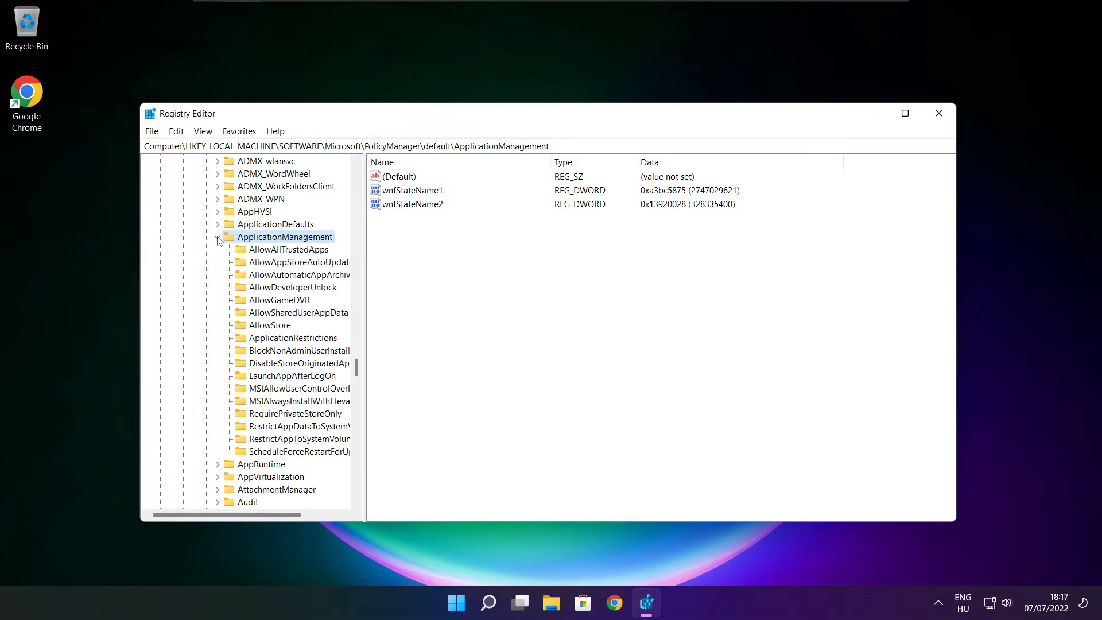
{"action": "left_click", "coordinate": [217, 237]}
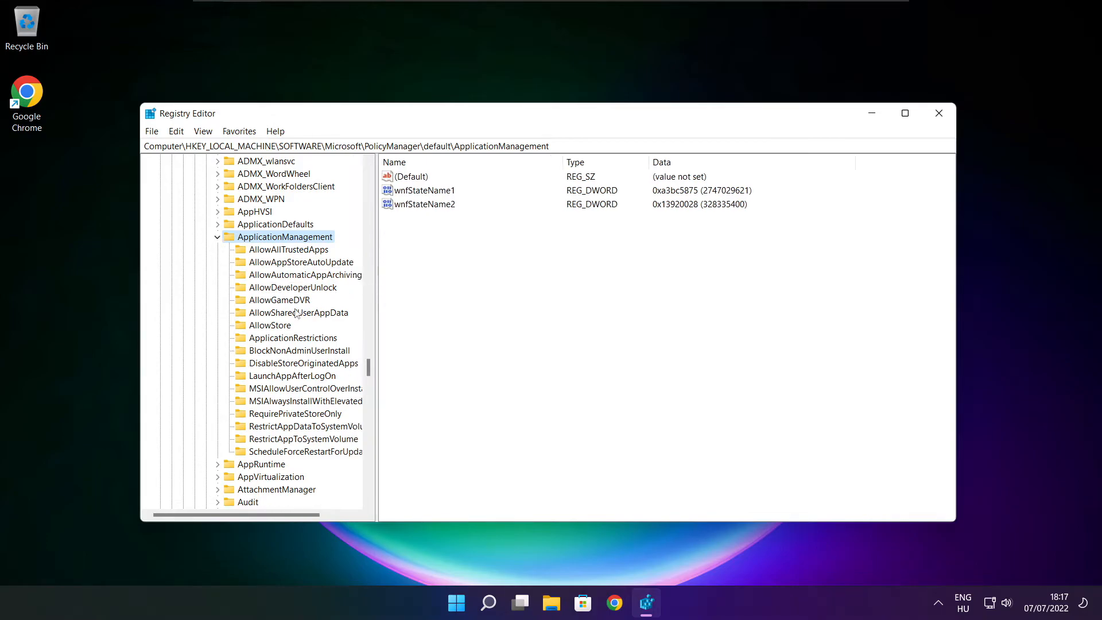
{"action": "left_click", "coordinate": [280, 300]}
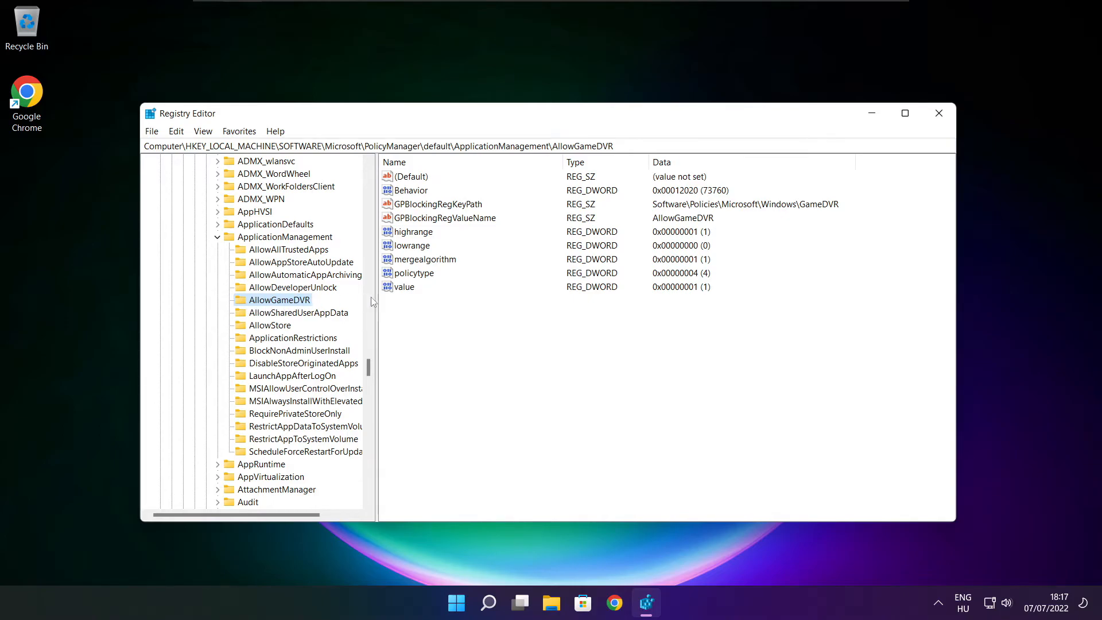
Set AllowGameDVR's value entry to 0, confirm, and close Registry Editor
{"action": "left_click", "coordinate": [404, 287]}
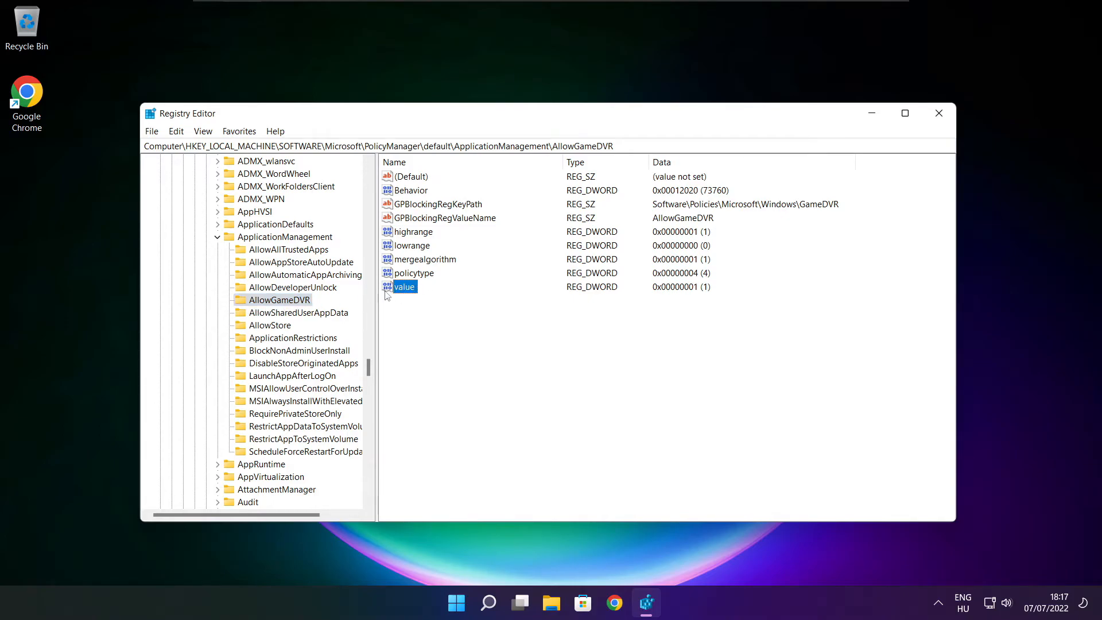
{"action": "double_click", "coordinate": [406, 287]}
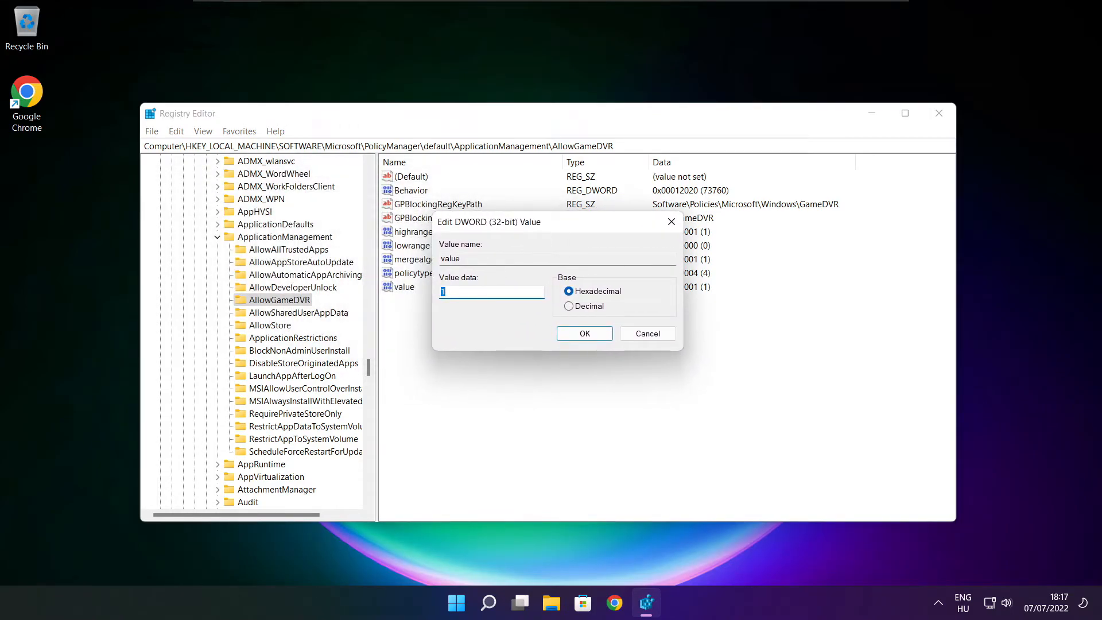
{"action": "type", "text": "0"}
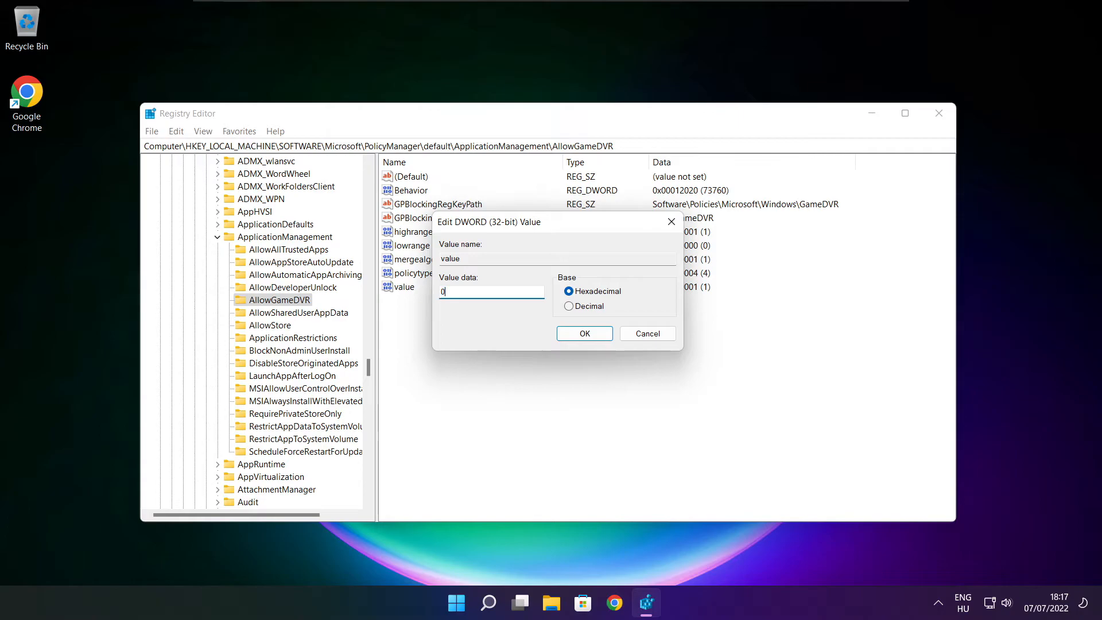
{"action": "mouse_move", "coordinate": [585, 349]}
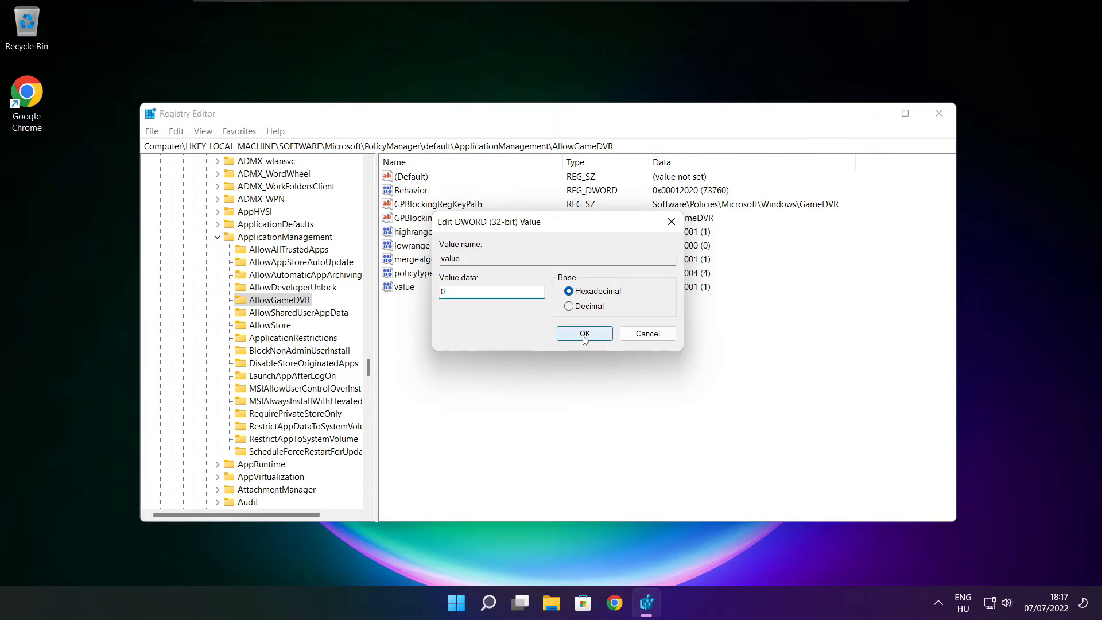
{"action": "left_click", "coordinate": [584, 333]}
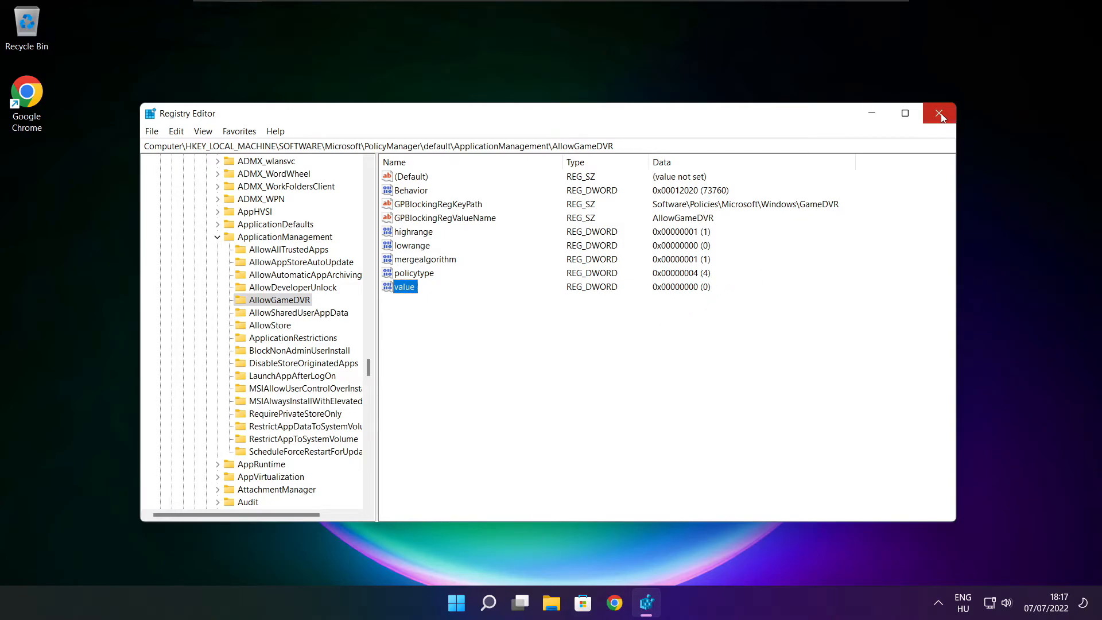
{"action": "left_click", "coordinate": [939, 113]}
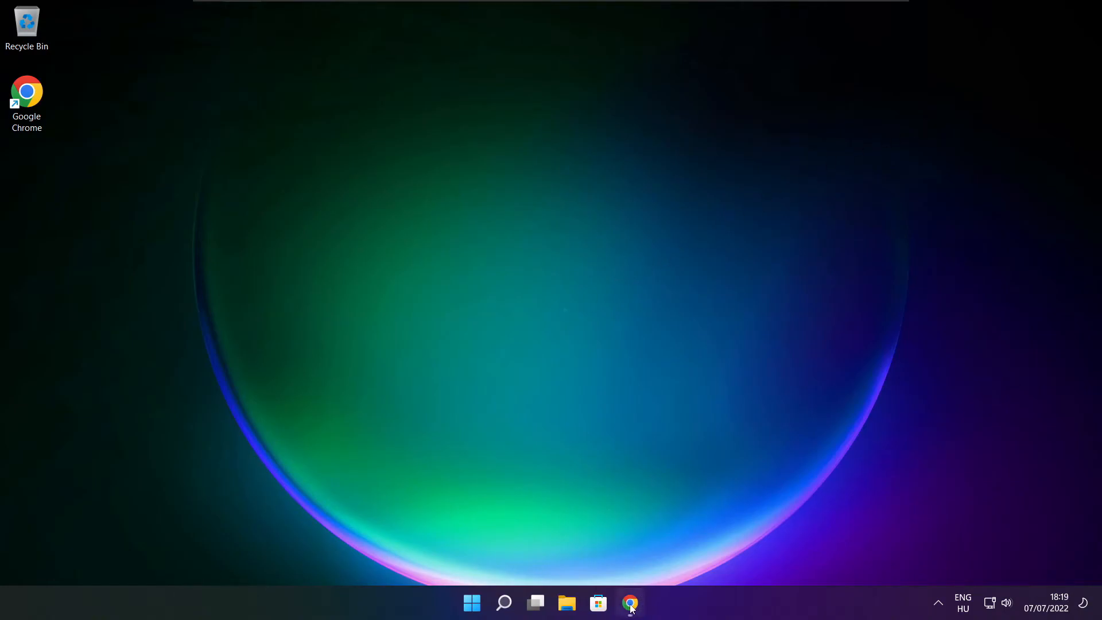
Download dxwebsetup.exe from the DirectX End-User Runtime page in Chrome and run it
{"action": "left_click", "coordinate": [629, 603]}
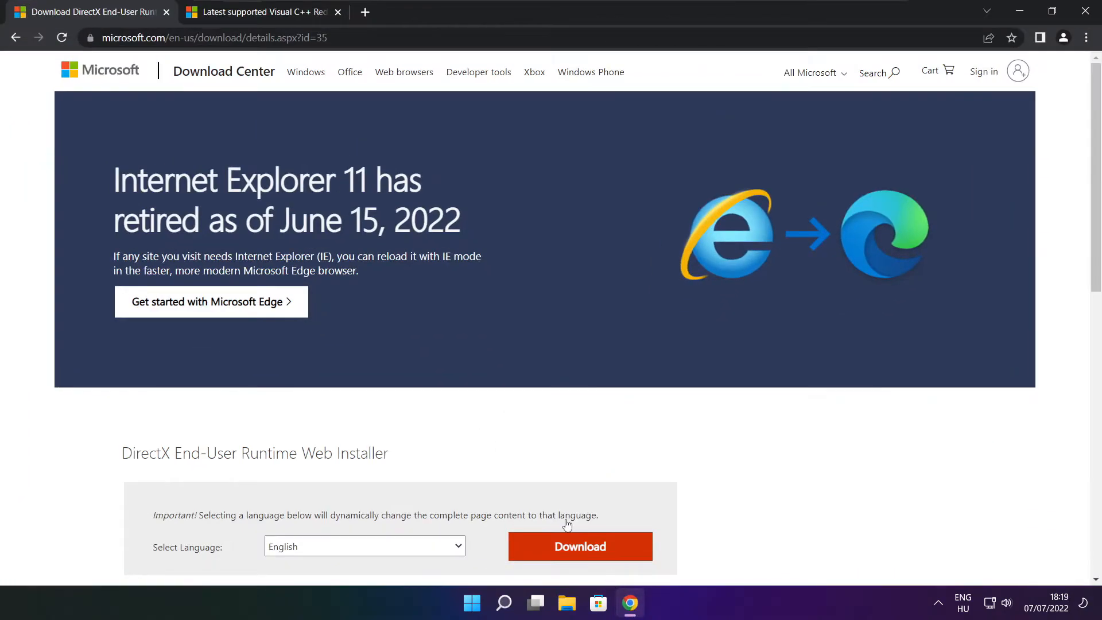
{"action": "left_click", "coordinate": [211, 37]}
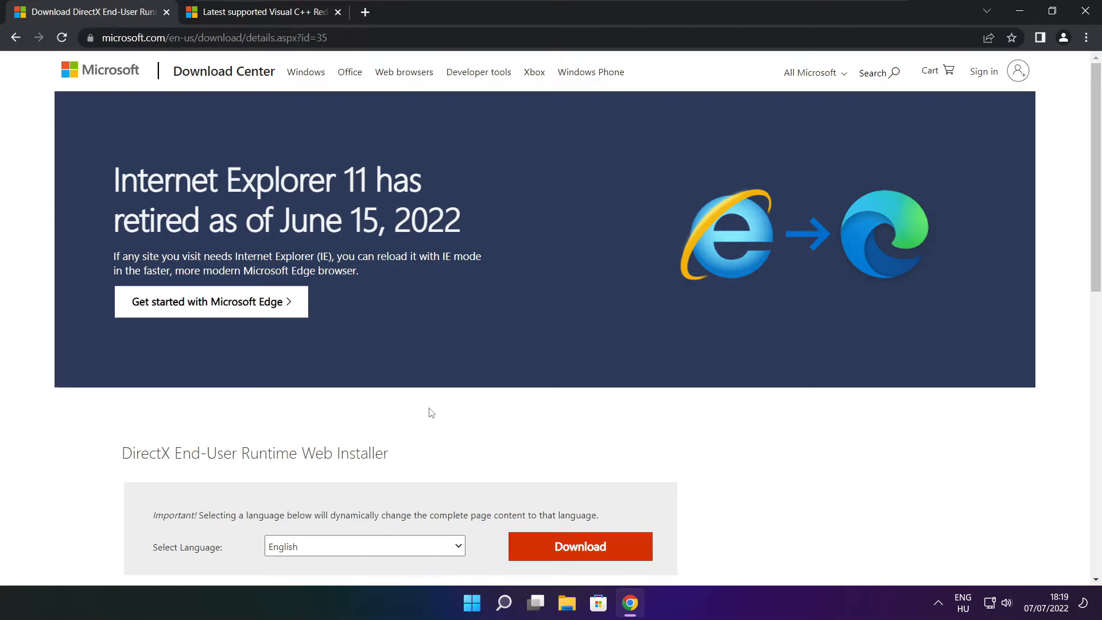
{"action": "scroll", "scroll_direction": "down", "scroll_amount": 3}
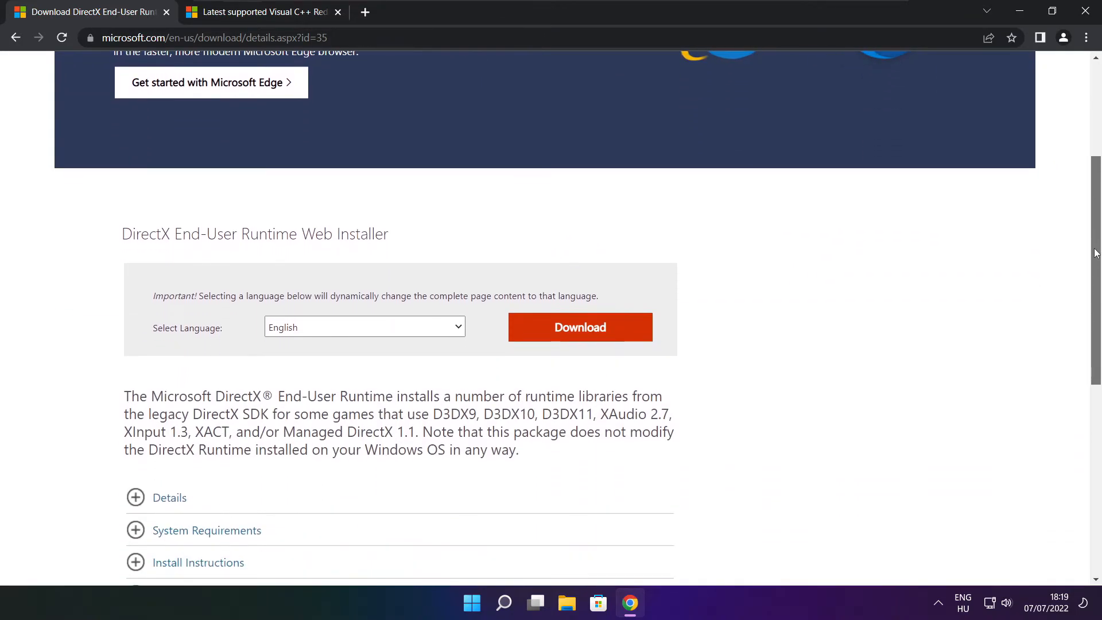
{"action": "mouse_move", "coordinate": [469, 244]}
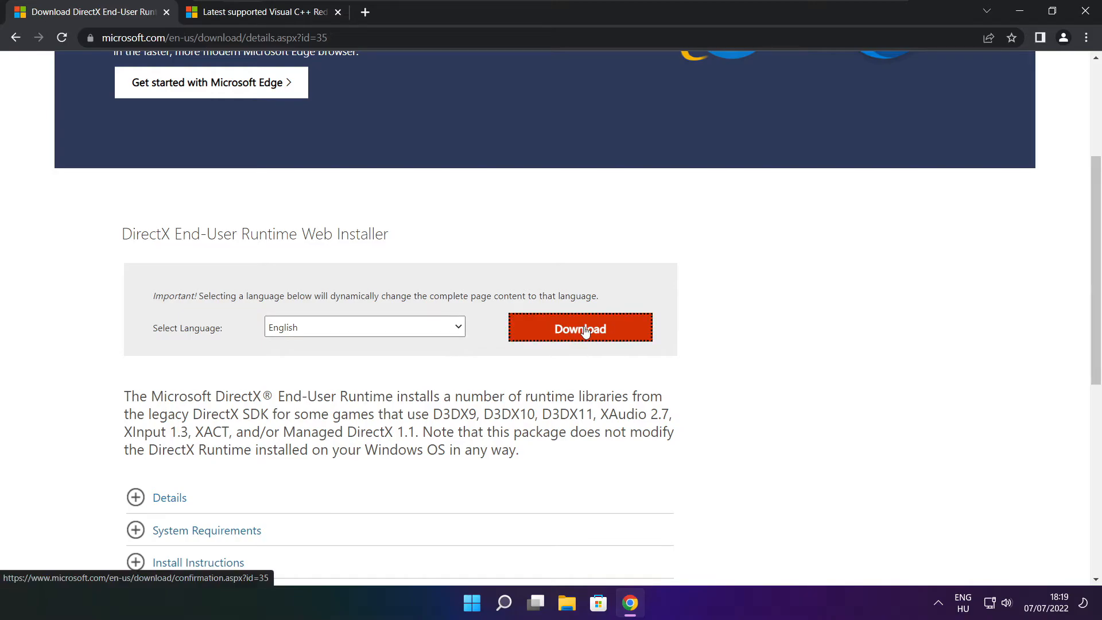
{"action": "left_click", "coordinate": [579, 327]}
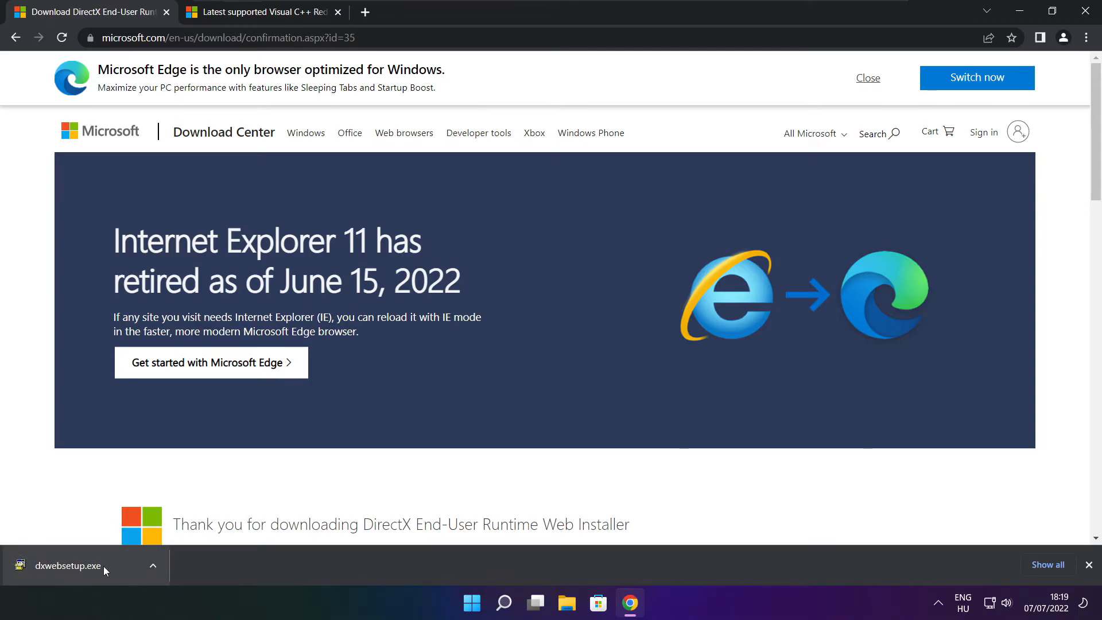
{"action": "left_click", "coordinate": [66, 566]}
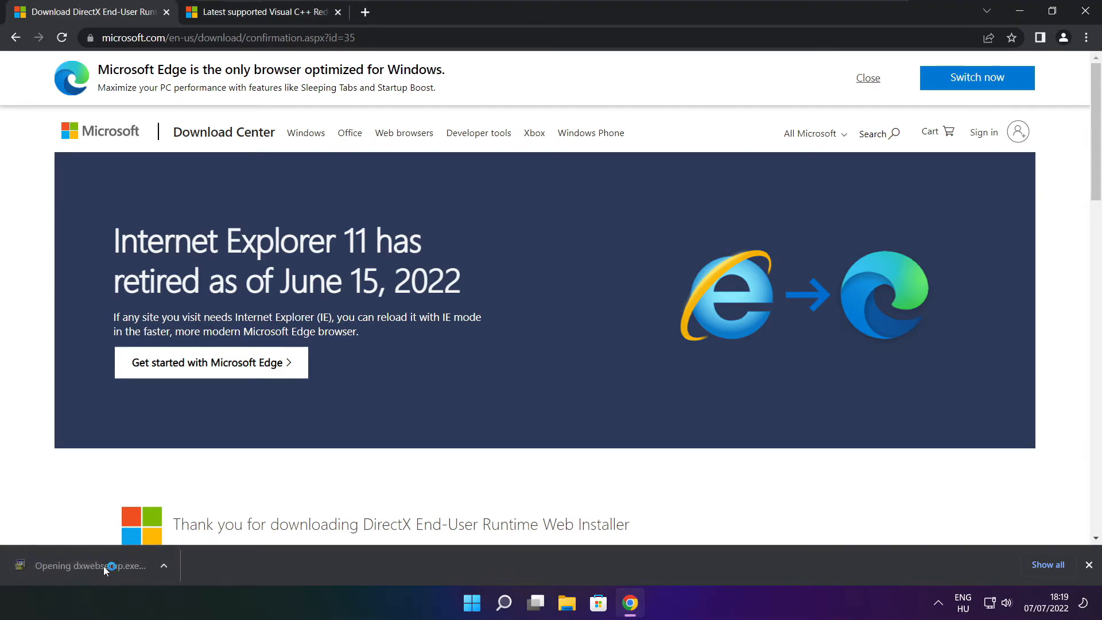
{"action": "left_click", "coordinate": [77, 565]}
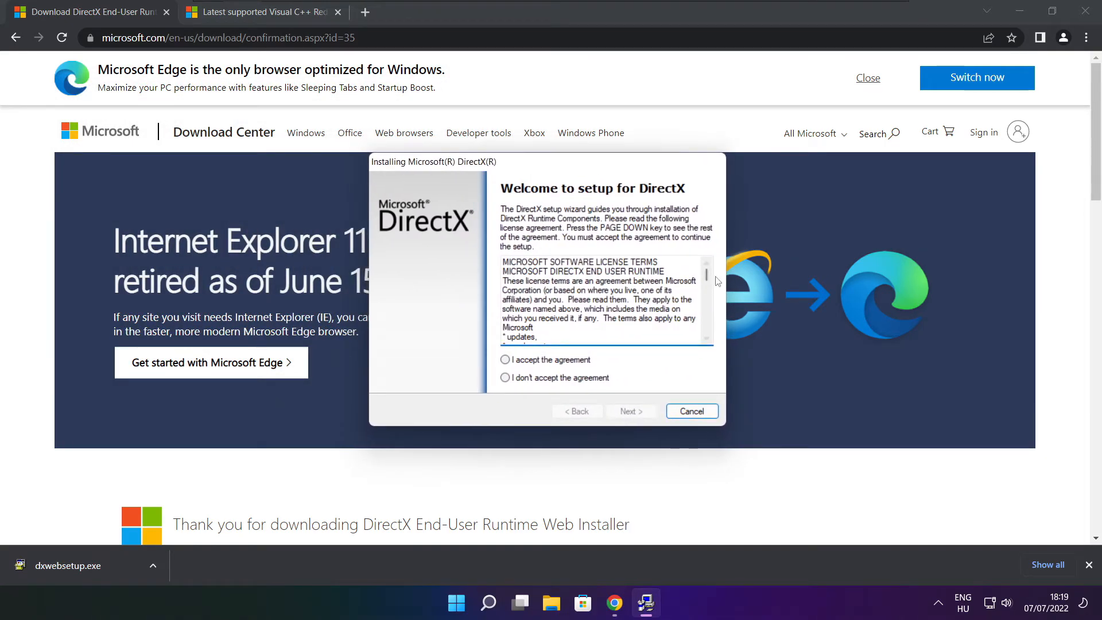
Accept the DirectX licence, untick the Bing Bar, install the runtime components, and finish
{"action": "scroll", "scroll_direction": "down", "scroll_amount": 3}
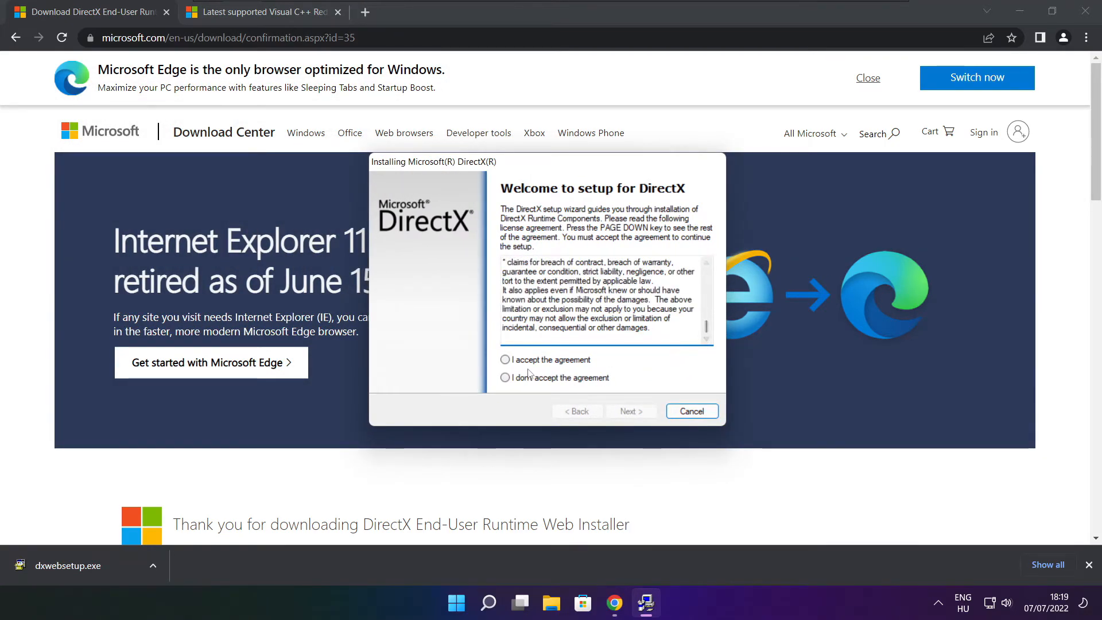
{"action": "left_click", "coordinate": [629, 411]}
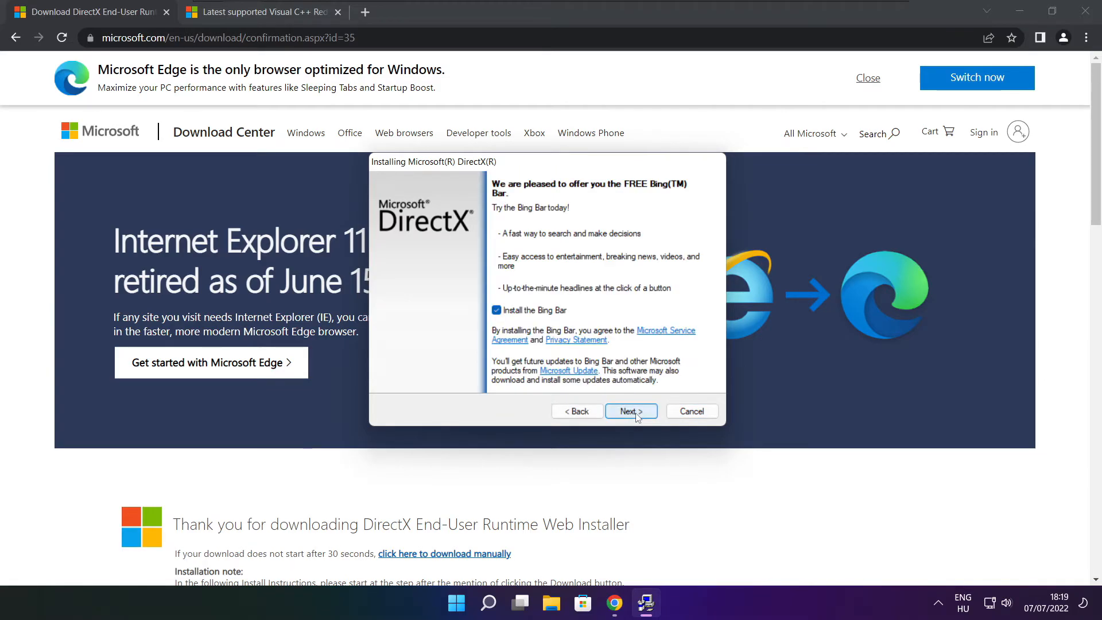
{"action": "left_click", "coordinate": [496, 310]}
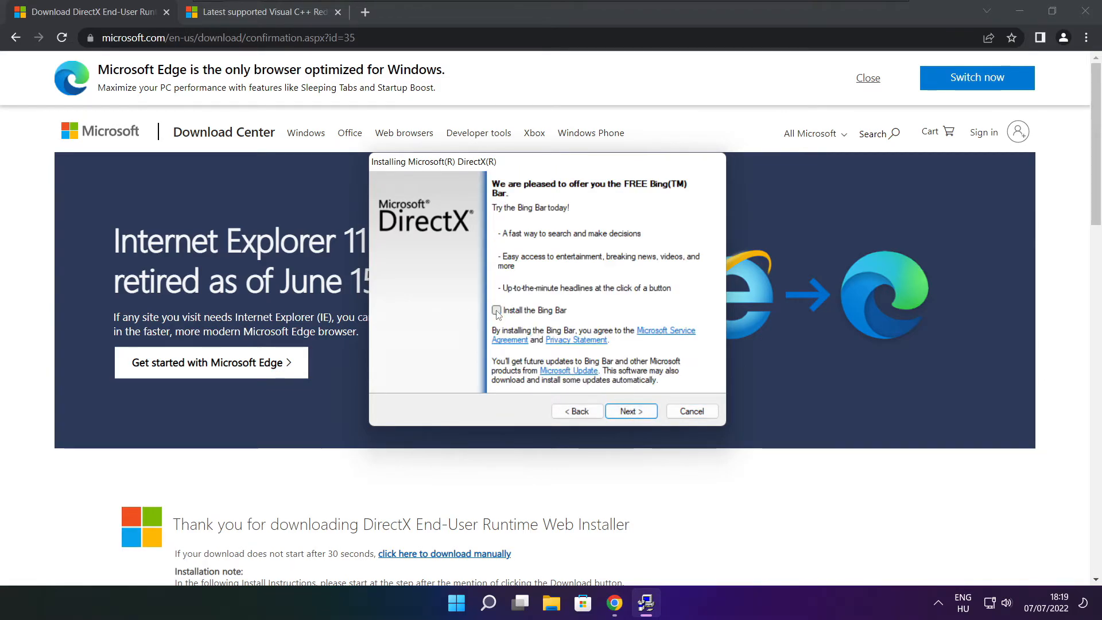
{"action": "left_click", "coordinate": [630, 411]}
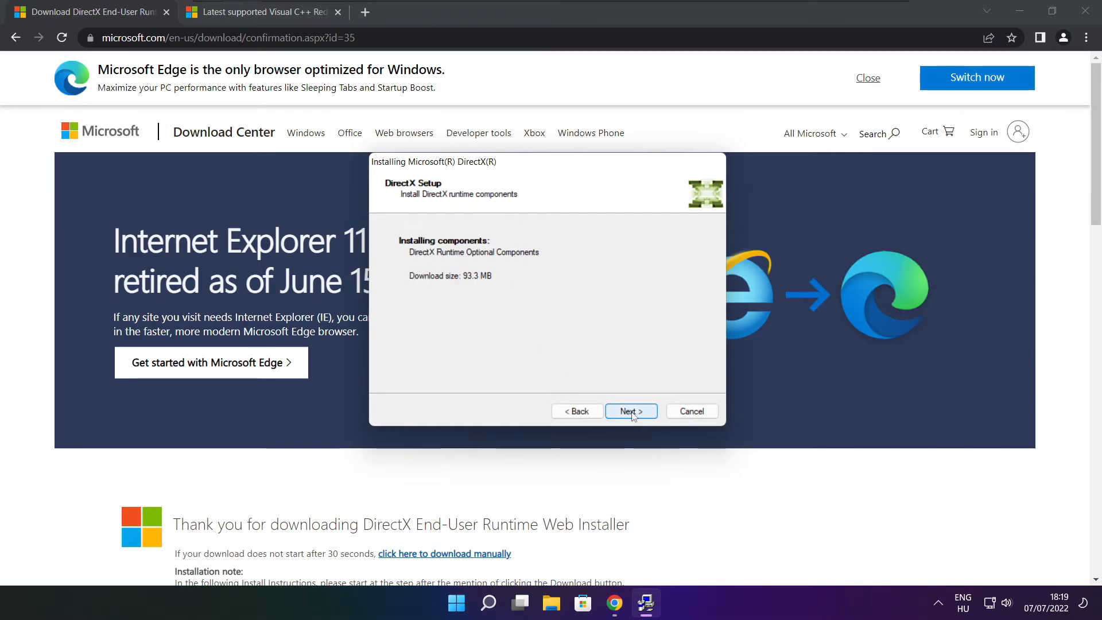
{"action": "left_click", "coordinate": [630, 411]}
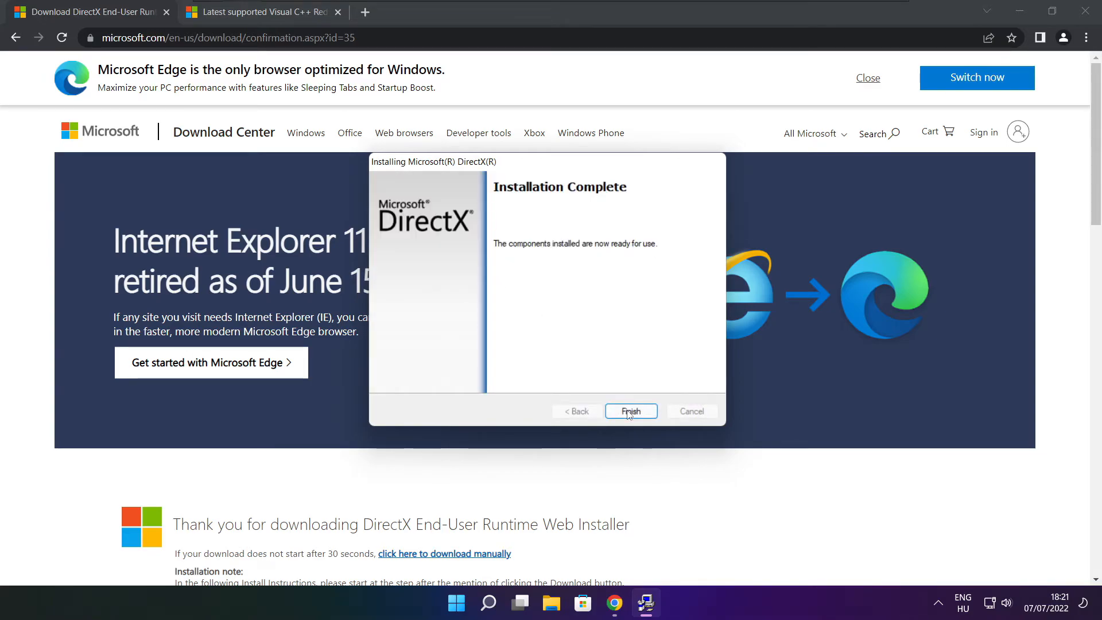
{"action": "left_click", "coordinate": [629, 411]}
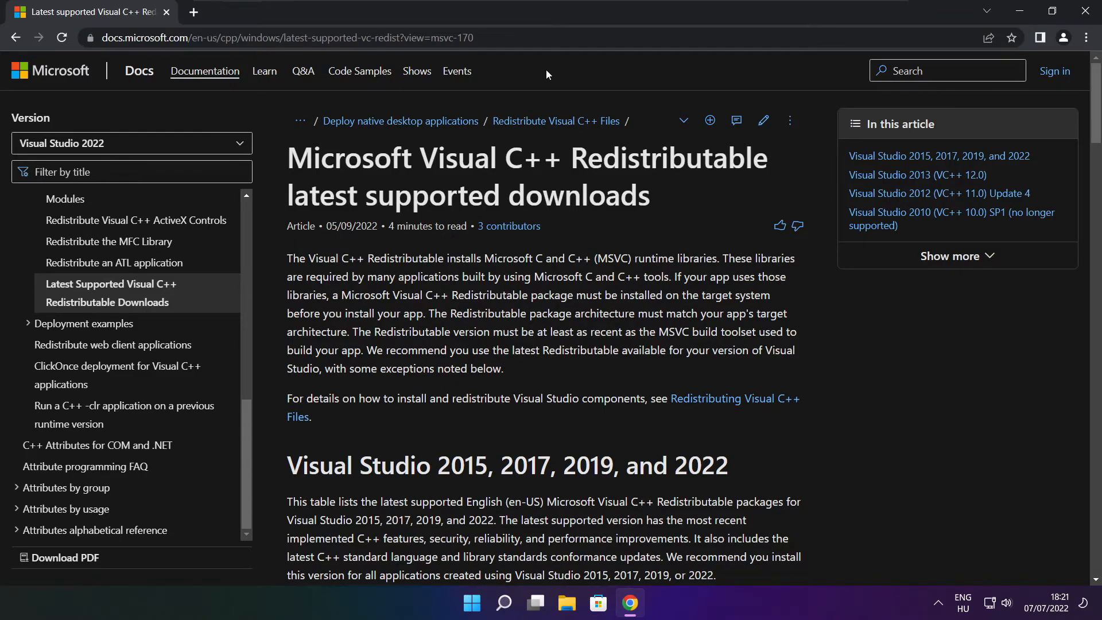
Download the x64 Visual C++ 2015–2022 redistributable from the Microsoft Docs table
{"action": "scroll", "scroll_direction": "down", "scroll_amount": 3}
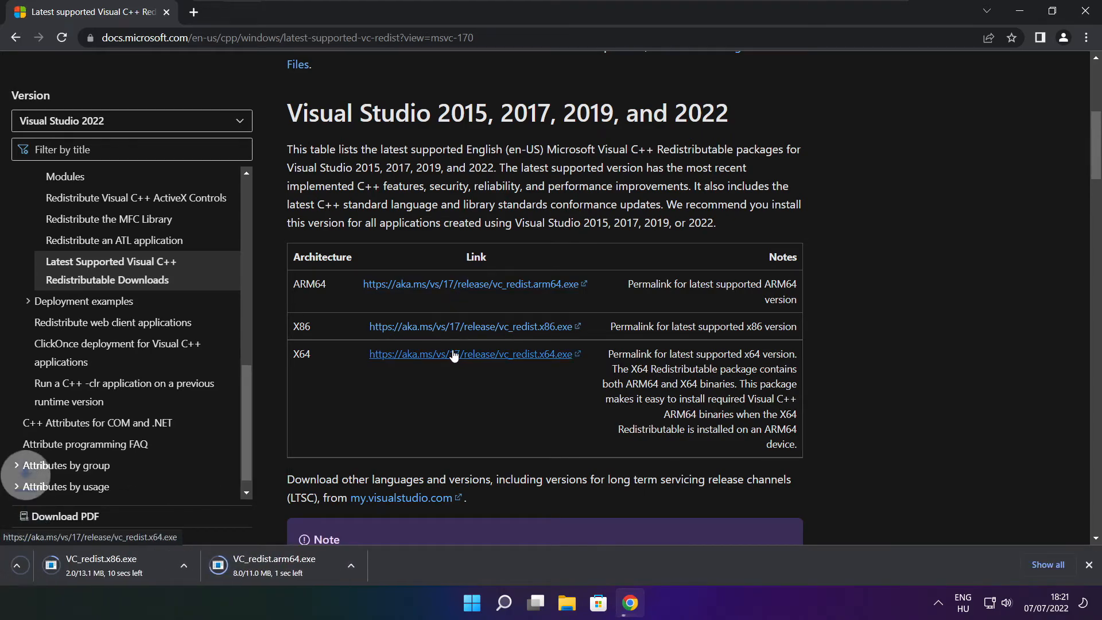
{"action": "left_click", "coordinate": [469, 354]}
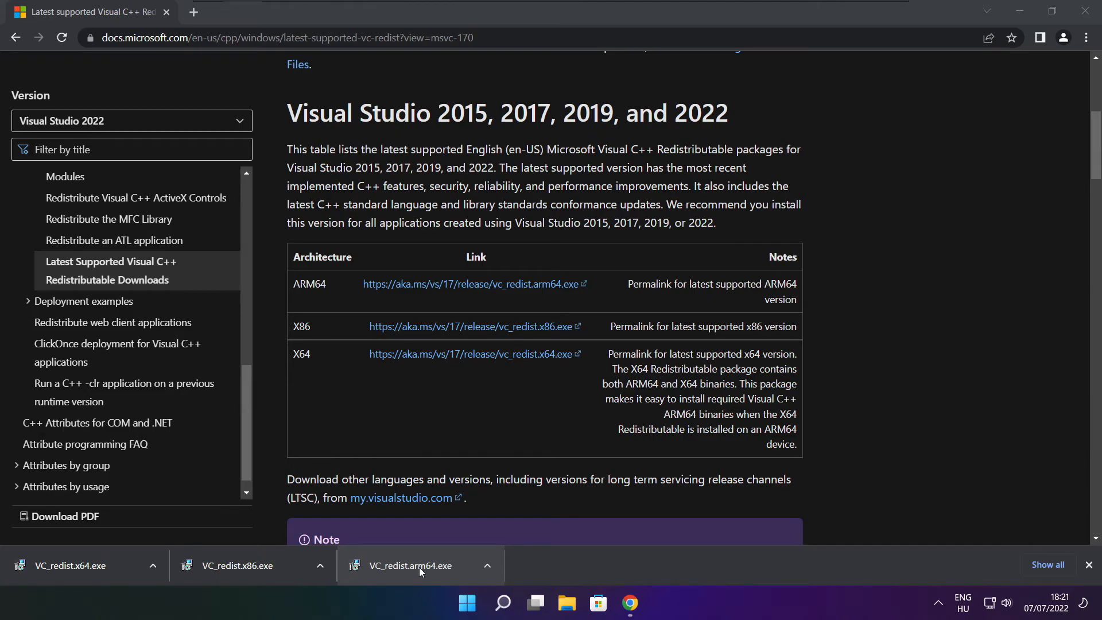
Run the ARM64 Visual C++ redistributable installer, accepting the license
{"action": "left_click", "coordinate": [411, 564]}
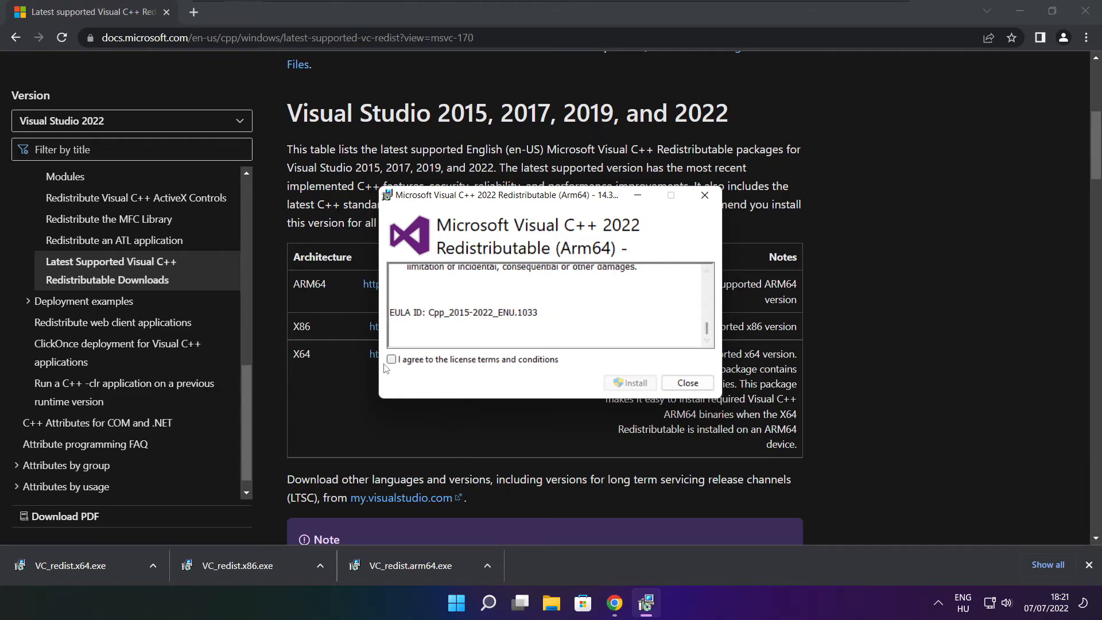
{"action": "left_click", "coordinate": [391, 359]}
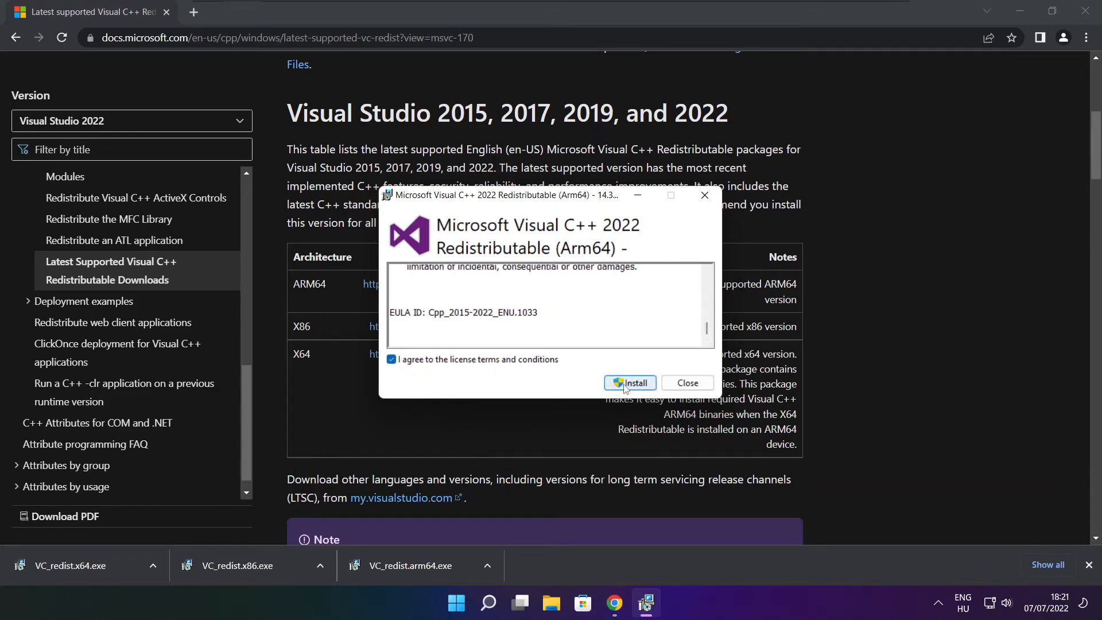
{"action": "left_click", "coordinate": [629, 382]}
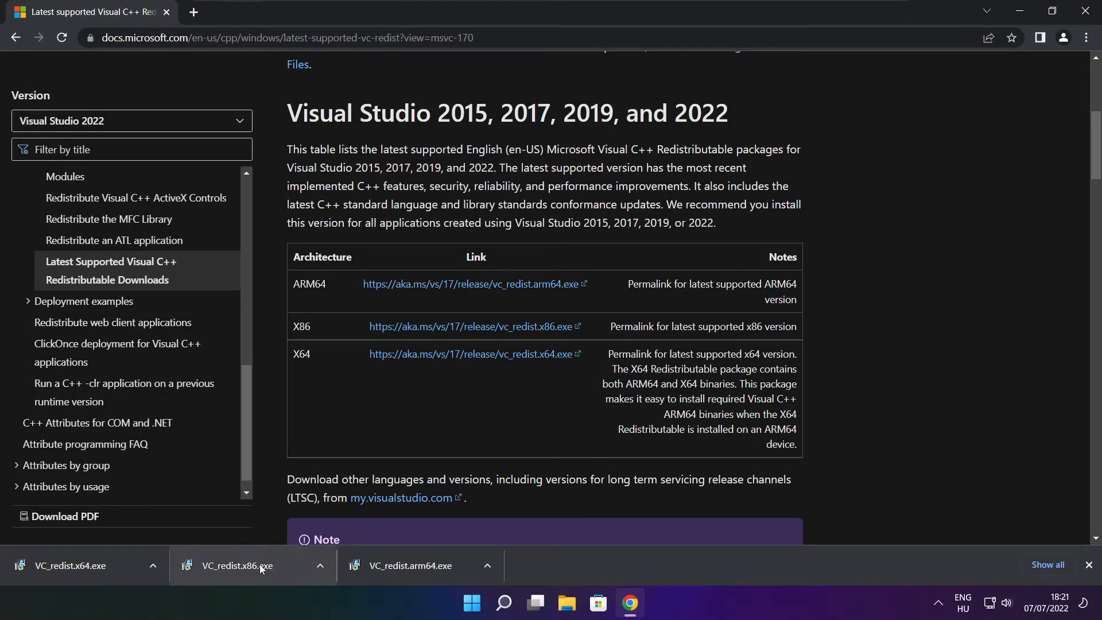
Install the x86 Visual C++ 2015–2022 redistributable, then close its setup window
{"action": "left_click", "coordinate": [235, 565]}
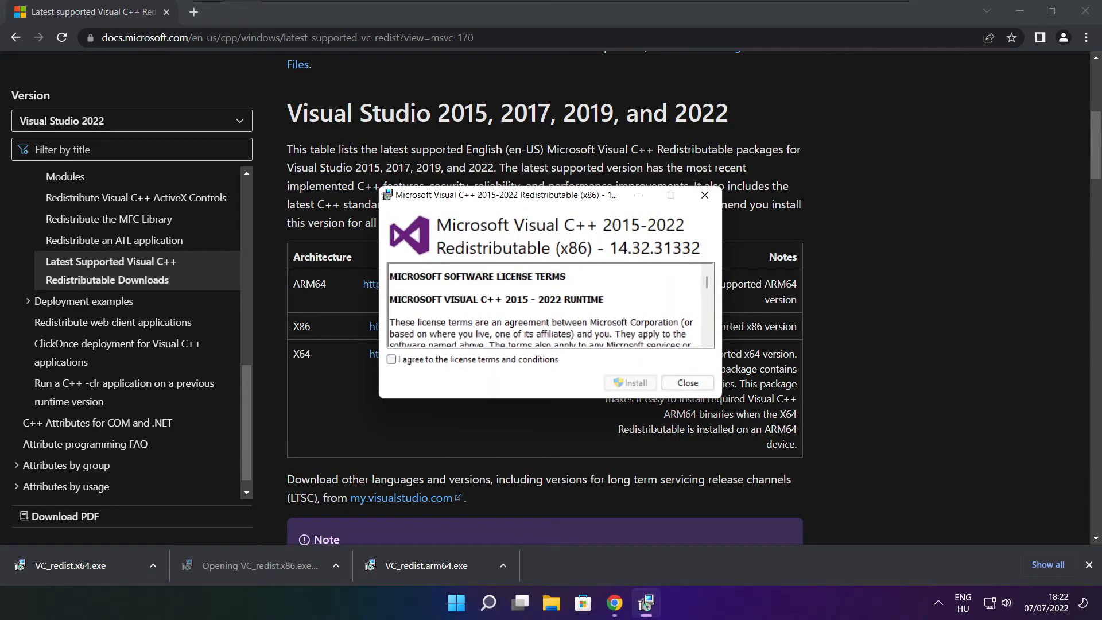
{"action": "scroll", "scroll_direction": "down", "scroll_amount": 3}
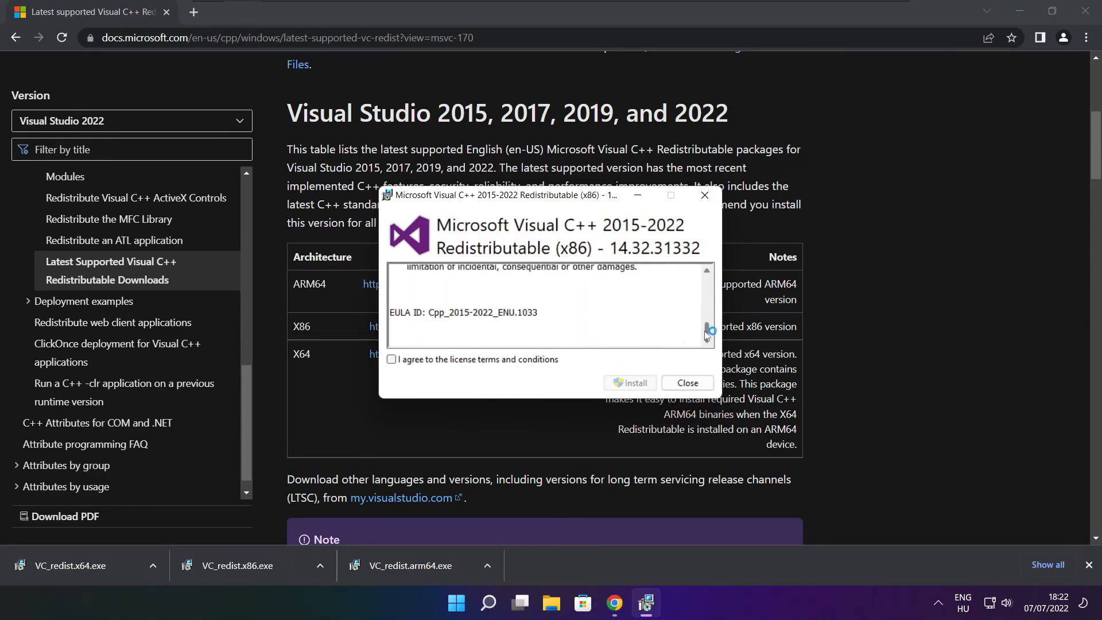
{"action": "left_click", "coordinate": [391, 359]}
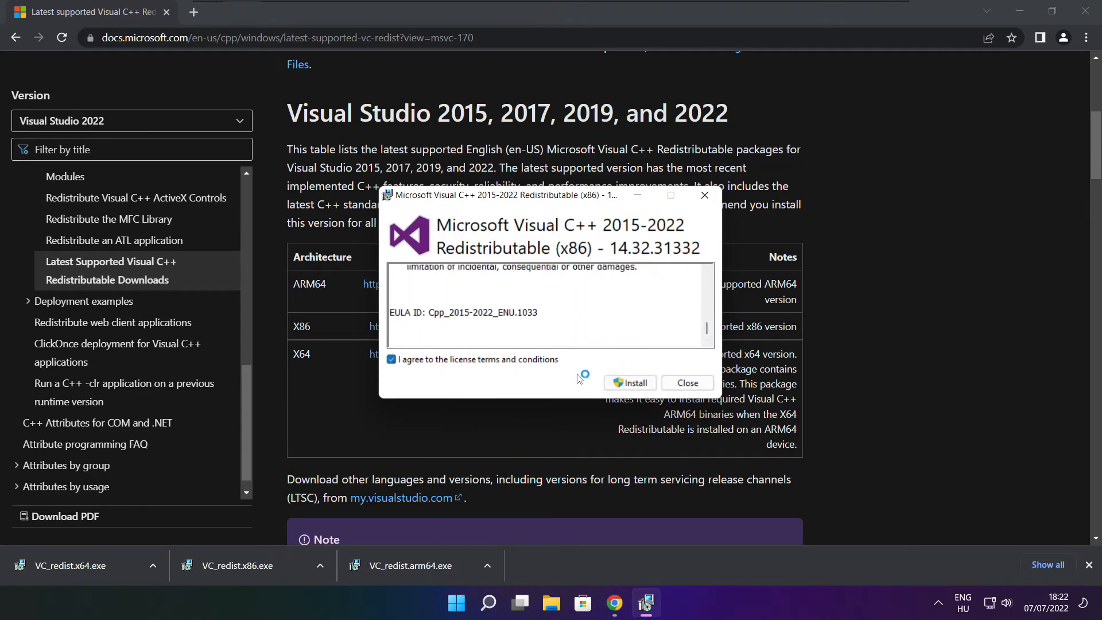
{"action": "left_click", "coordinate": [630, 382]}
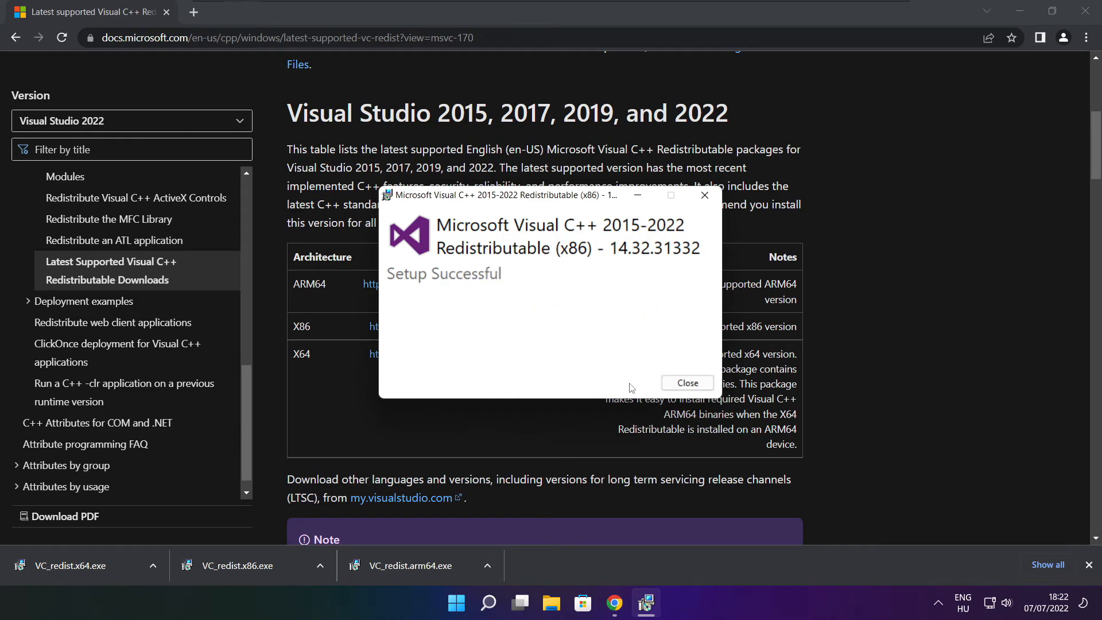
{"action": "left_click", "coordinate": [686, 383]}
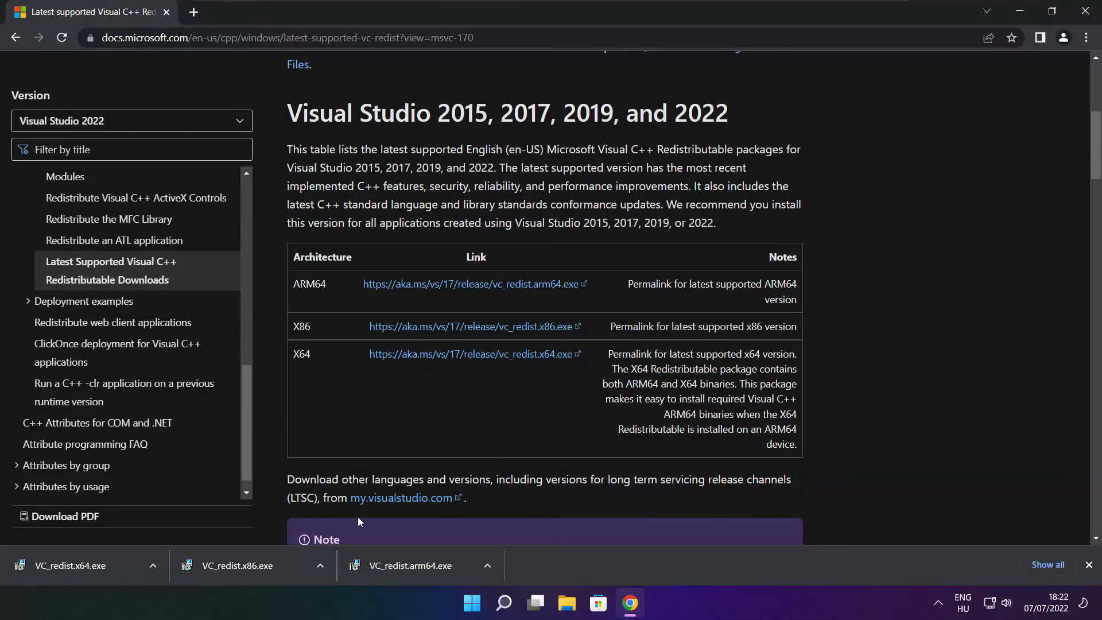
Install the x64 Visual C++ 2015–2022 redistributable (14.32.31332) and close the setup
{"action": "left_click", "coordinate": [84, 564]}
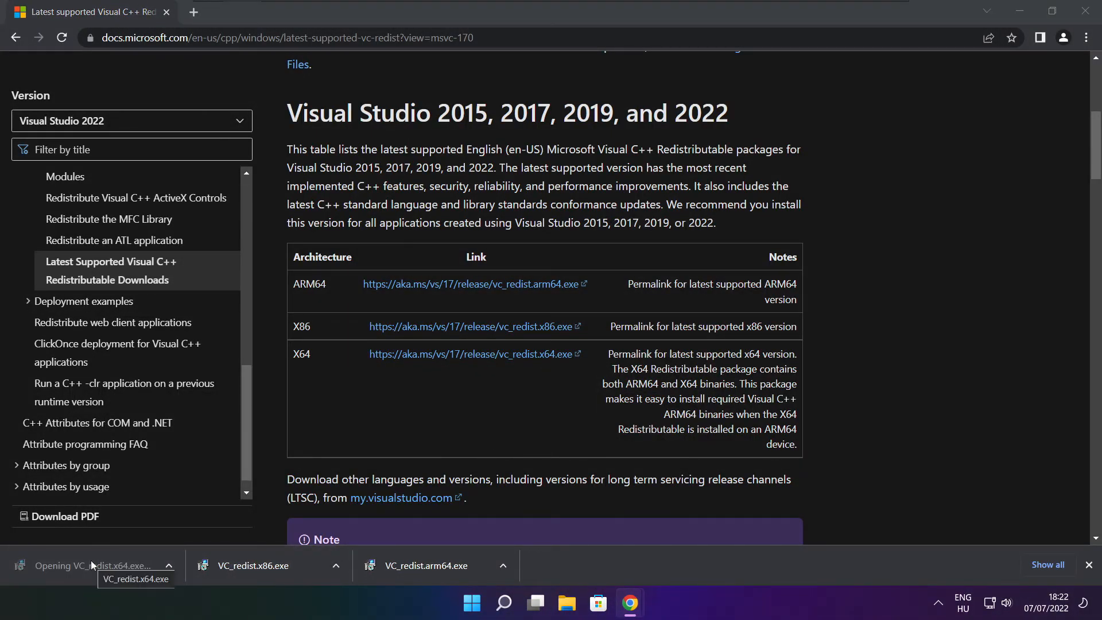
{"action": "left_click", "coordinate": [91, 565]}
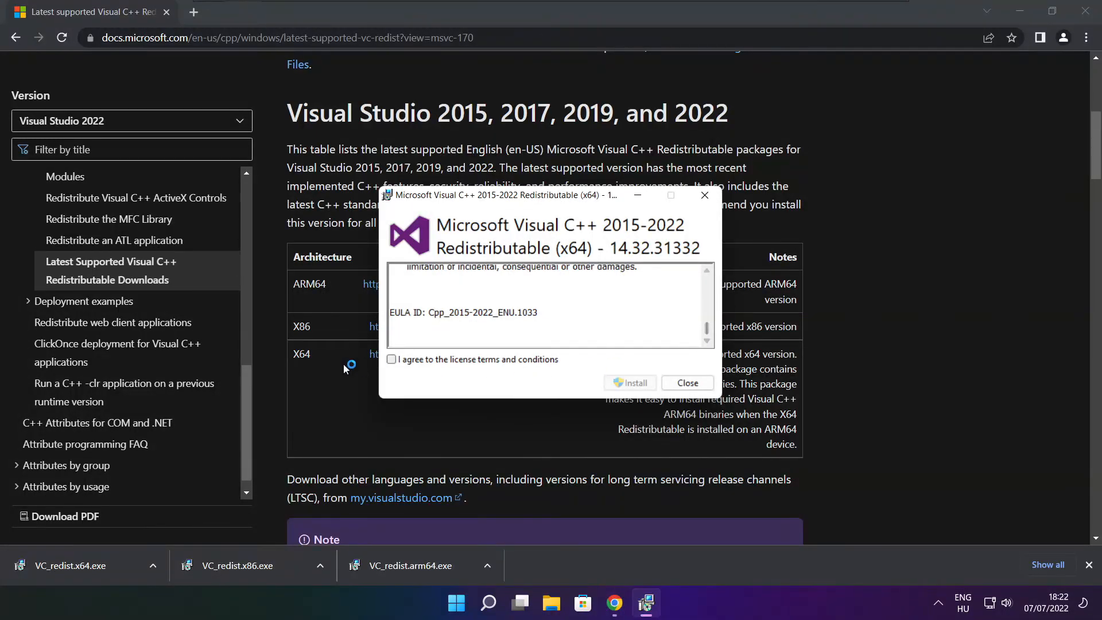
{"action": "left_click", "coordinate": [391, 359]}
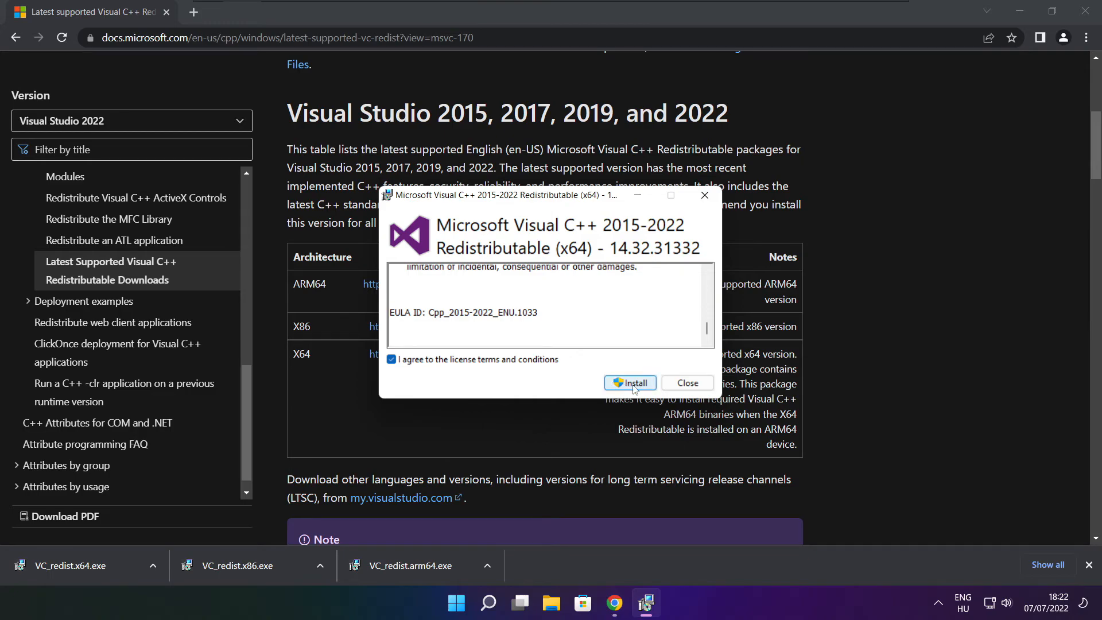
{"action": "left_click", "coordinate": [629, 382]}
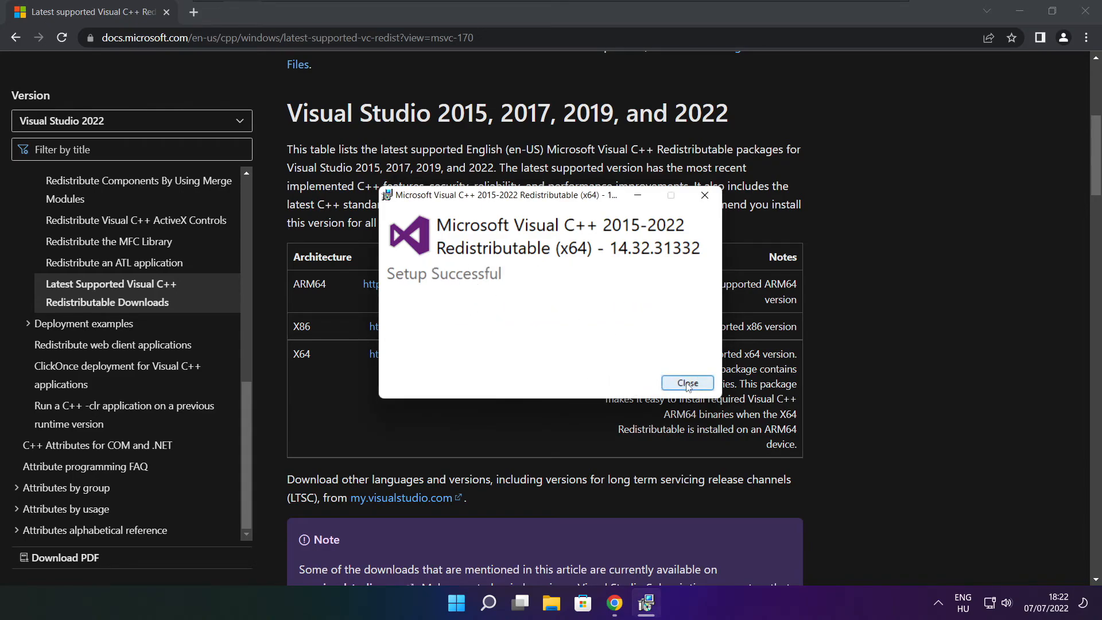
{"action": "left_click", "coordinate": [686, 383]}
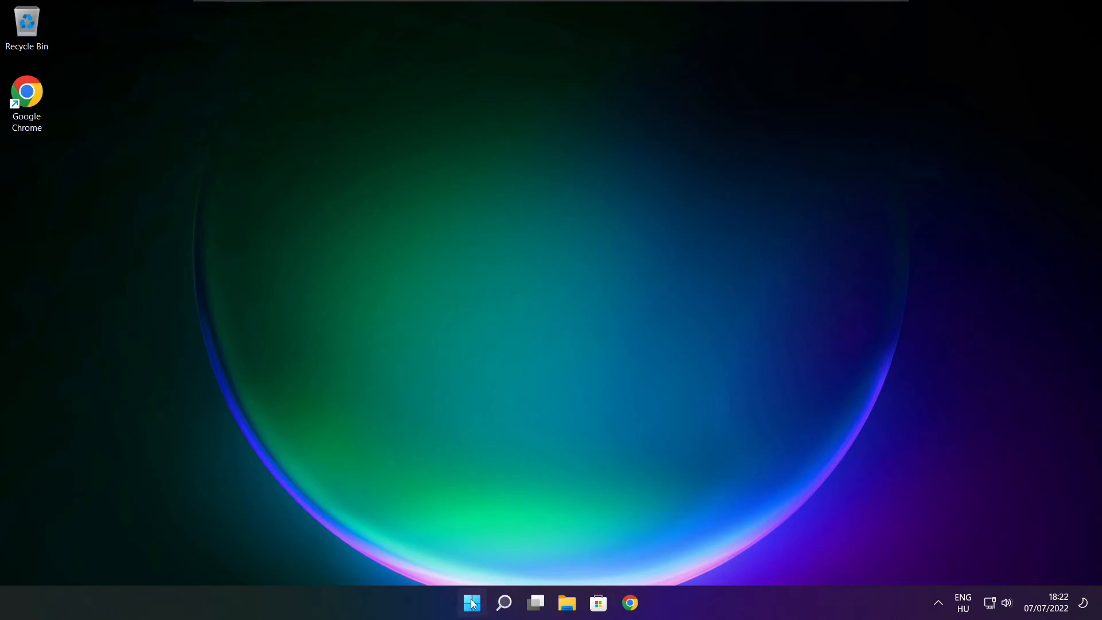
Restart the PC from the Start menu's power options
{"action": "left_click", "coordinate": [471, 602]}
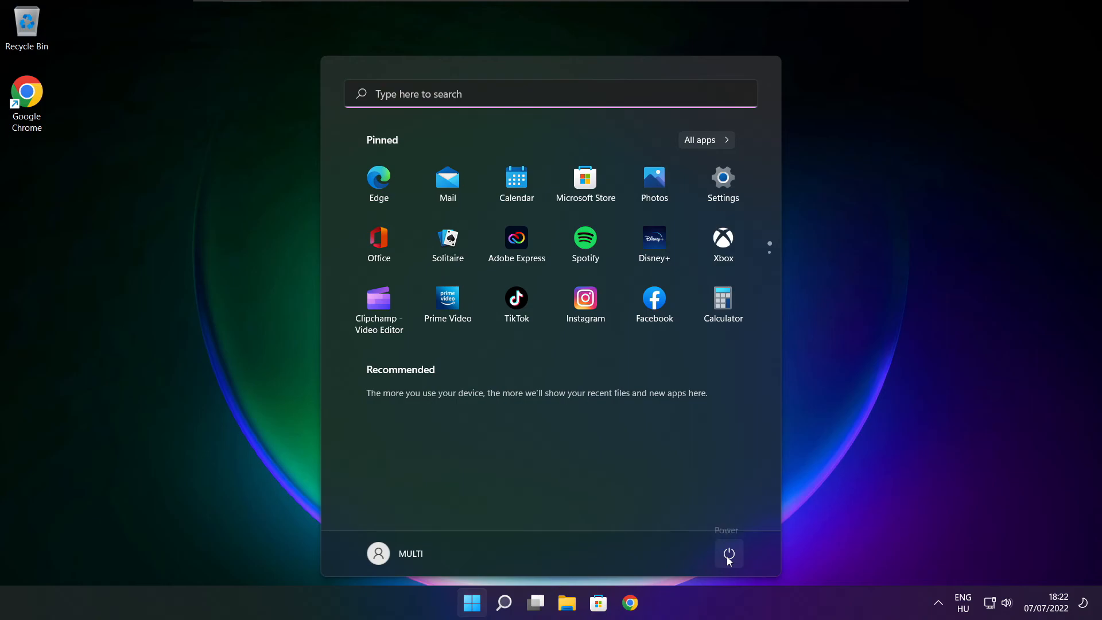
{"action": "left_click", "coordinate": [729, 554]}
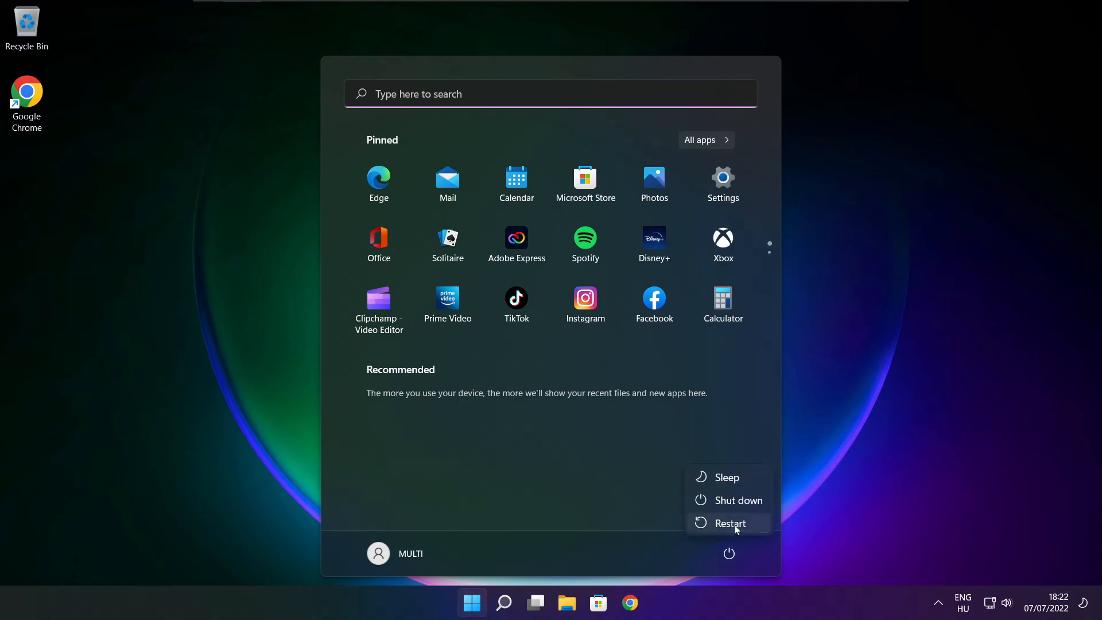
{"action": "left_click", "coordinate": [729, 553]}
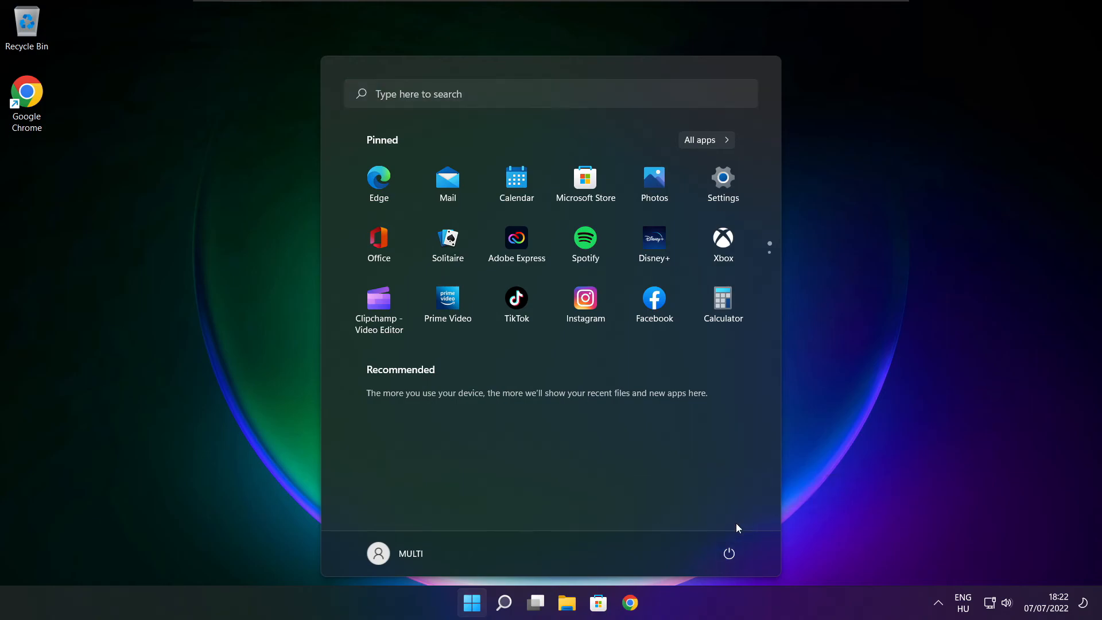